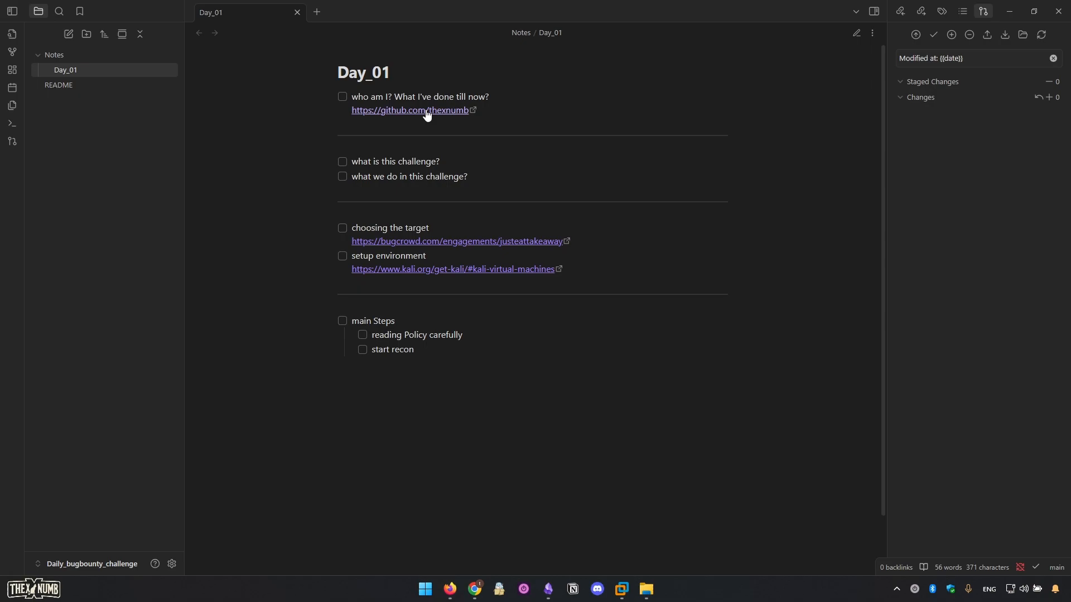
# - Navigate from the note's GitHub profile link to the pinned Daily_bugbounty_challenge repository
pyautogui.click(408, 110)
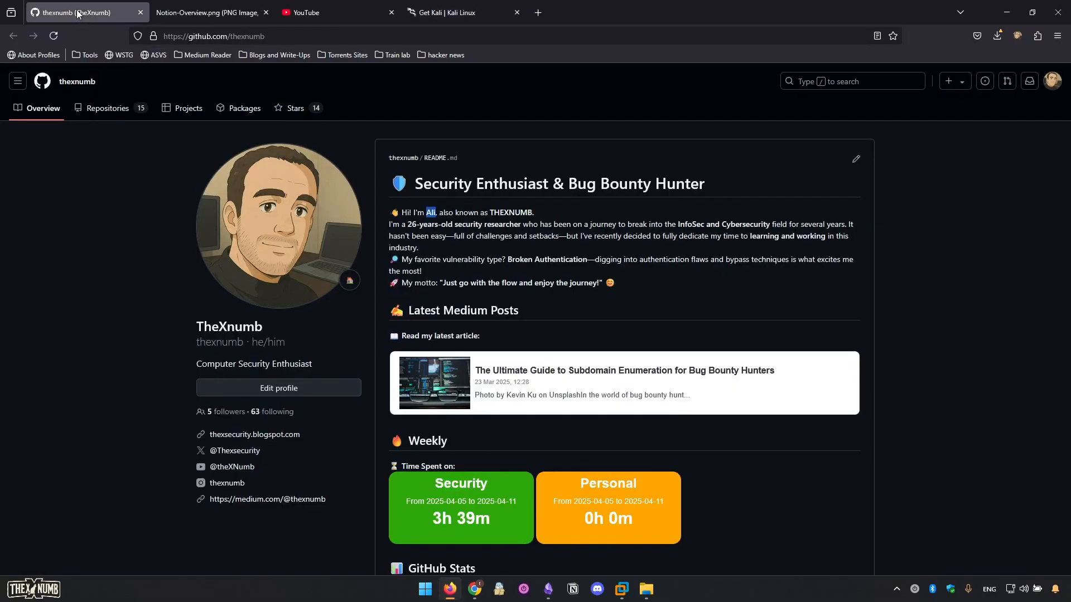
pyautogui.scroll(-3)
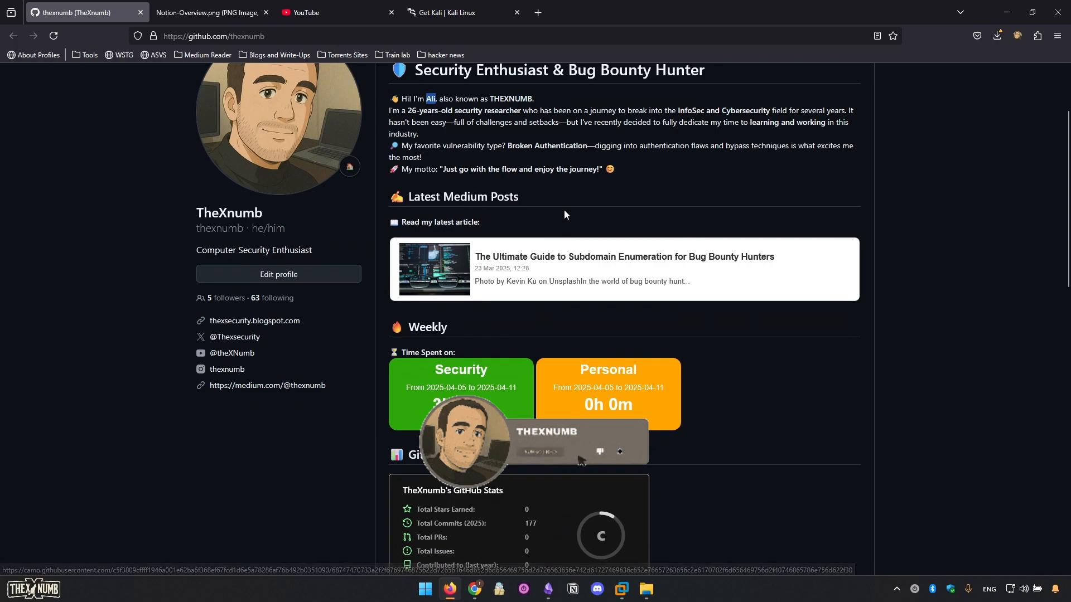
pyautogui.scroll(-3)
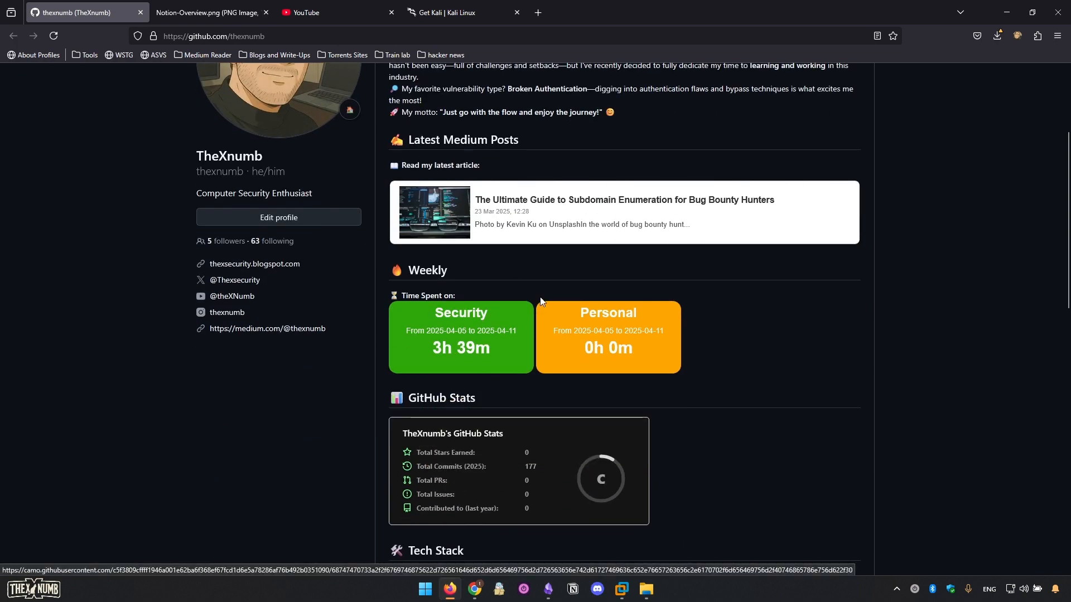
pyautogui.scroll(-3)
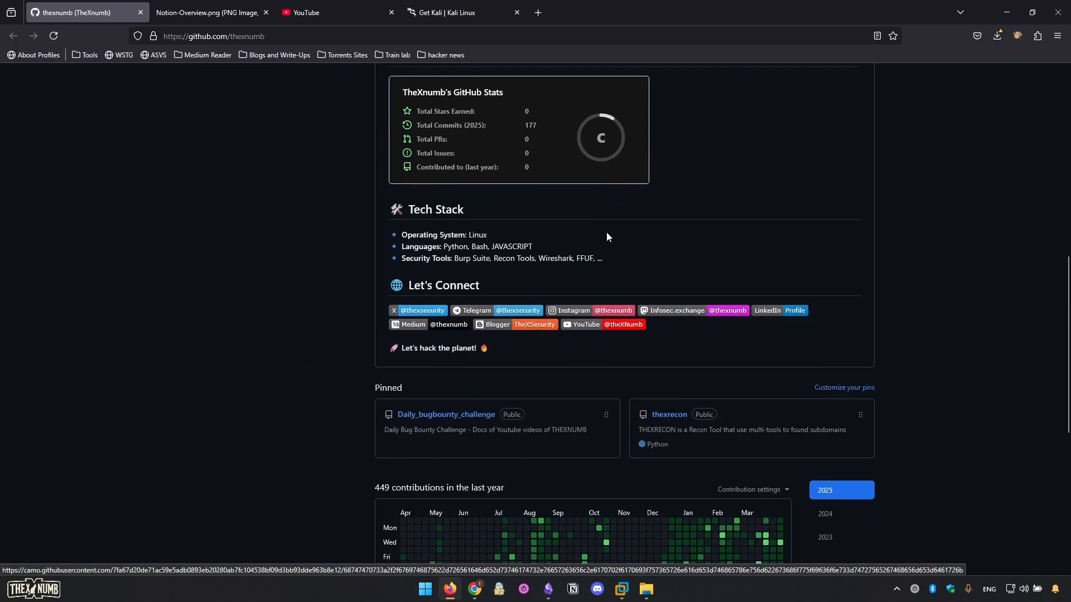
pyautogui.scroll(-3)
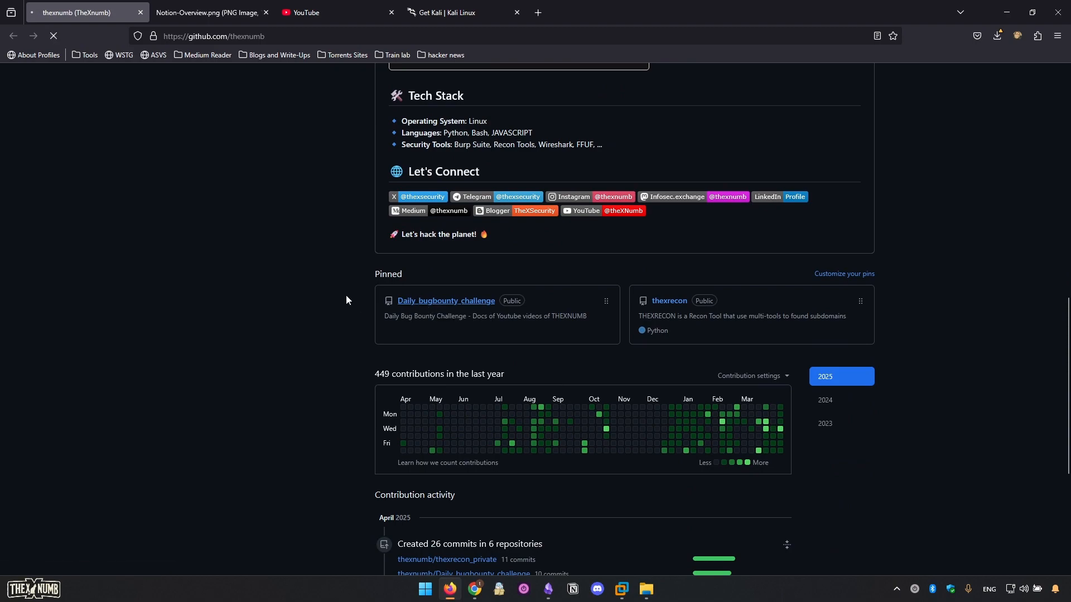
pyautogui.click(445, 300)
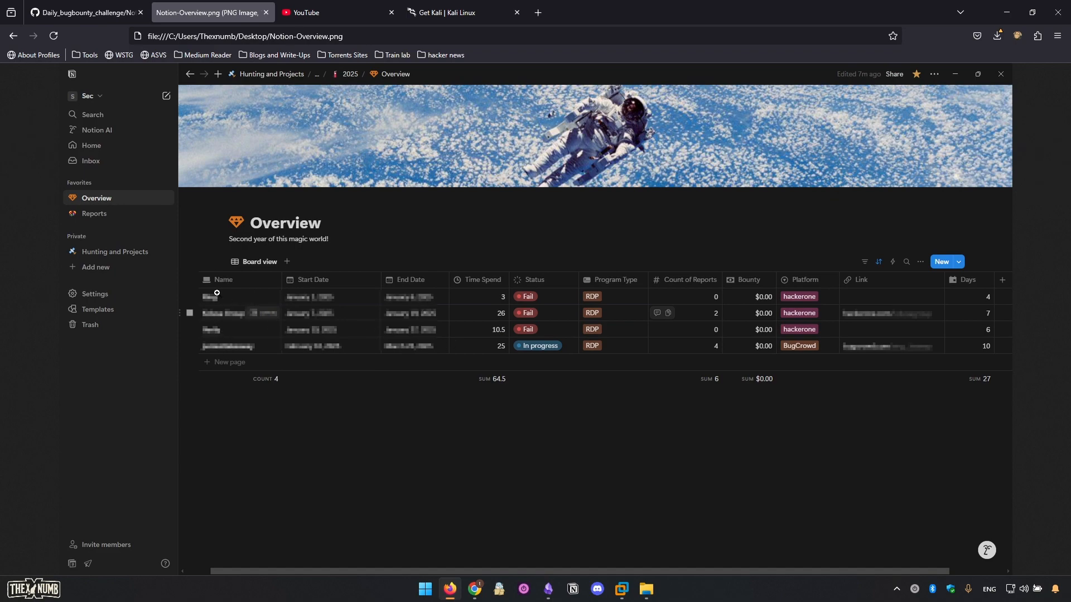
pyautogui.moveTo(346, 205)
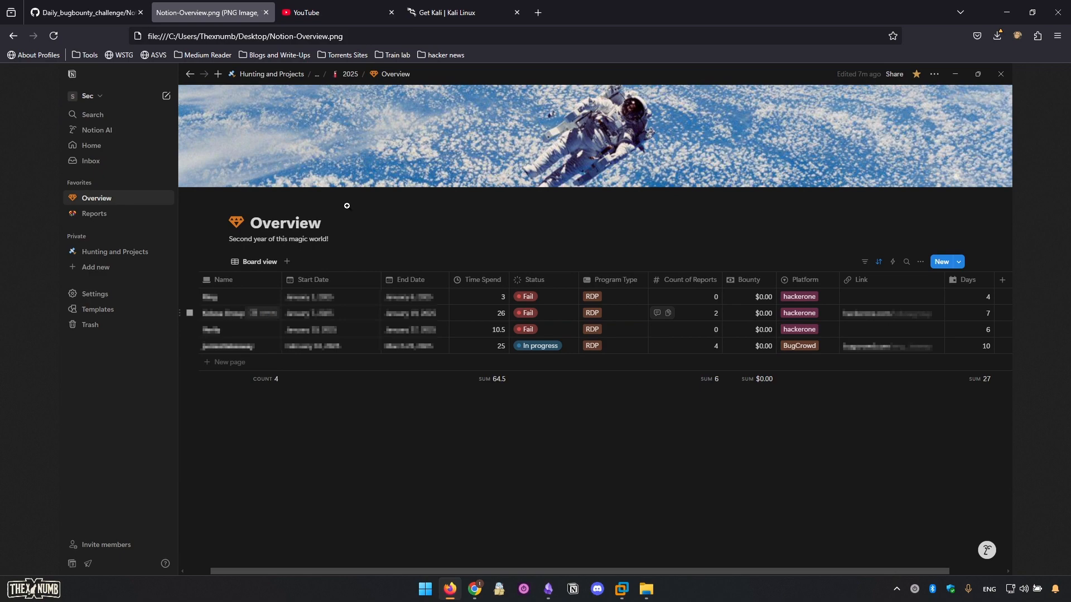
pyautogui.moveTo(488, 299)
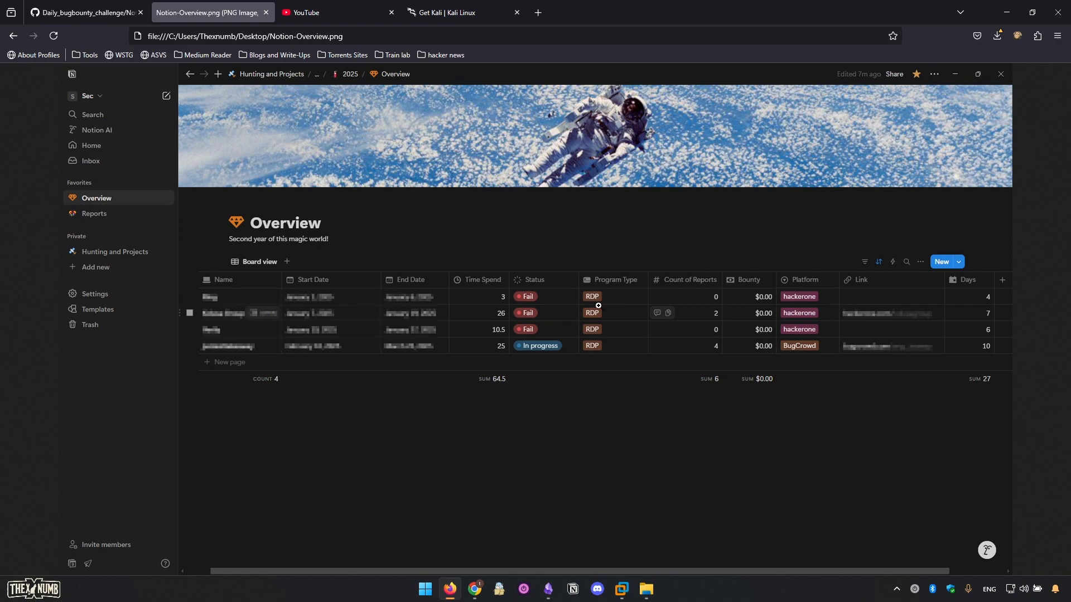
pyautogui.moveTo(753, 341)
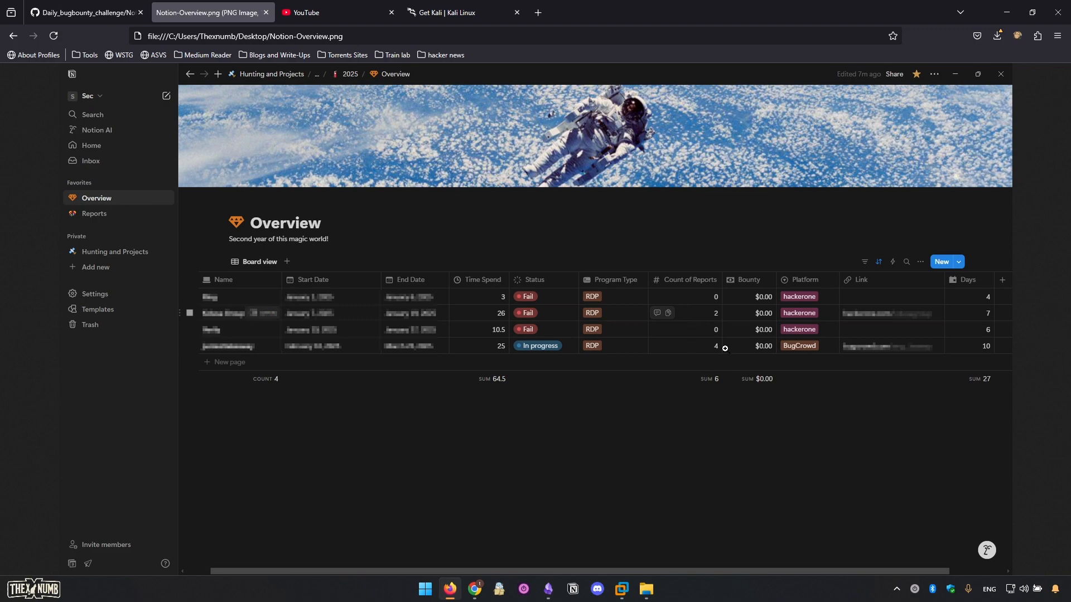
pyautogui.moveTo(868, 350)
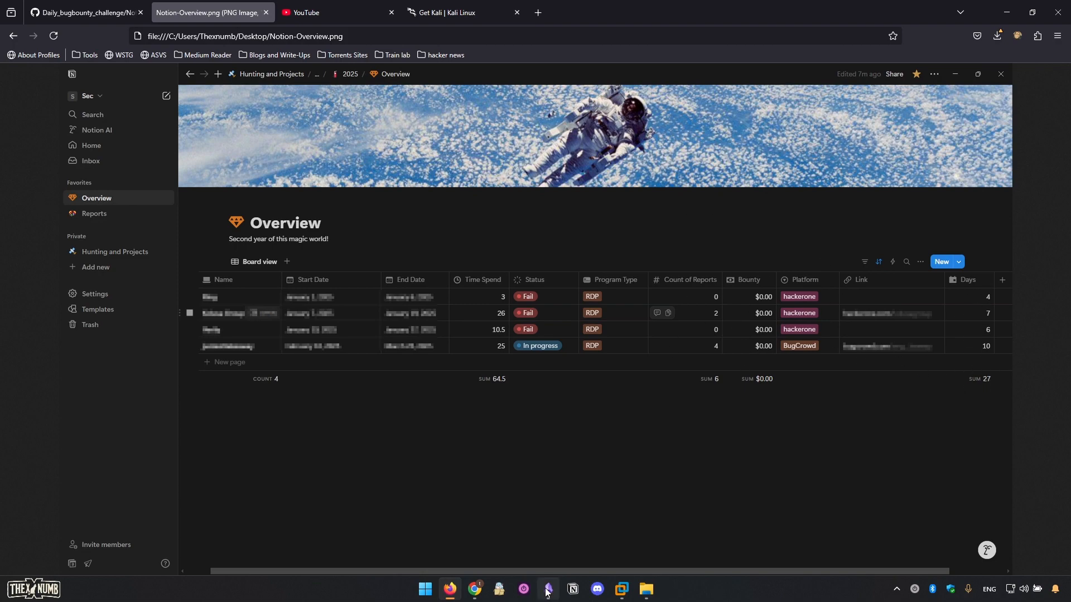
# - Return to the Day_01 note and tick the 'who am I? What I've done till now?' item
pyautogui.click(546, 592)
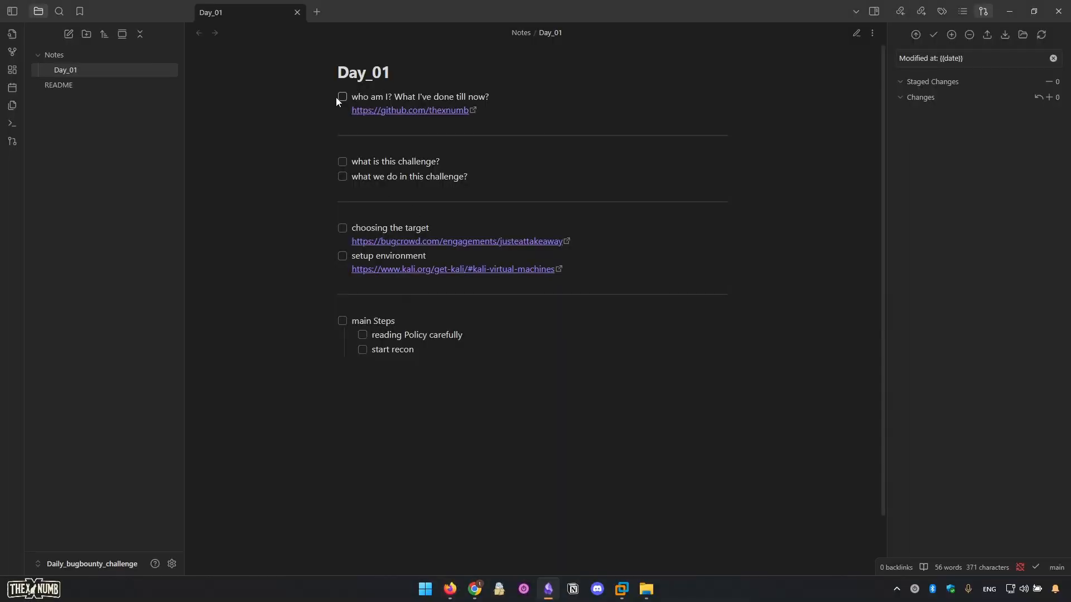
pyautogui.click(343, 96)
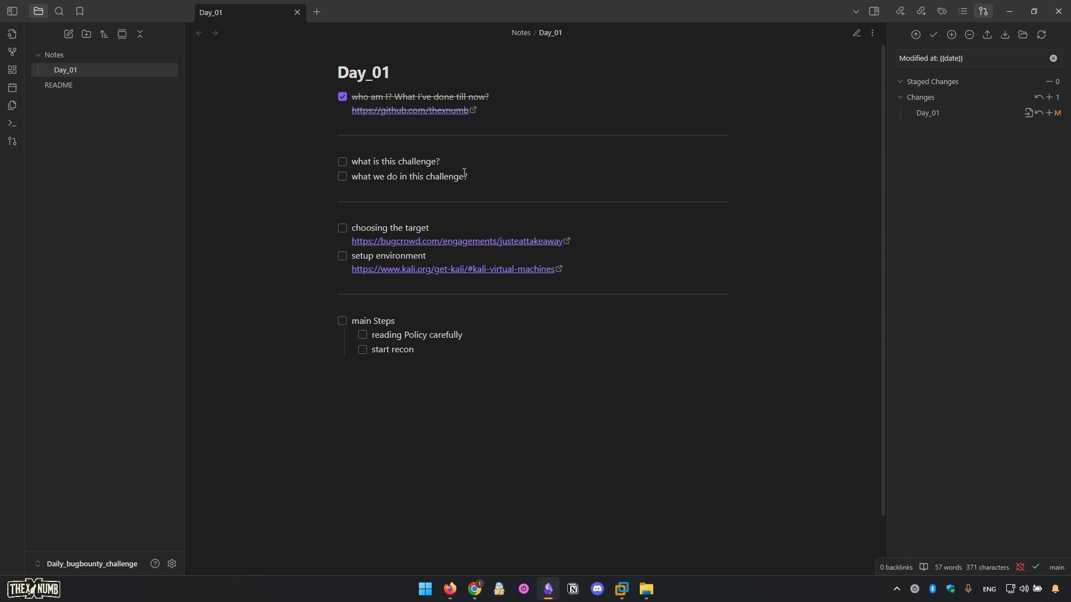
pyautogui.moveTo(474, 180)
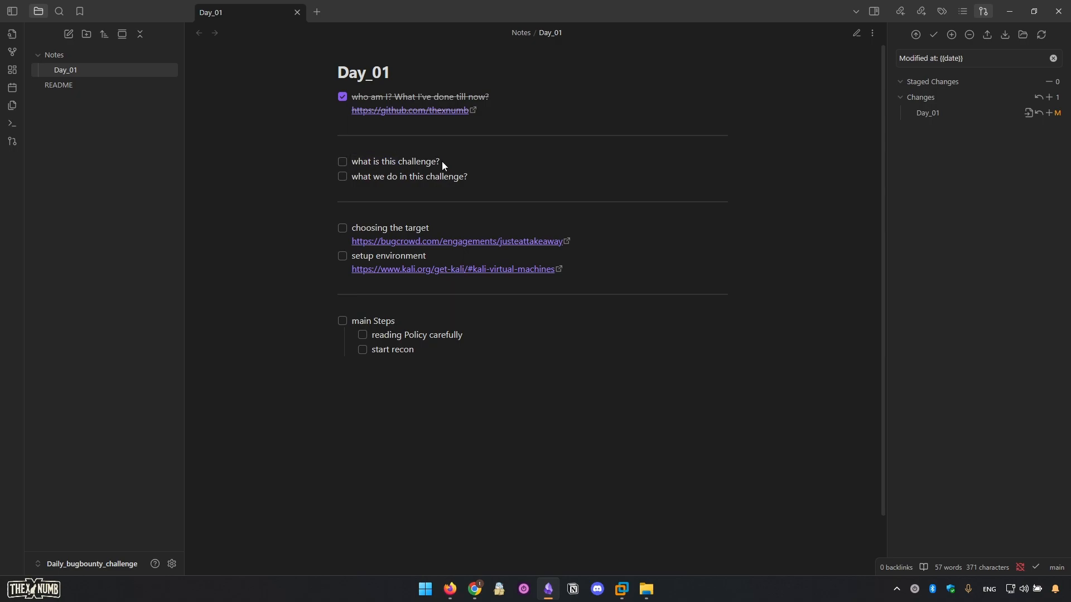
pyautogui.moveTo(288, 60)
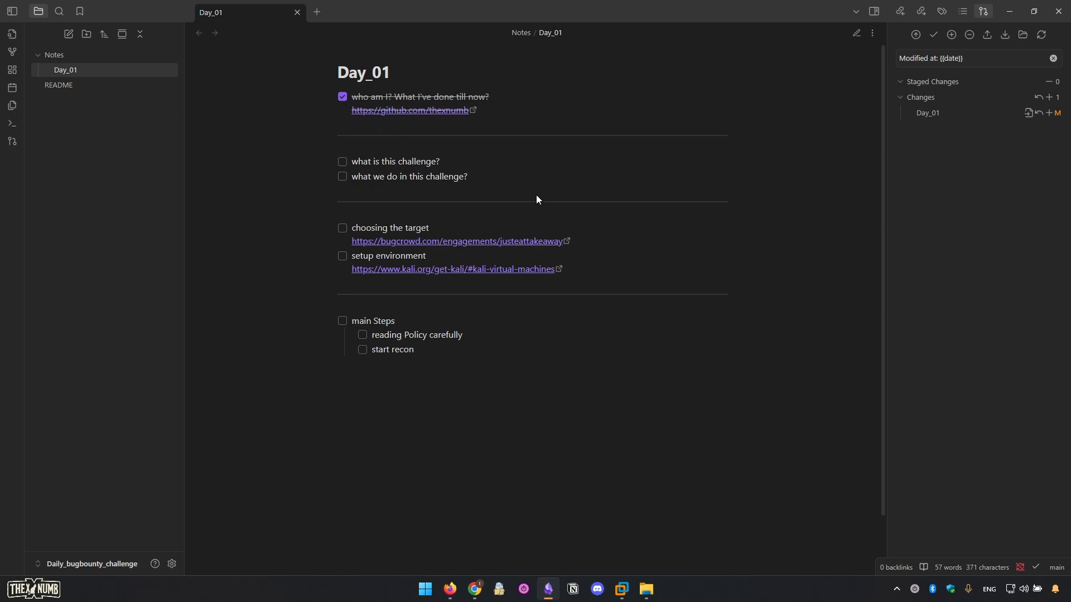
pyautogui.moveTo(420, 152)
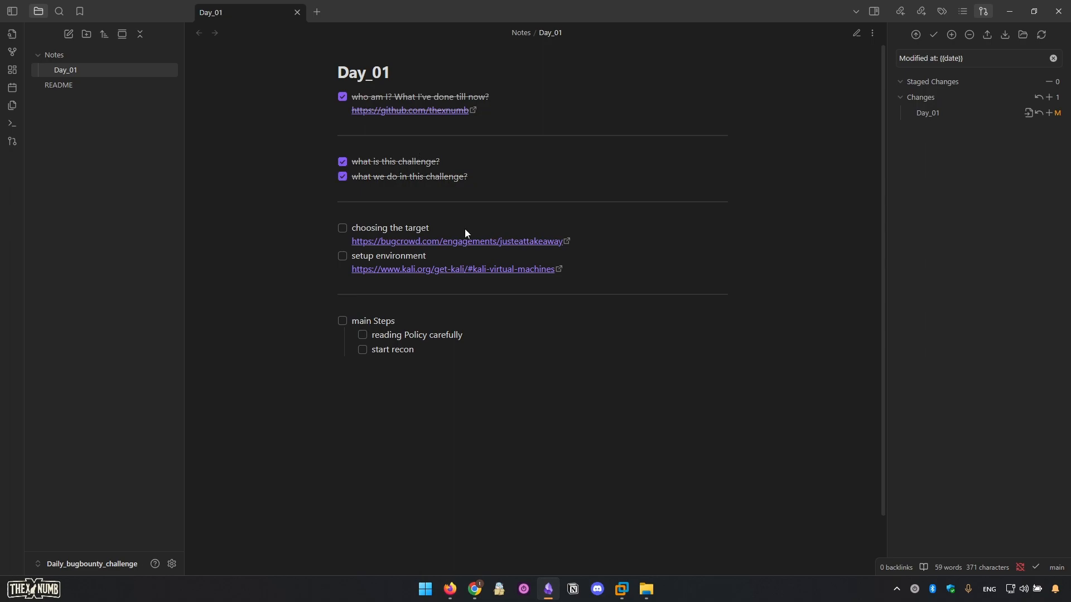
pyautogui.moveTo(479, 245)
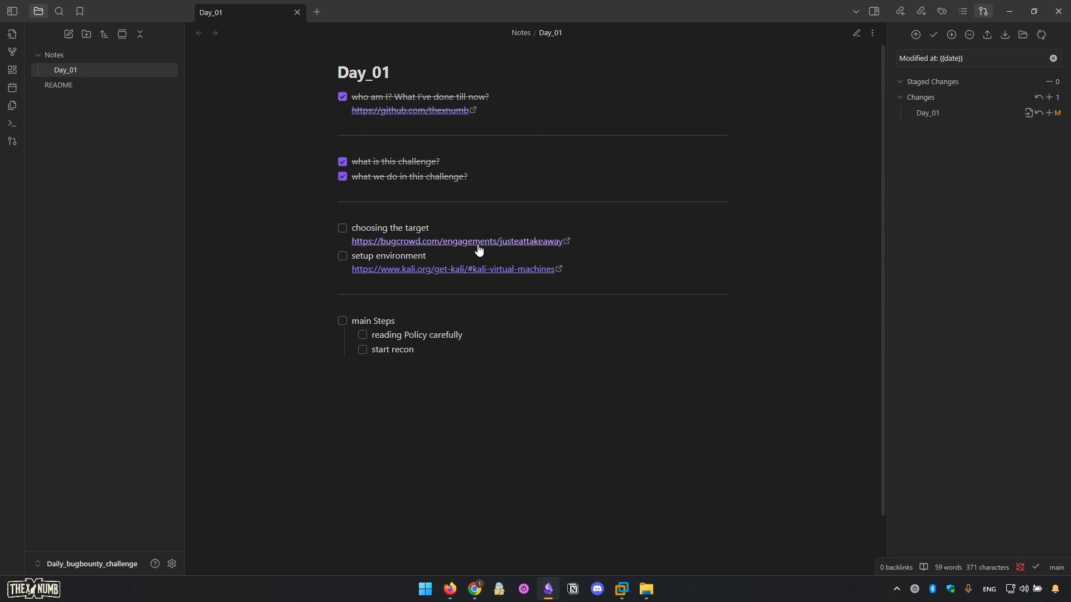
pyautogui.moveTo(552, 242)
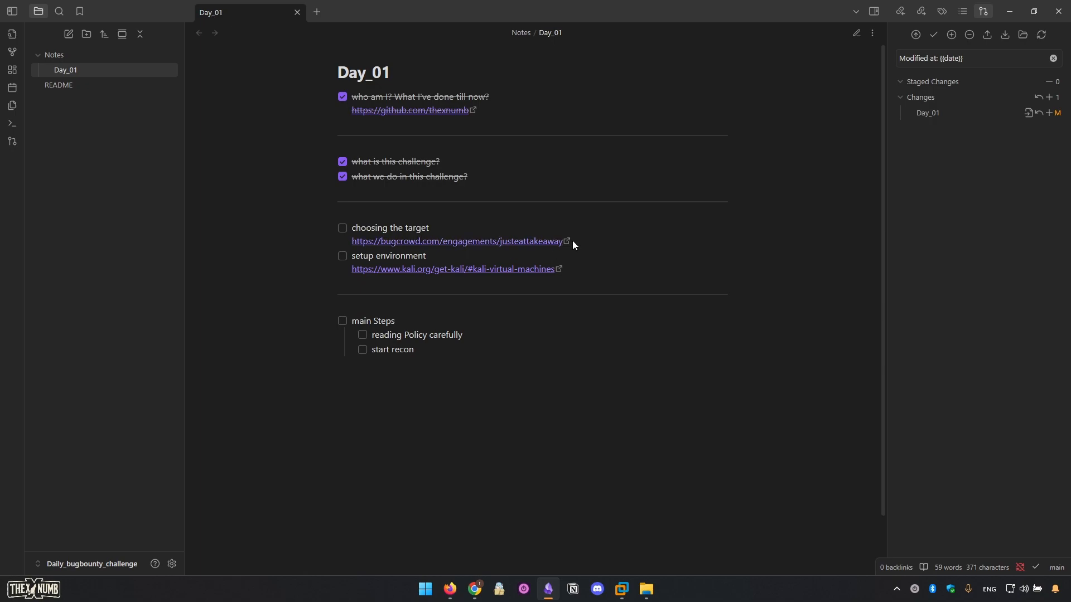
pyautogui.moveTo(474, 592)
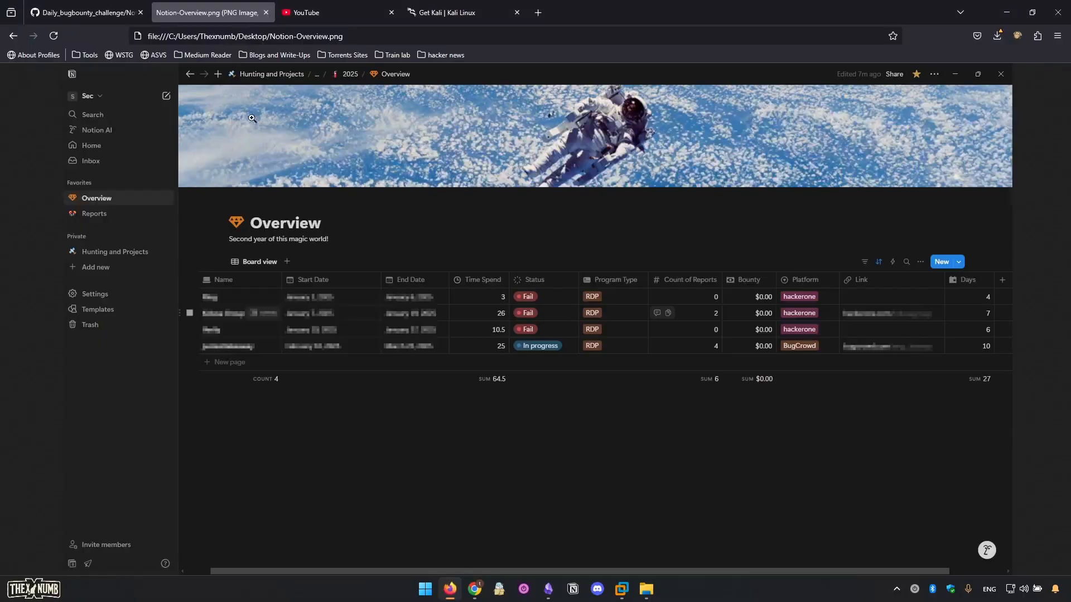
pyautogui.moveTo(915, 363)
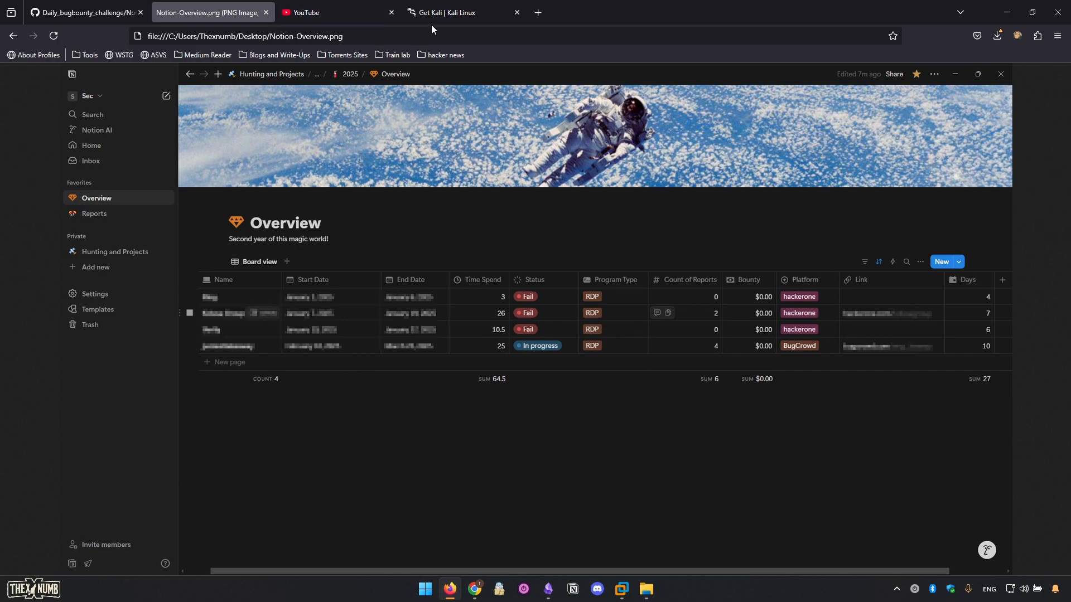
pyautogui.moveTo(450, 12)
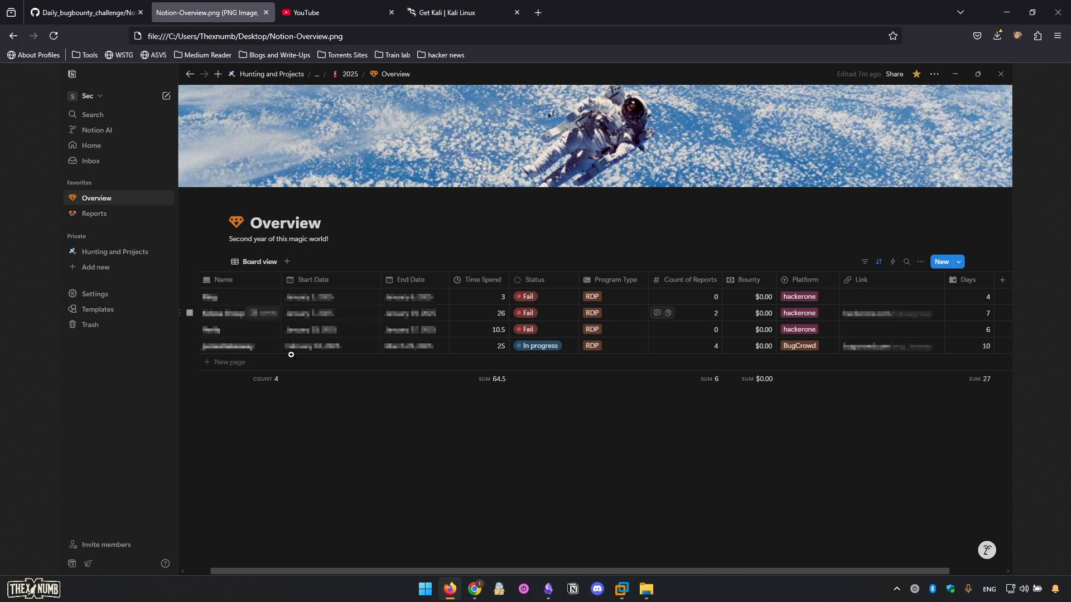
pyautogui.moveTo(395, 146)
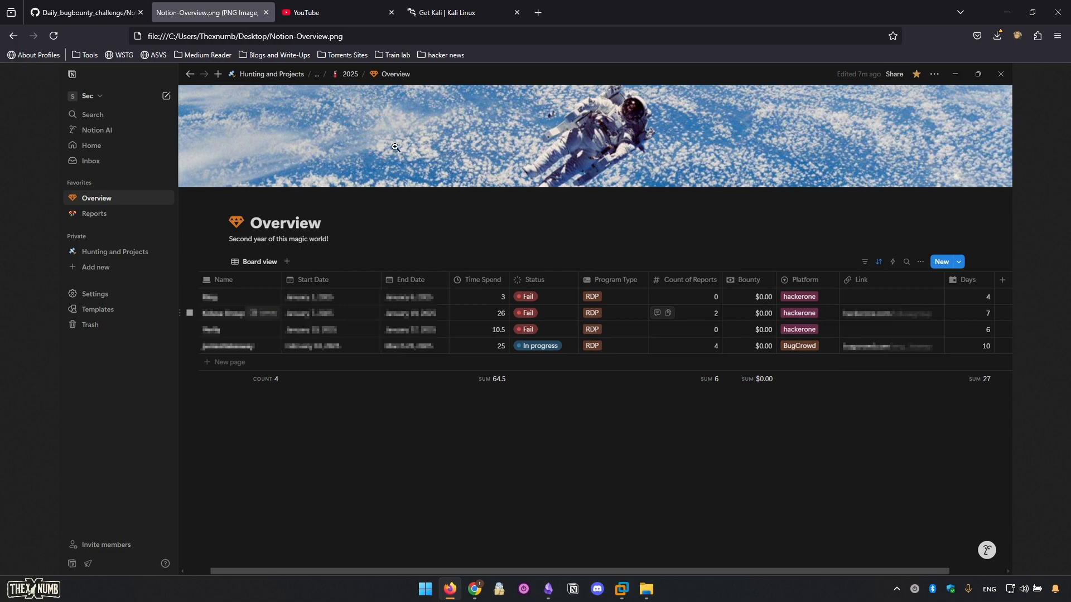
pyautogui.moveTo(428, 234)
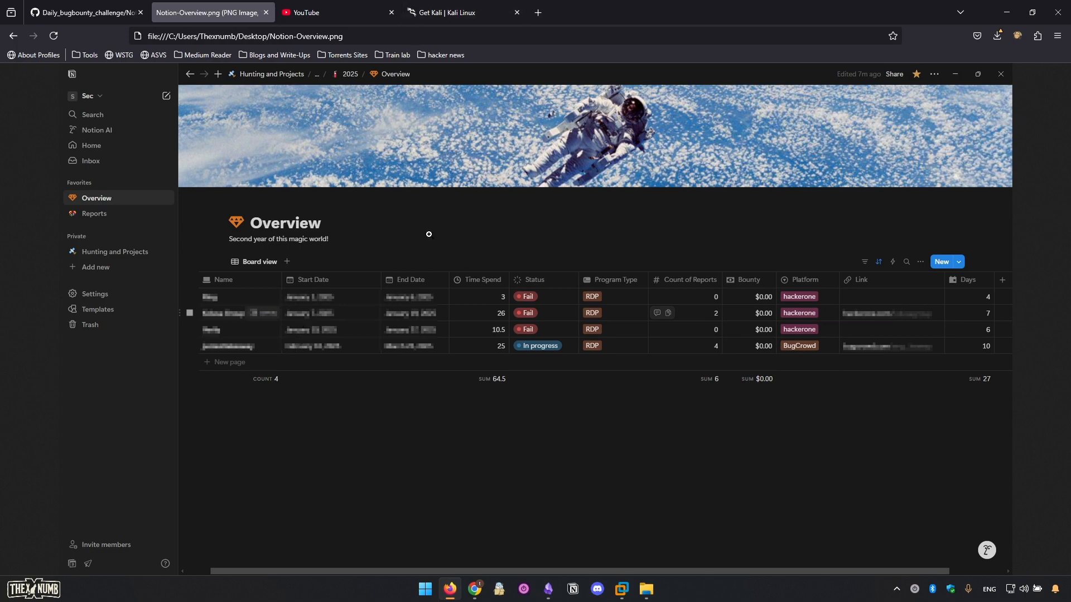
pyautogui.moveTo(472, 588)
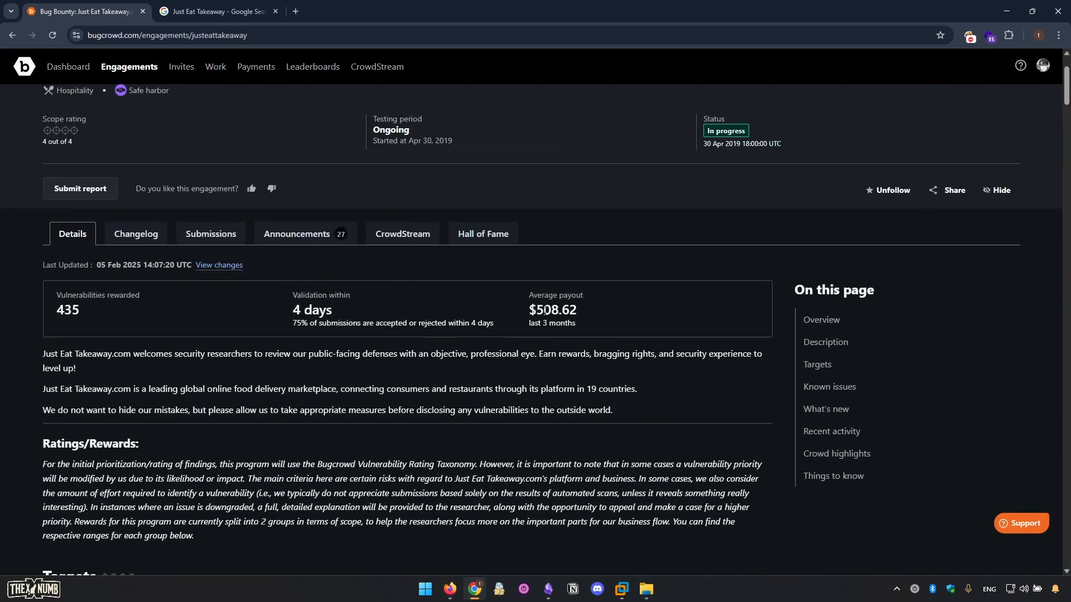
# - Scroll the Just Eat Takeaway engagement to its Targets list showing Group 1, Group 2 and *.scoober.com
pyautogui.doubleClick(124, 296)
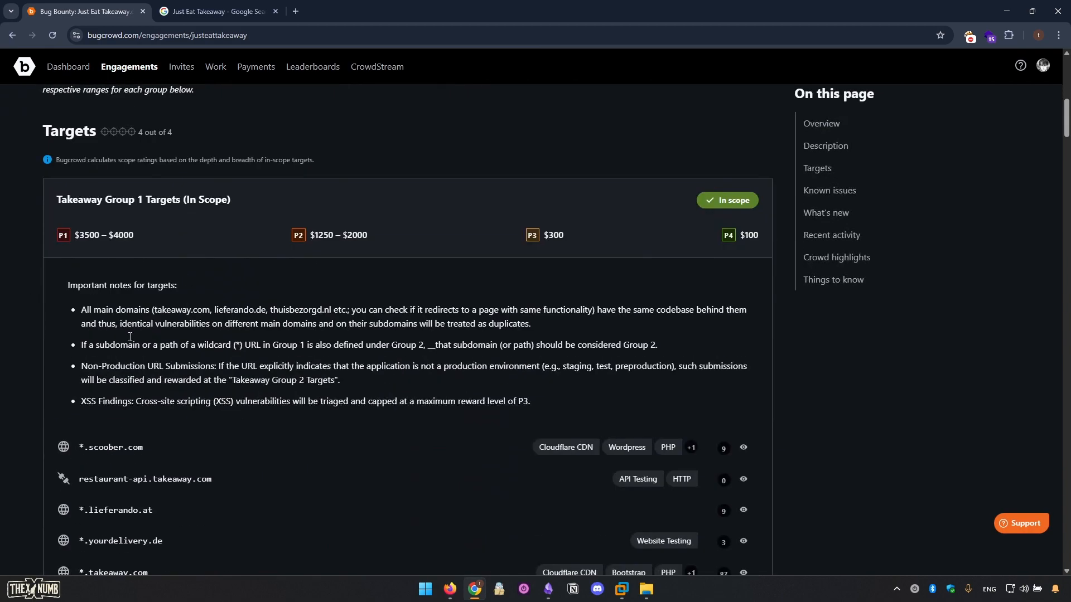
pyautogui.scroll(-3)
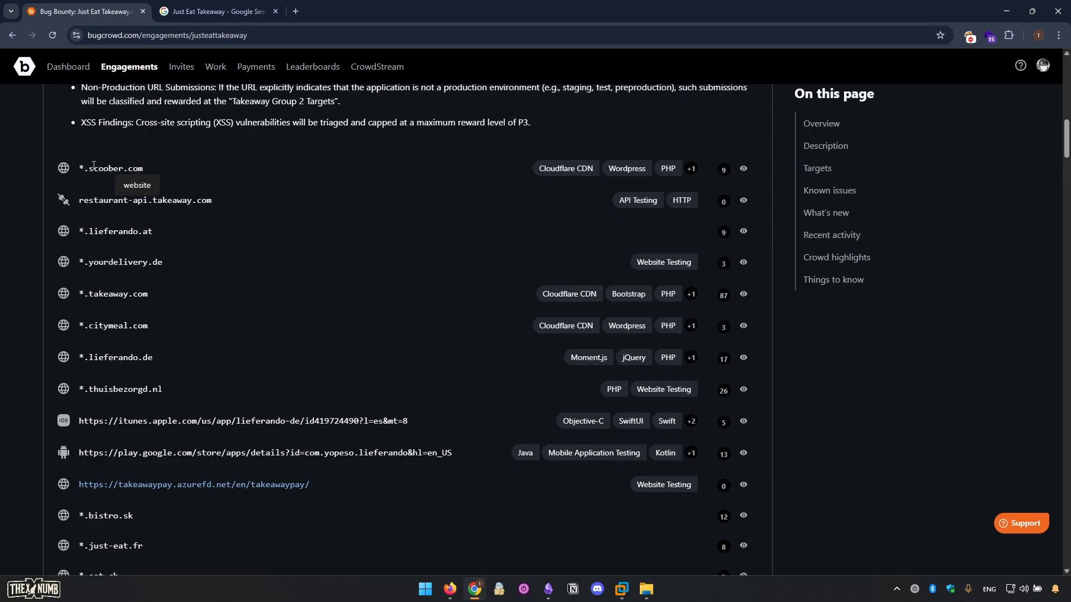
pyautogui.scroll(-3)
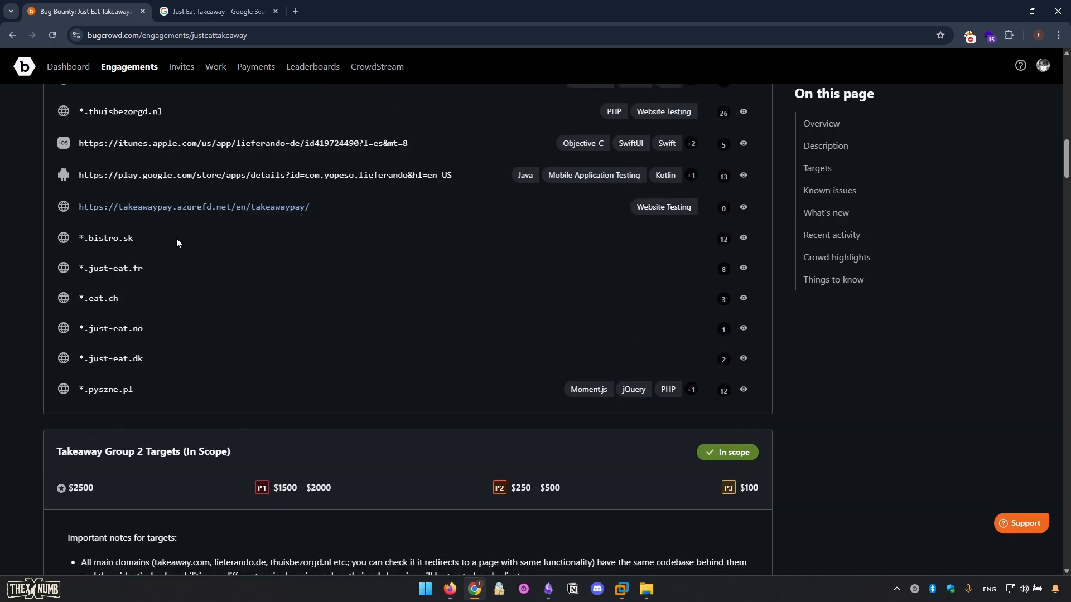
pyautogui.scroll(-3)
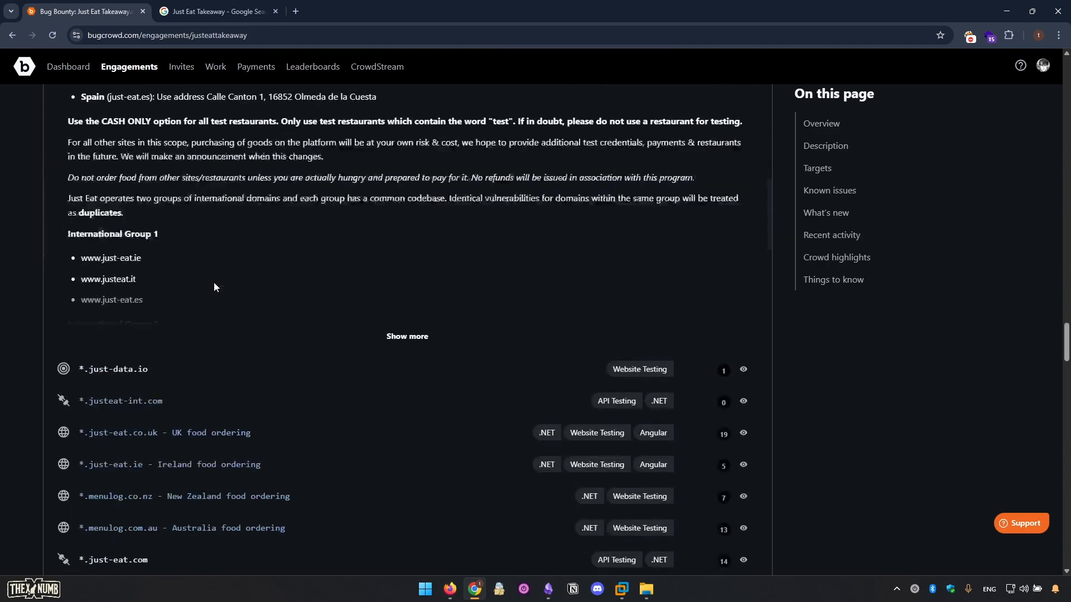
pyautogui.scroll(-3)
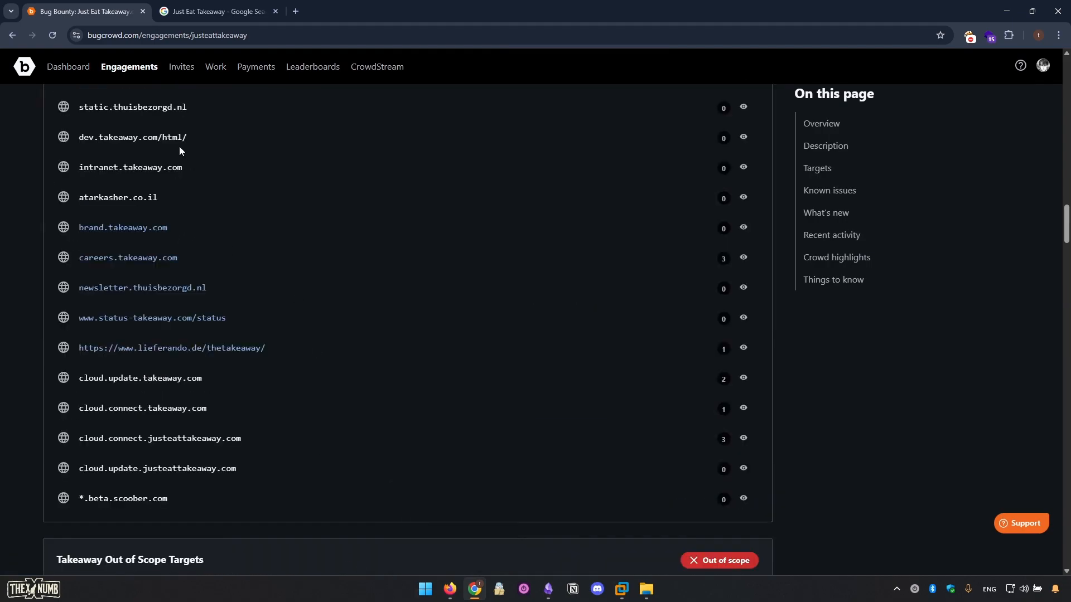
pyautogui.scroll(-3)
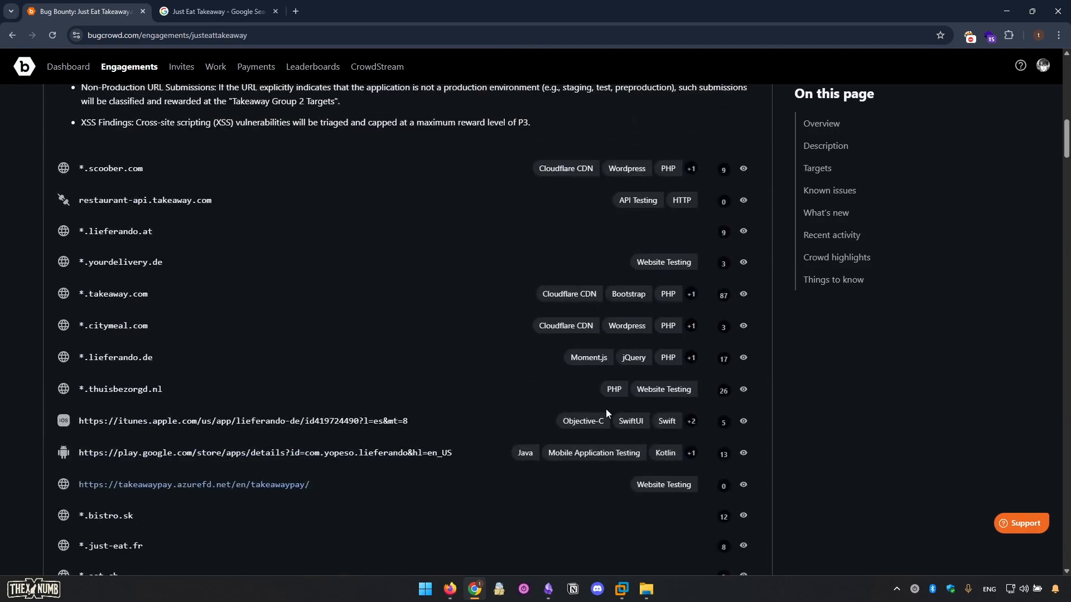
# - Tick 'choosing the target' and 'setup environment' in the Day_01 checklist
pyautogui.click(546, 592)
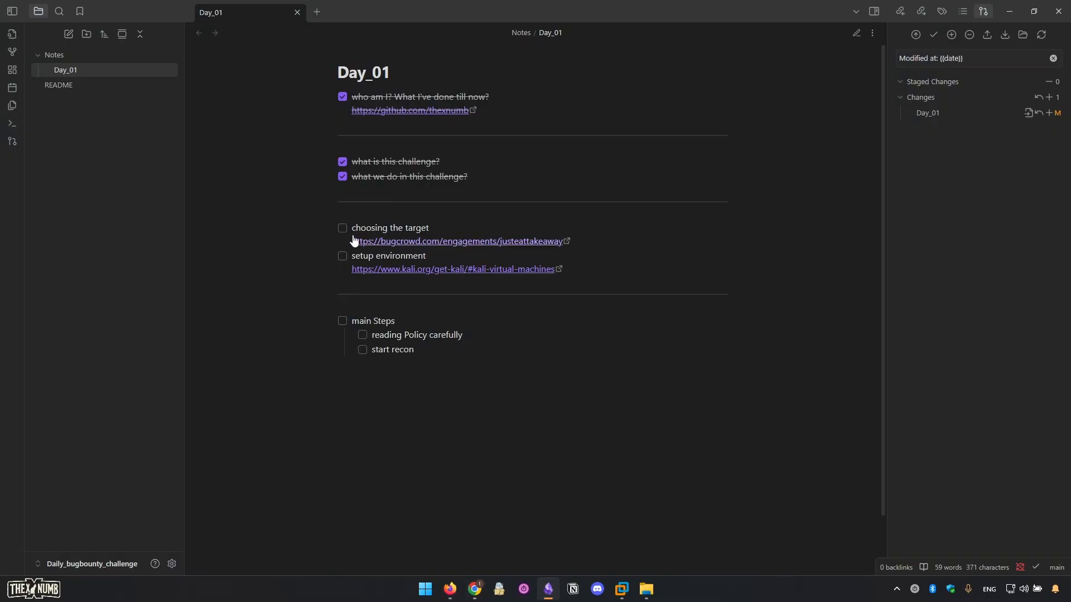
pyautogui.click(343, 228)
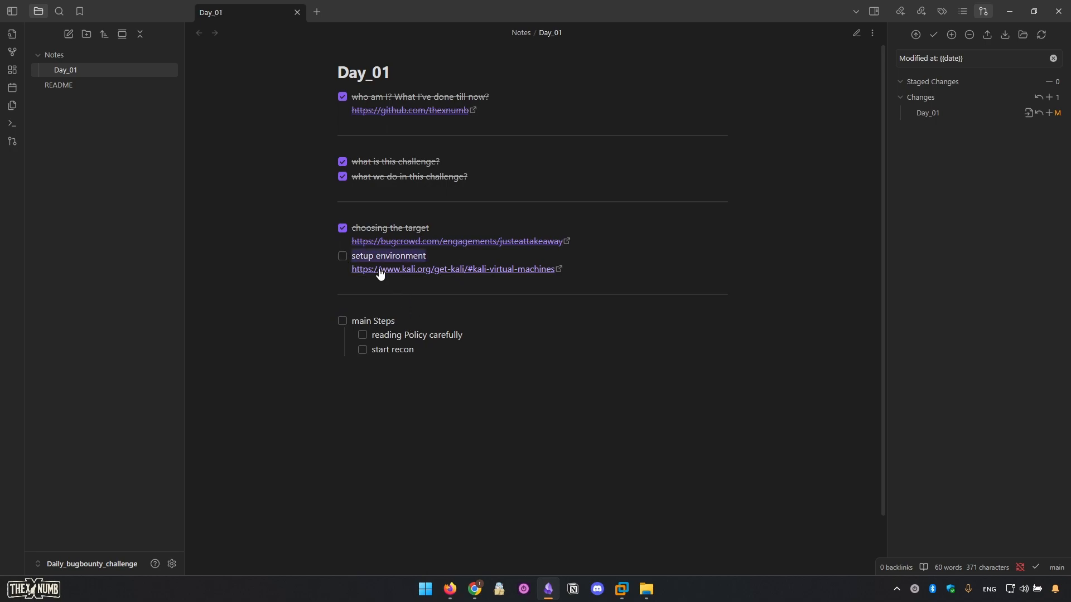
pyautogui.moveTo(475, 592)
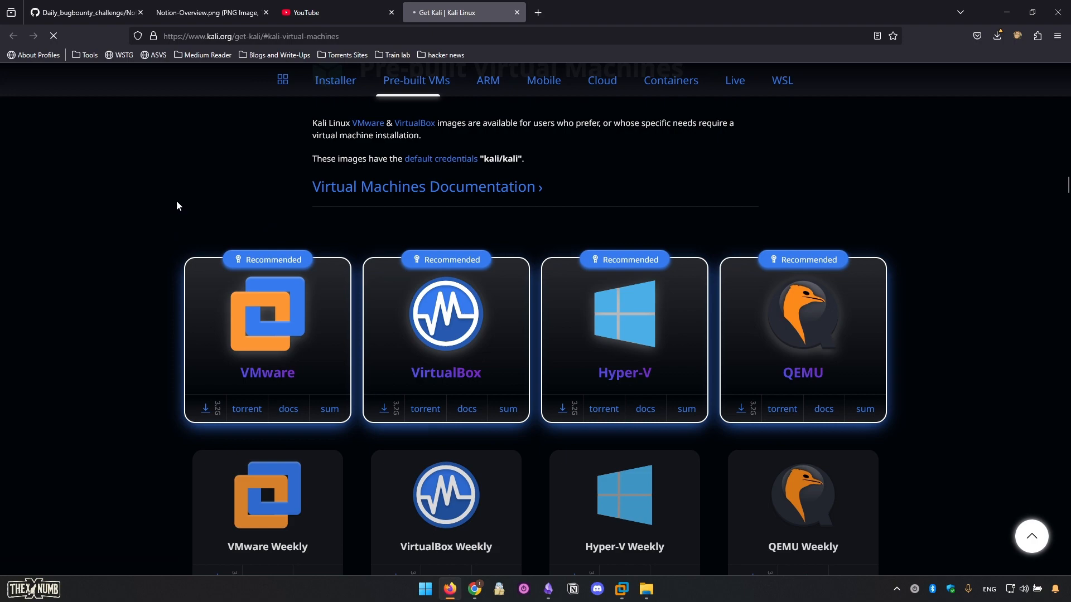
pyautogui.moveTo(562, 406)
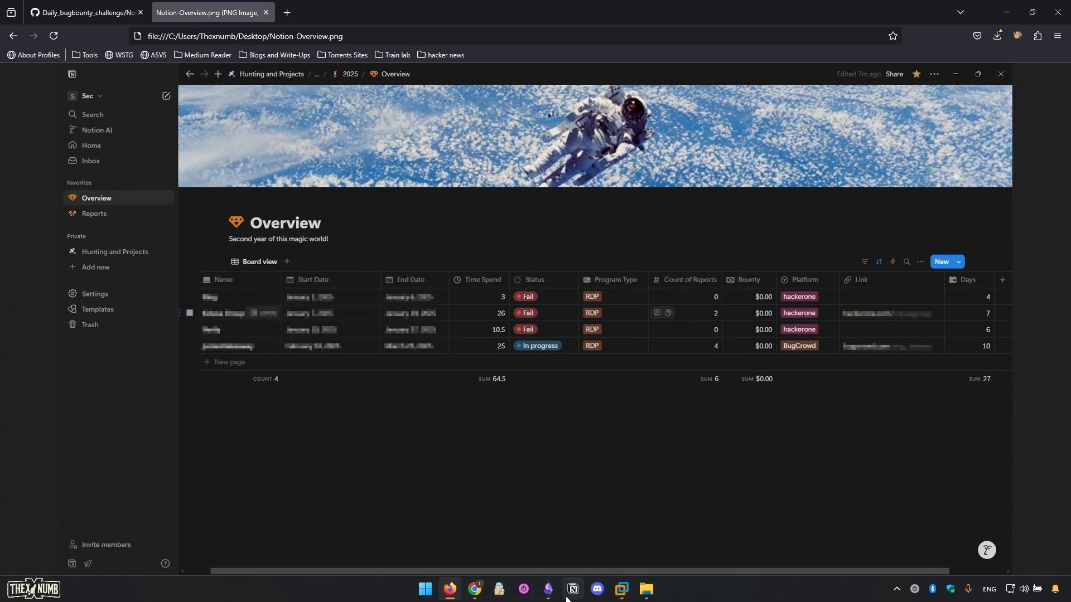
pyautogui.click(547, 593)
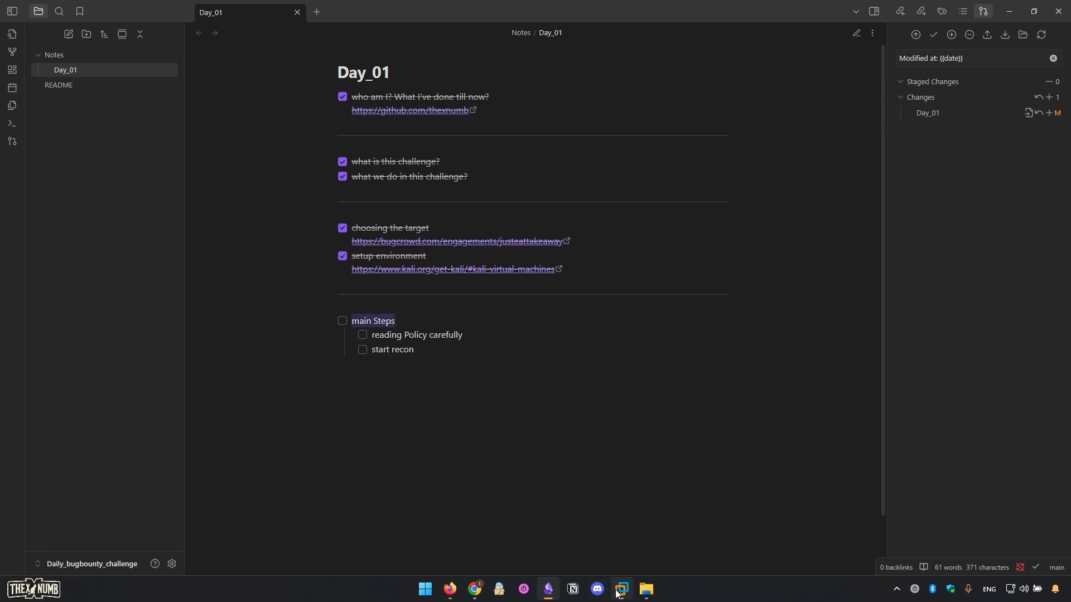
pyautogui.click(620, 592)
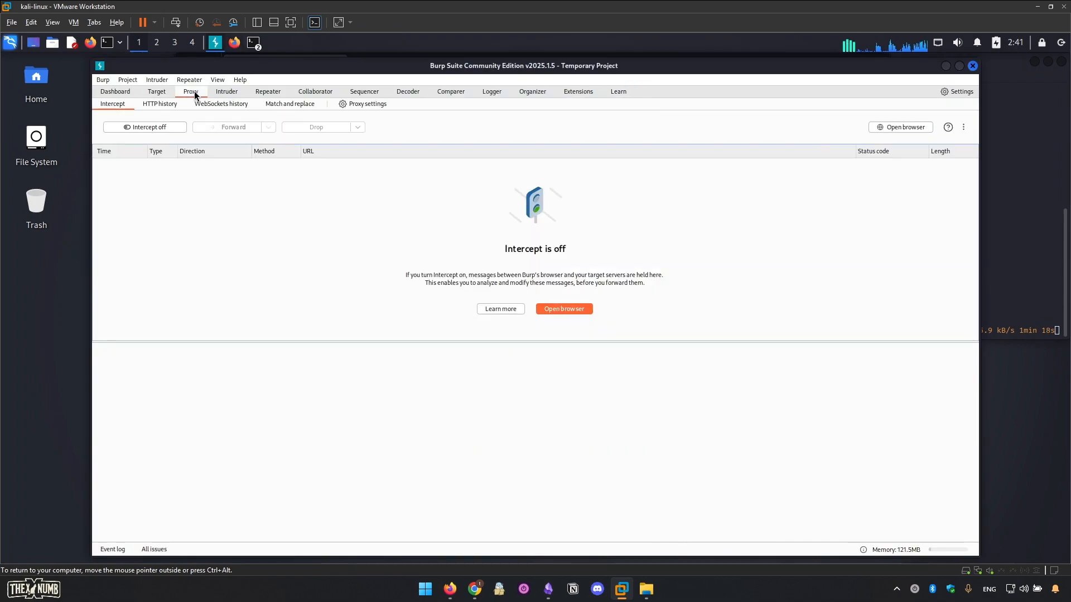
pyautogui.click(160, 104)
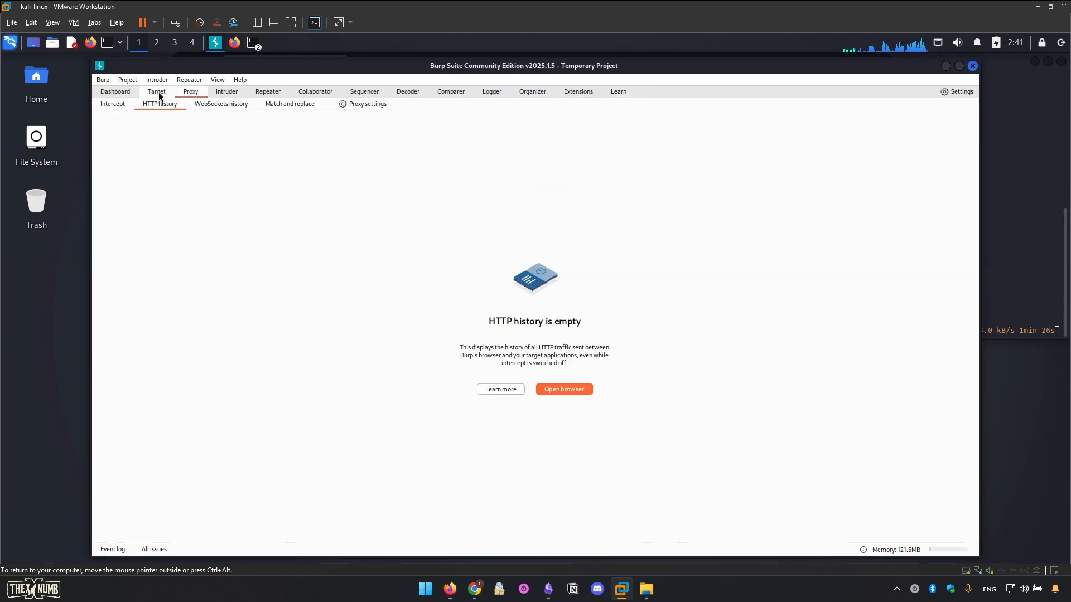
pyautogui.click(157, 90)
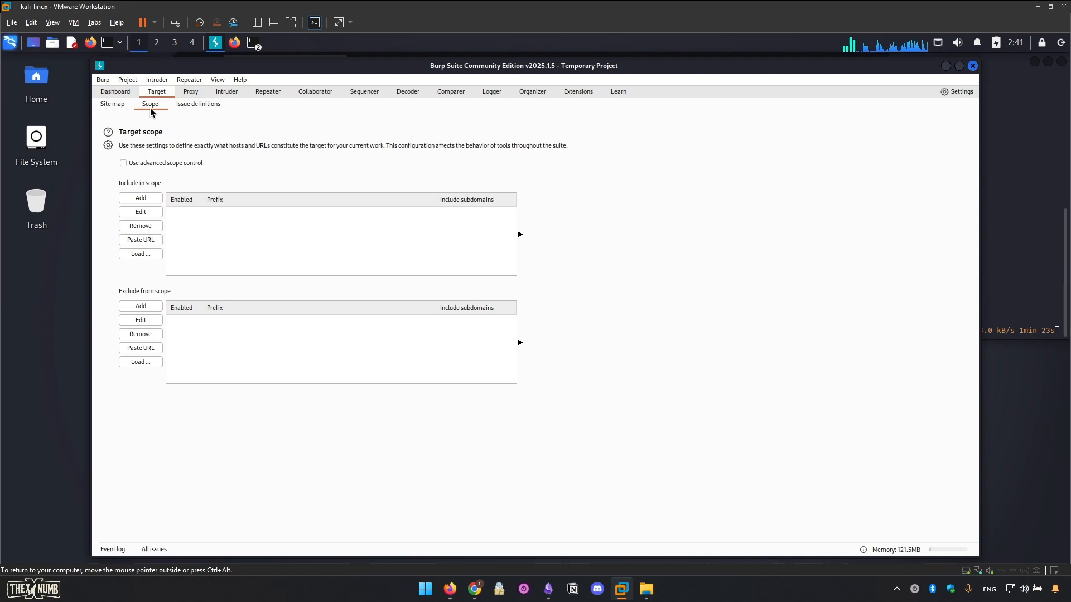
pyautogui.click(123, 163)
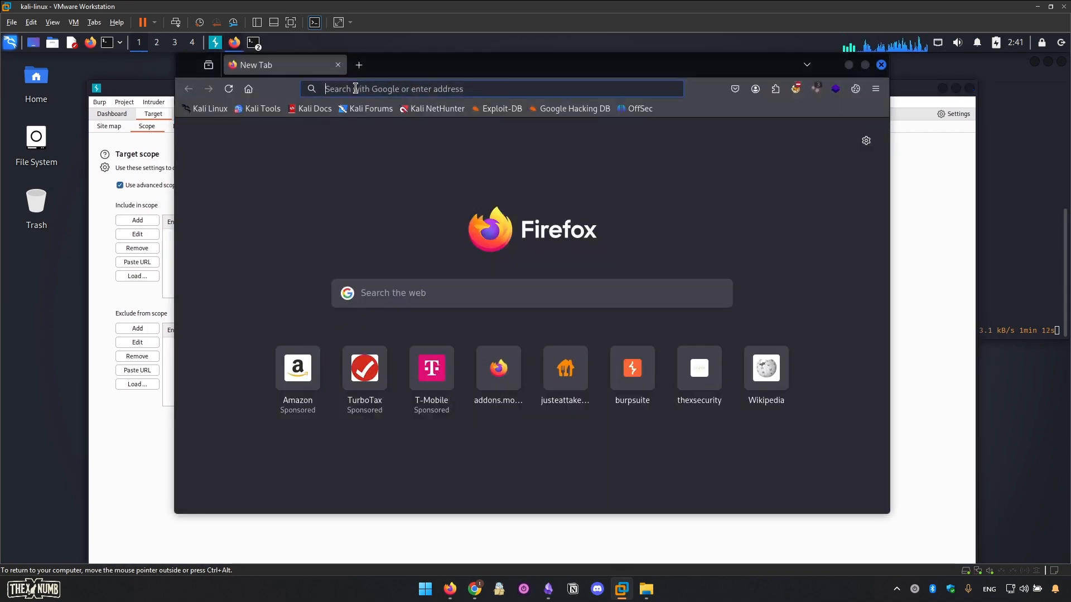
pyautogui.write('https://www.justeattakeaway.com')
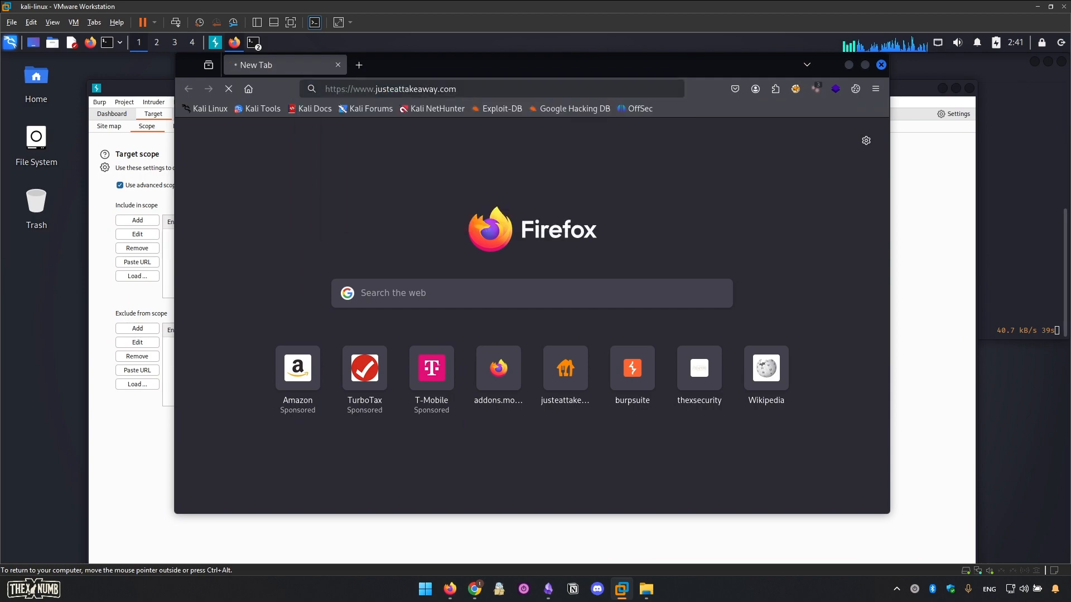
# - Add justeattakeaway as an in-scope host in Burp's advanced scope list
pyautogui.click(409, 89)
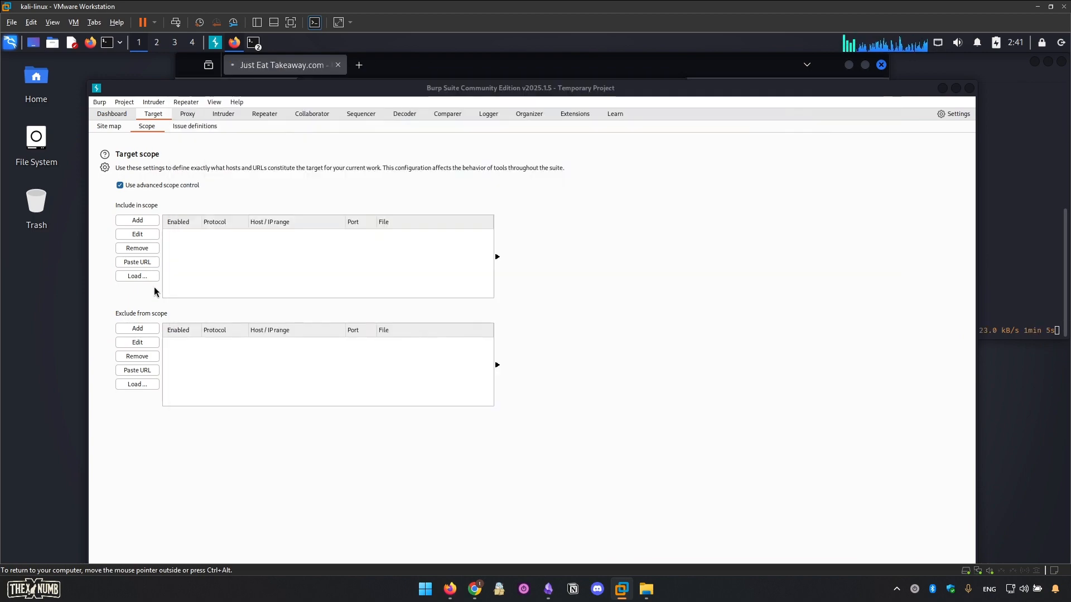
pyautogui.click(136, 220)
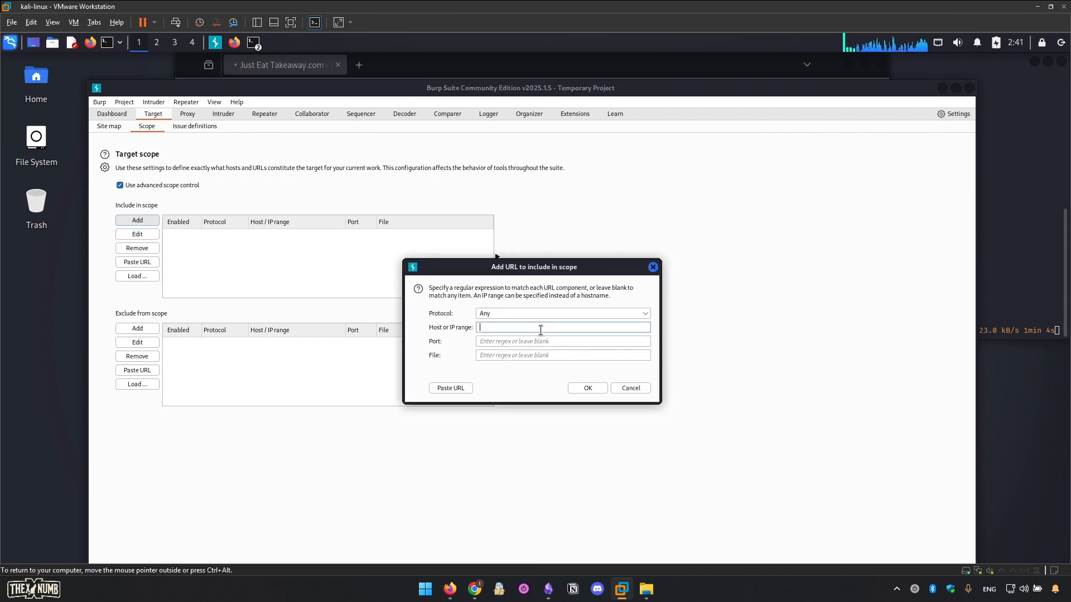
pyautogui.write('justeattakeaway')
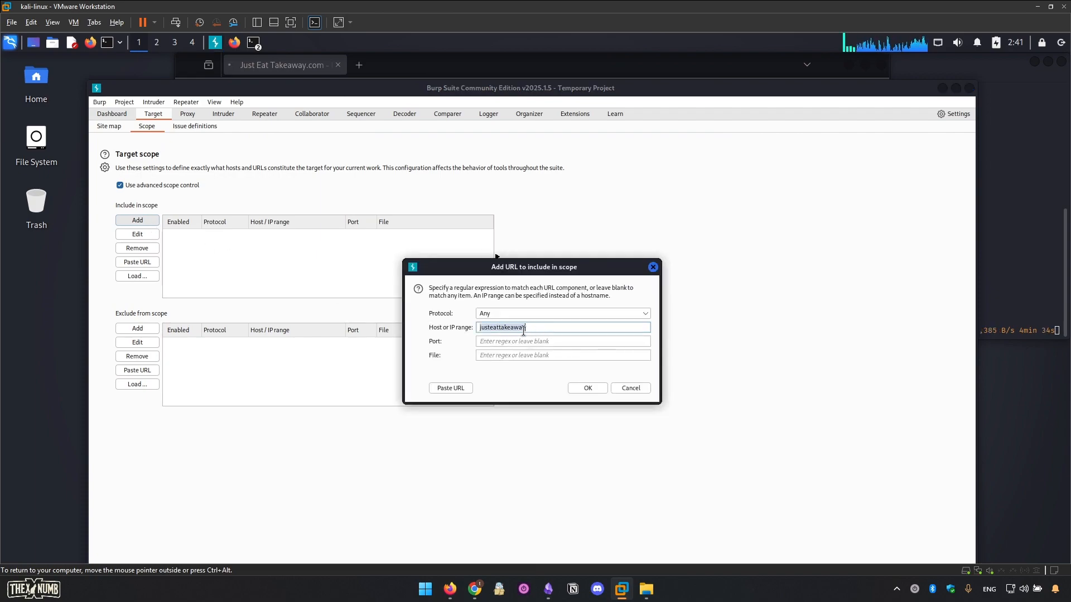
pyautogui.click(629, 388)
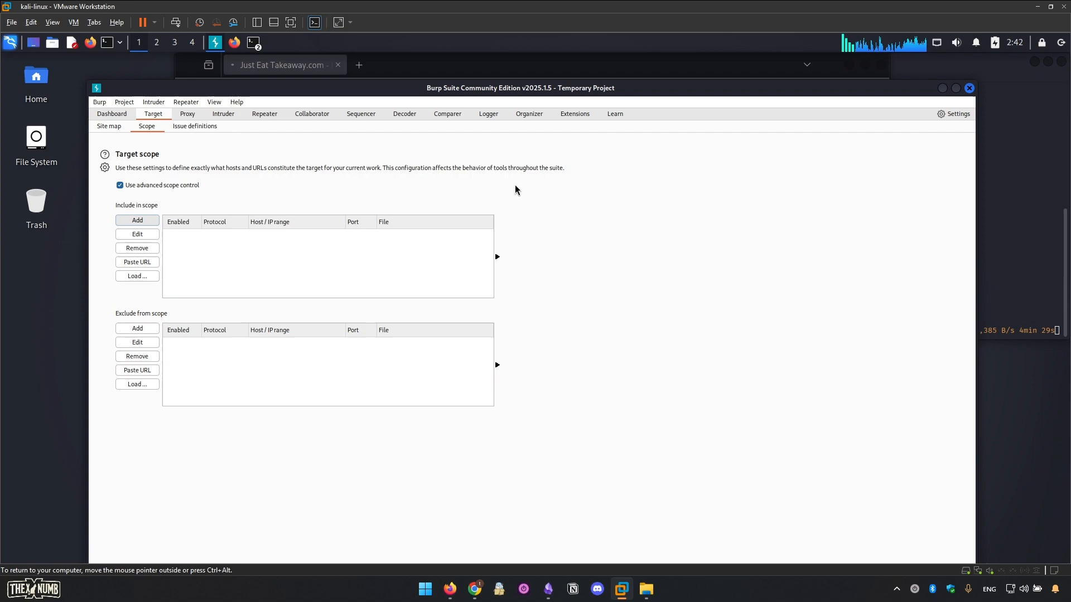
pyautogui.click(136, 219)
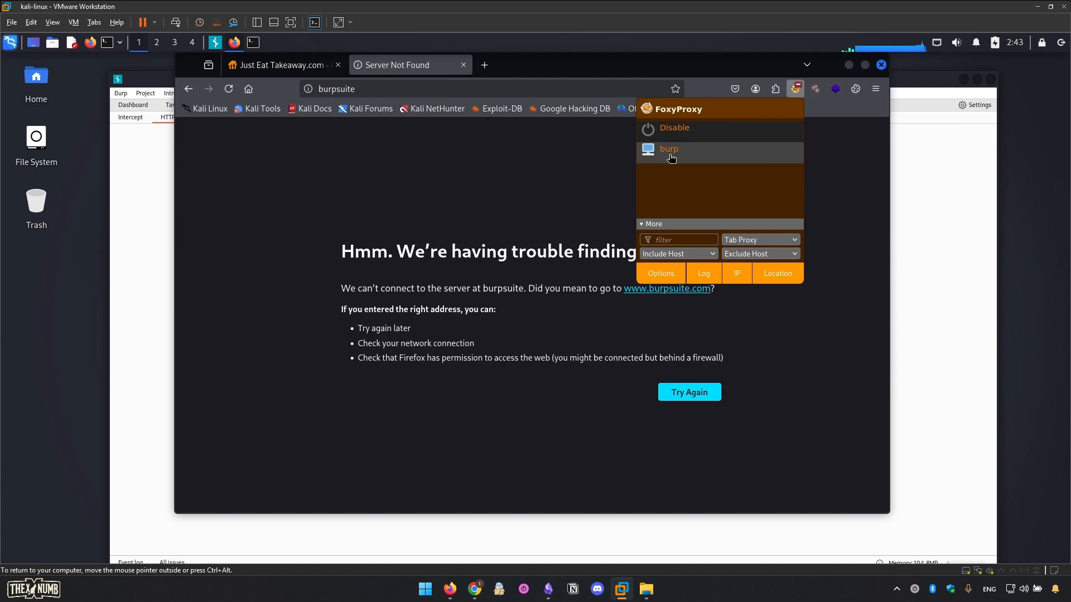
# - Route Firefox traffic through the burp FoxyProxy profile and show the configured proxies list
pyautogui.click(659, 274)
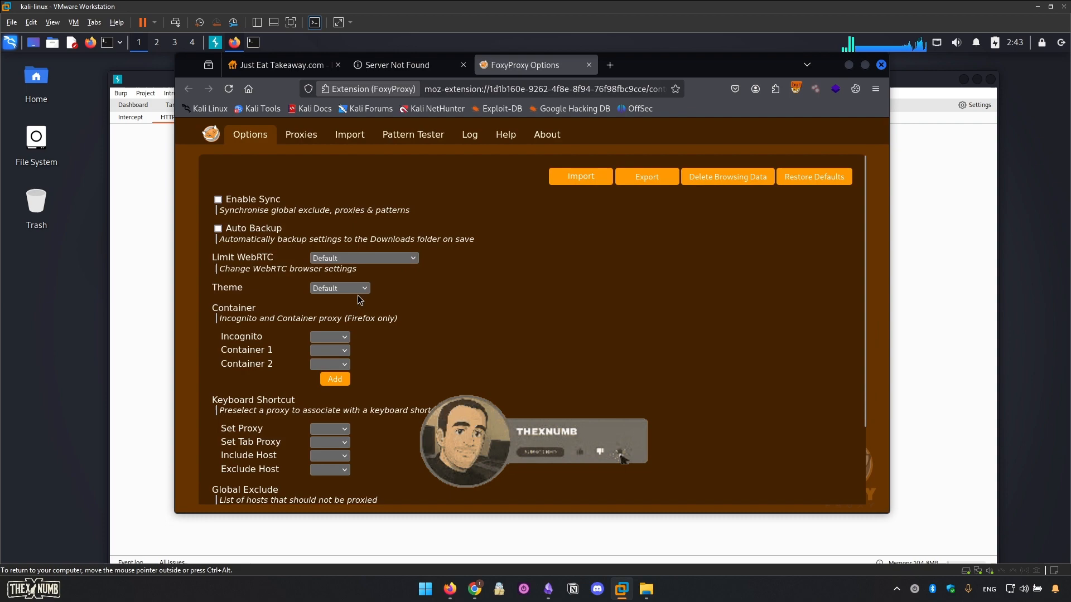
pyautogui.click(300, 135)
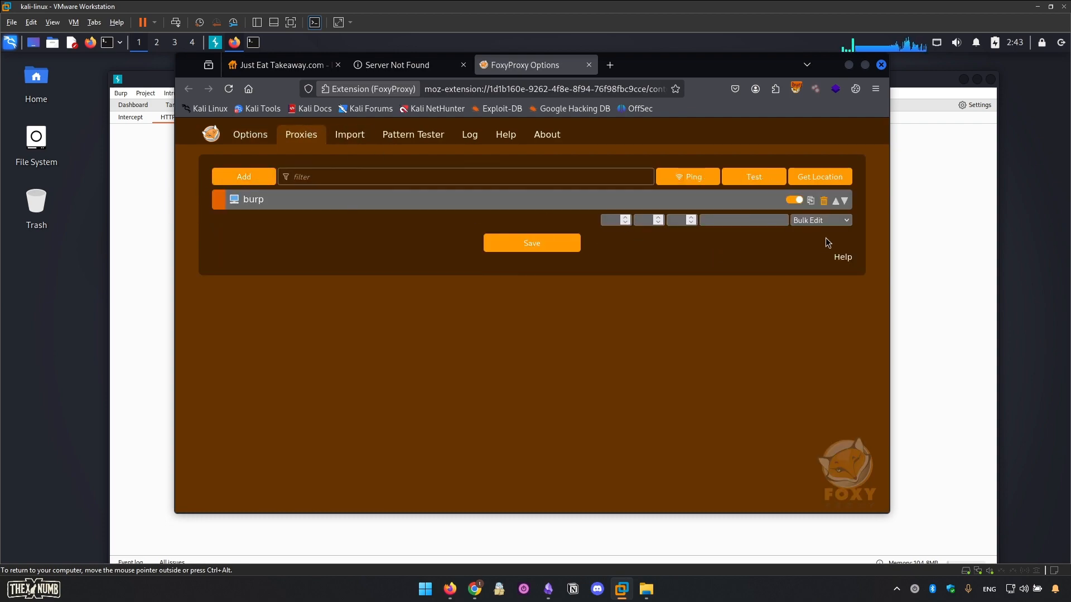
pyautogui.moveTo(581, 69)
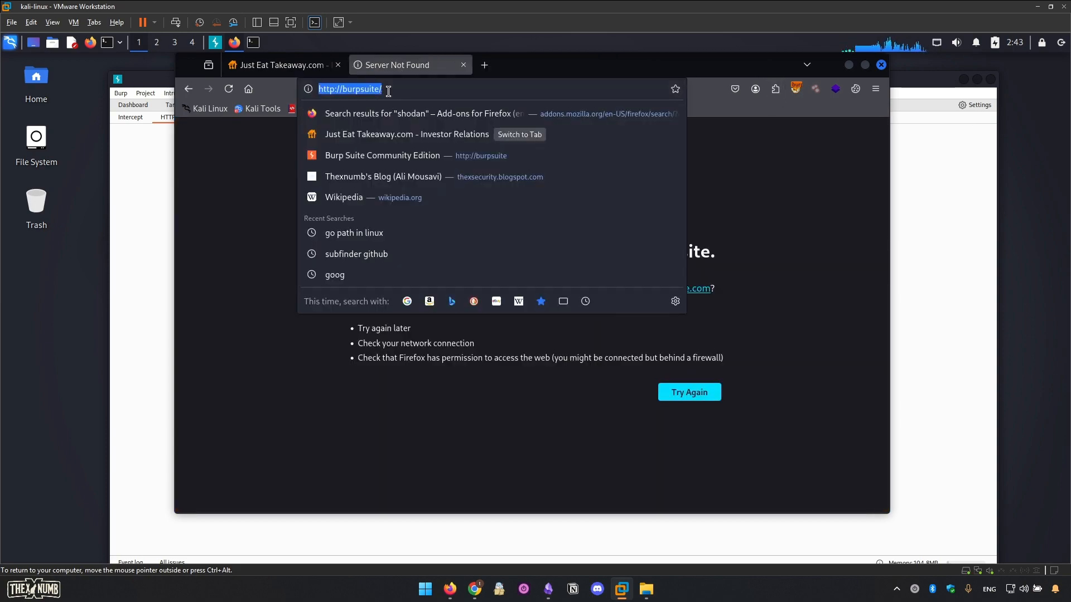
pyautogui.moveTo(689, 392)
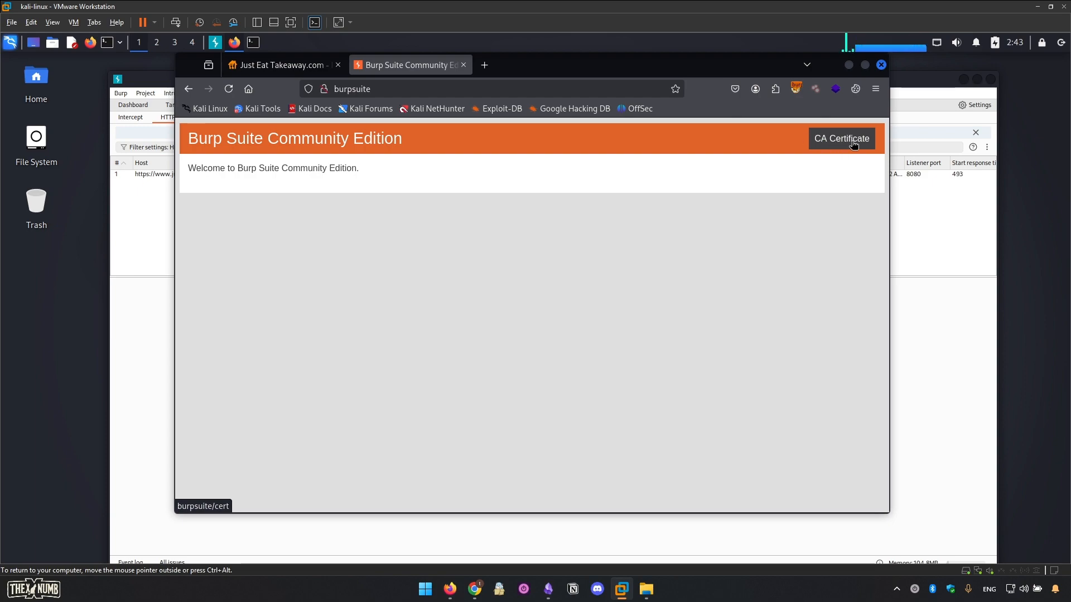
pyautogui.click(874, 90)
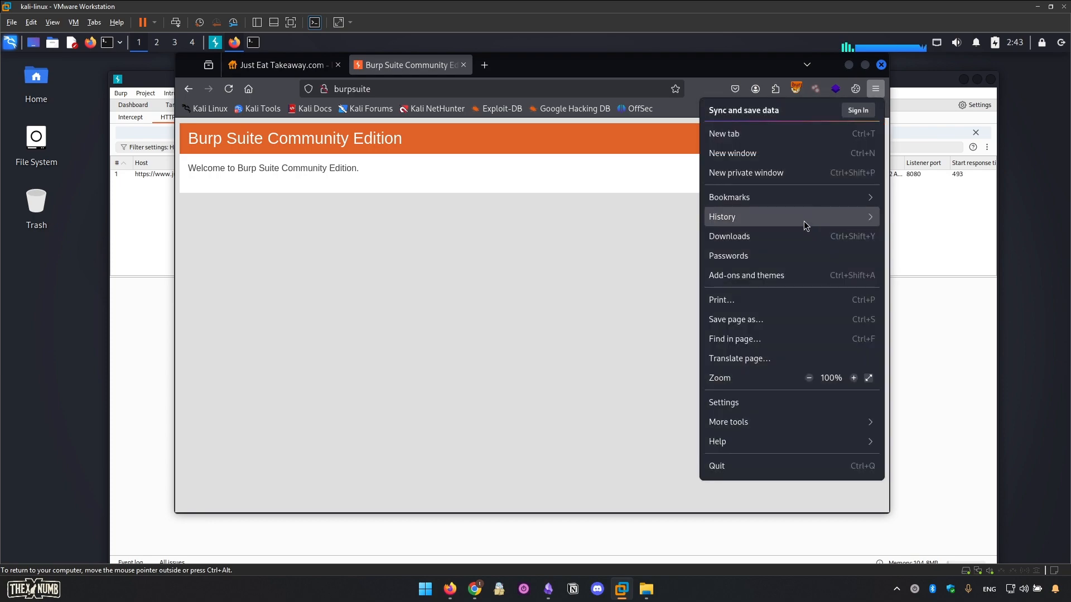
# - Find the certificate settings in Firefox and bring up the certificate manager
pyautogui.click(723, 403)
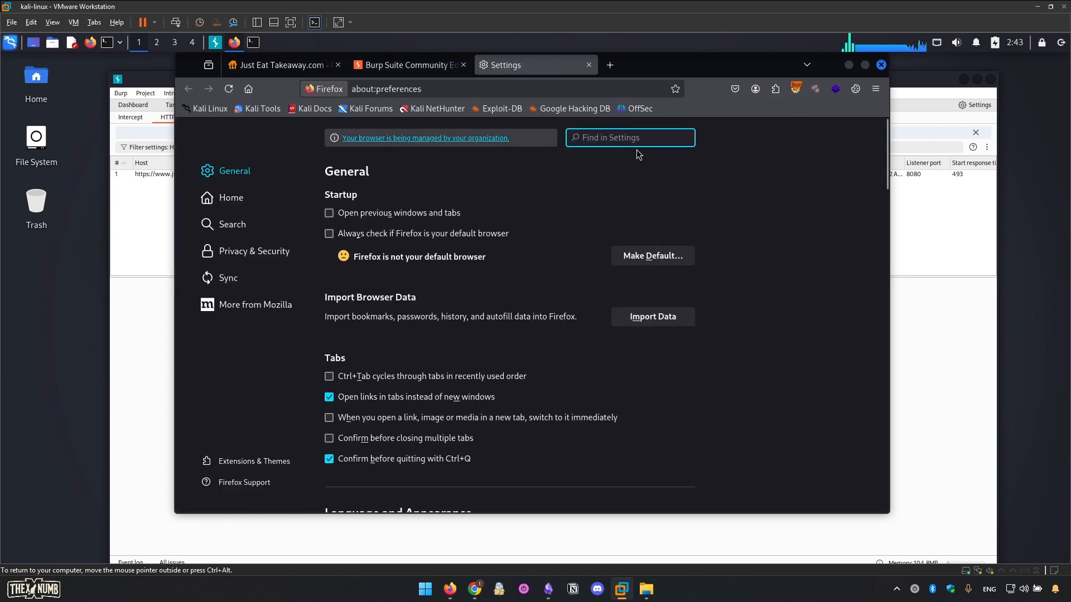
pyautogui.write('certi')
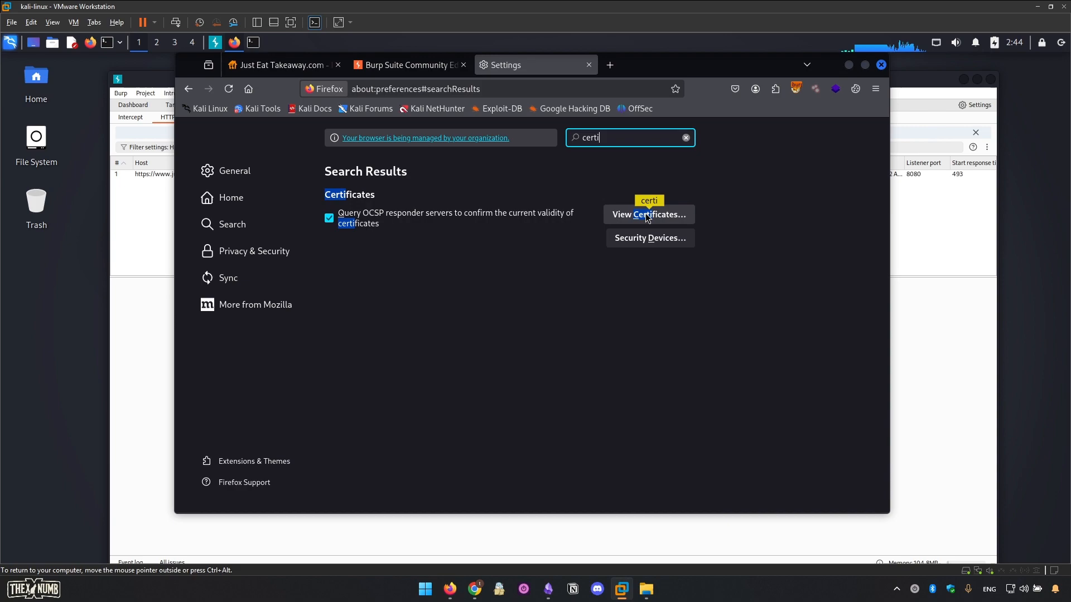
pyautogui.moveTo(591, 249)
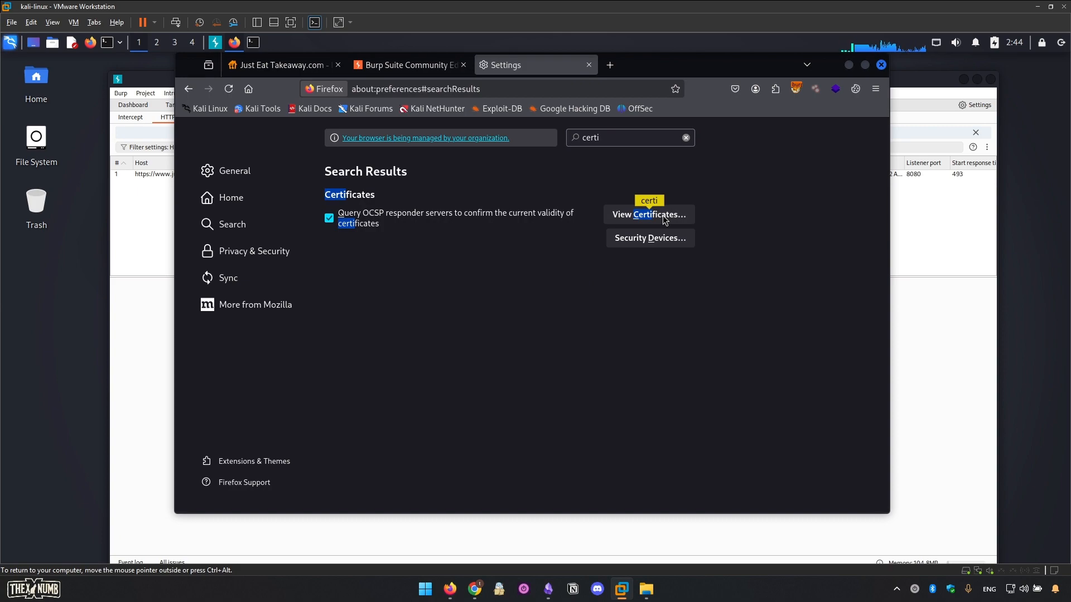
pyautogui.click(649, 214)
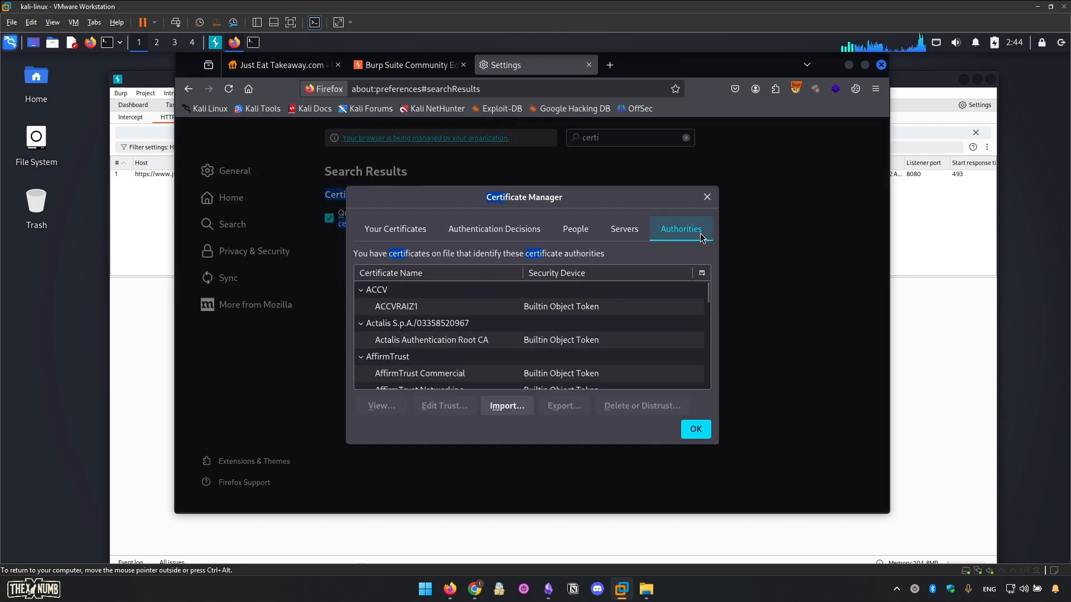
# - Import cacert.der from Downloads as a trusted authority so justeattakeaway HTTPS traffic reaches Burp
pyautogui.scroll(-3)
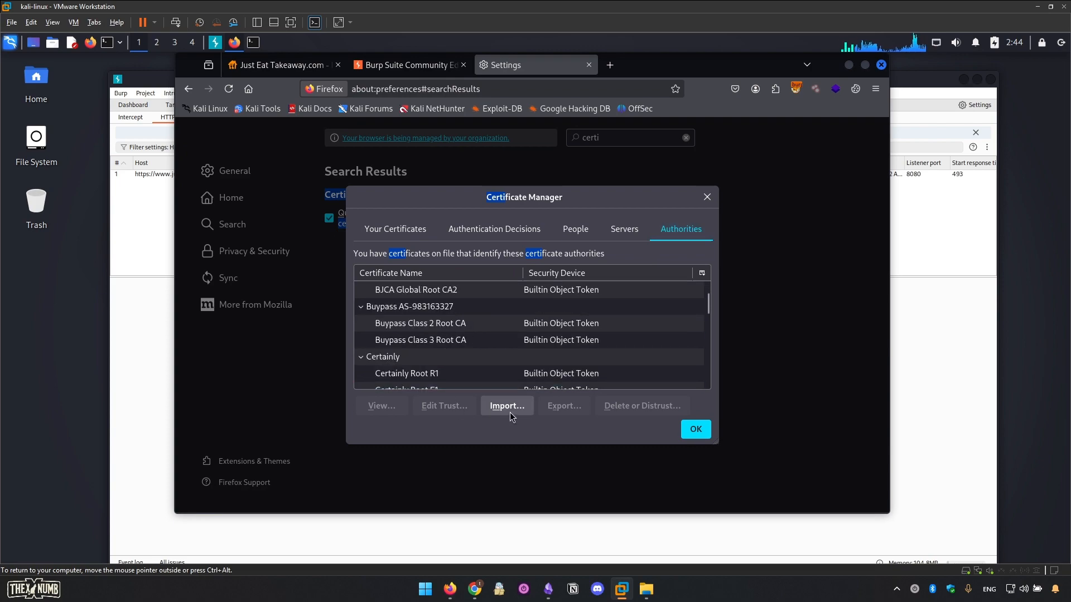
pyautogui.scroll(-3)
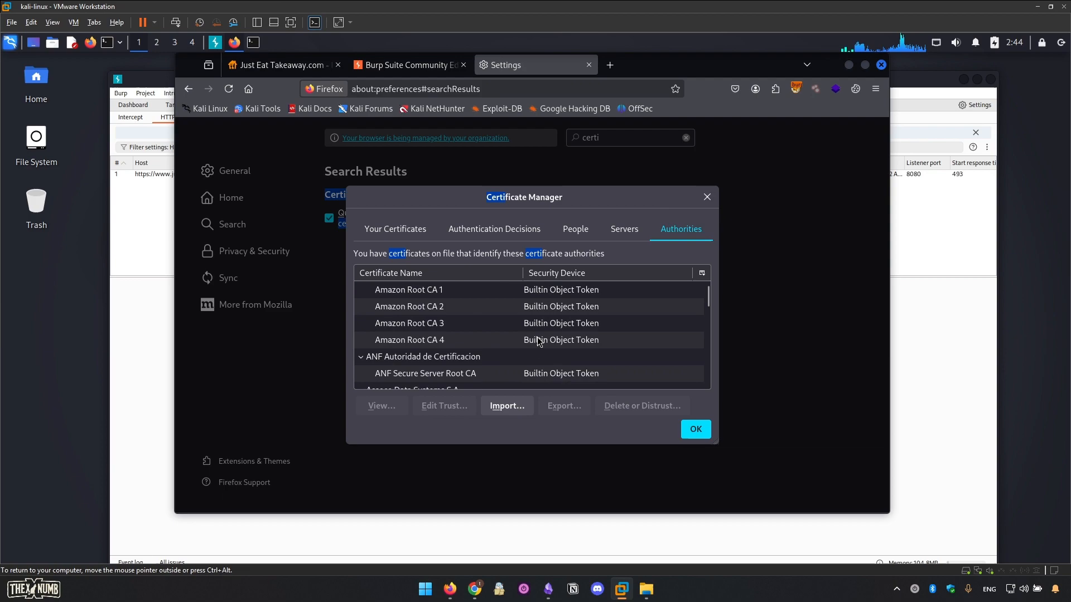
pyautogui.scroll(-3)
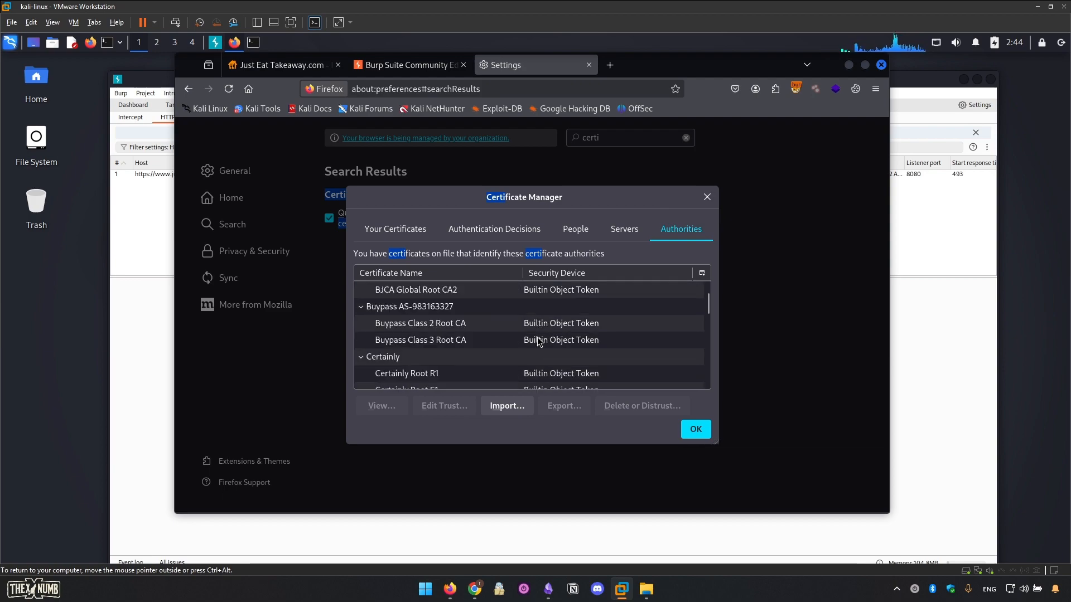
pyautogui.scroll(-3)
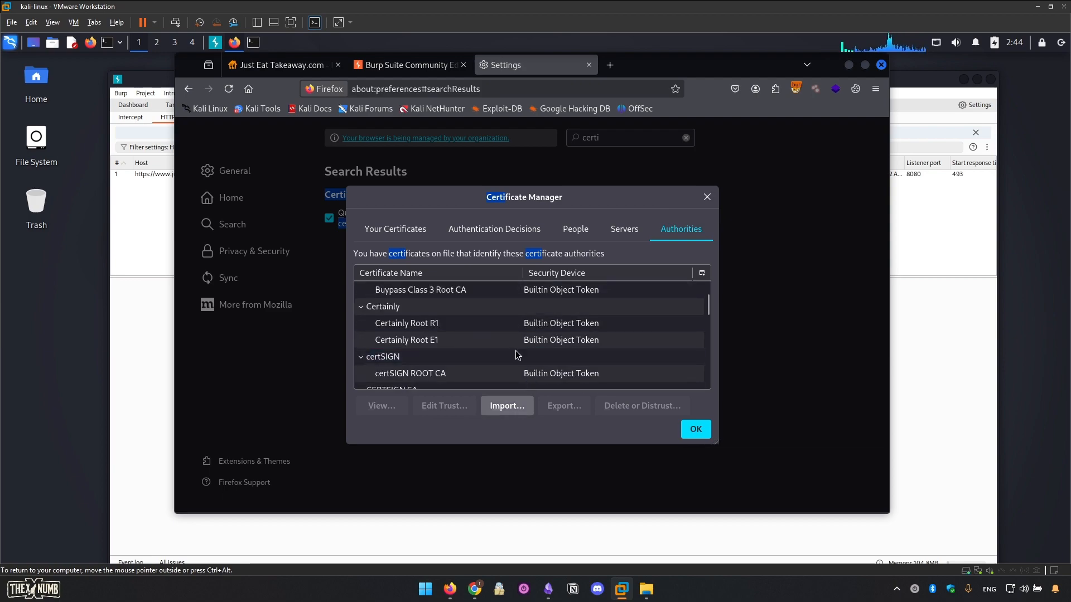
pyautogui.click(506, 406)
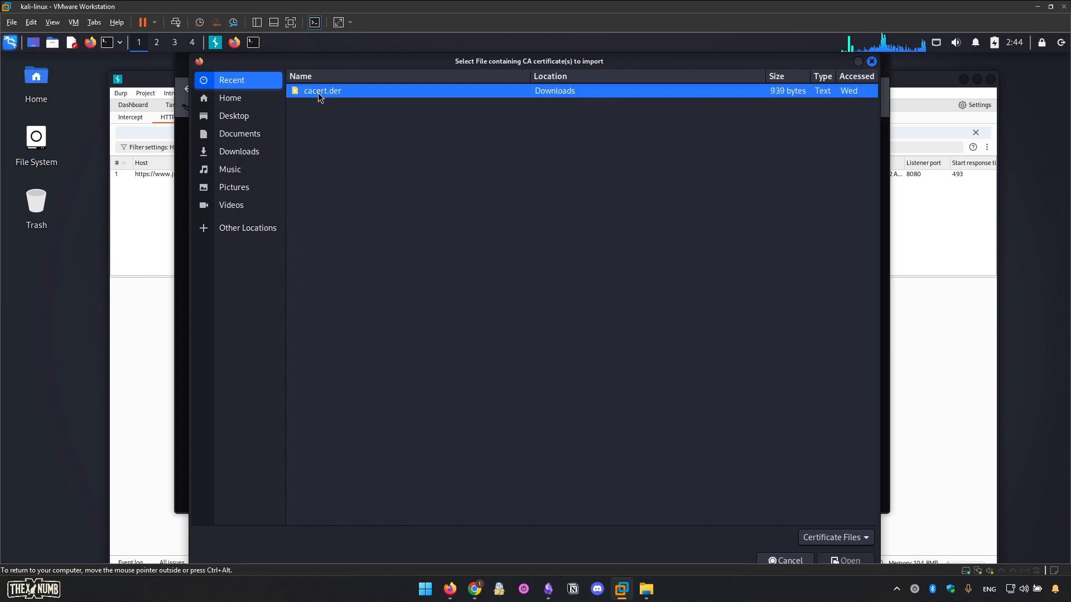
pyautogui.click(849, 560)
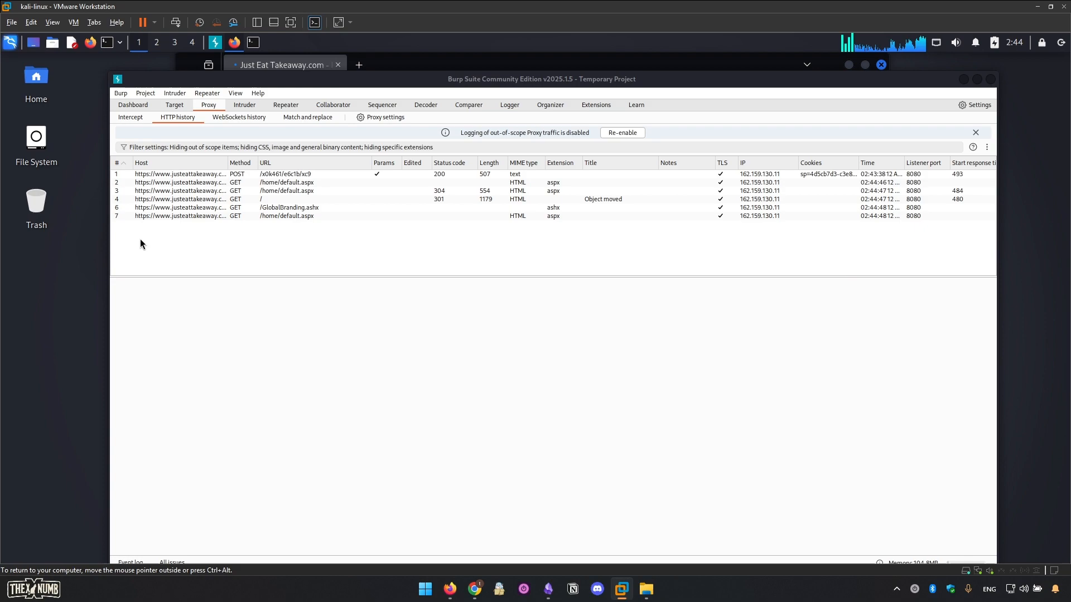
# - Inspect a captured Just Eat Takeaway request in Burp, then return to the Bugcrowd engagement page
pyautogui.click(287, 208)
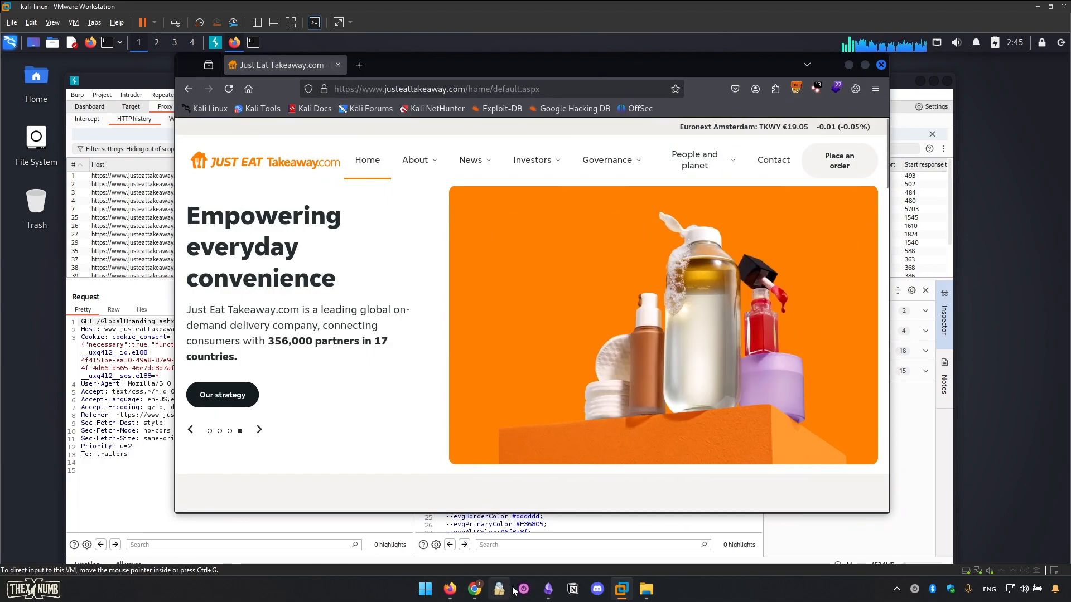
pyautogui.click(547, 589)
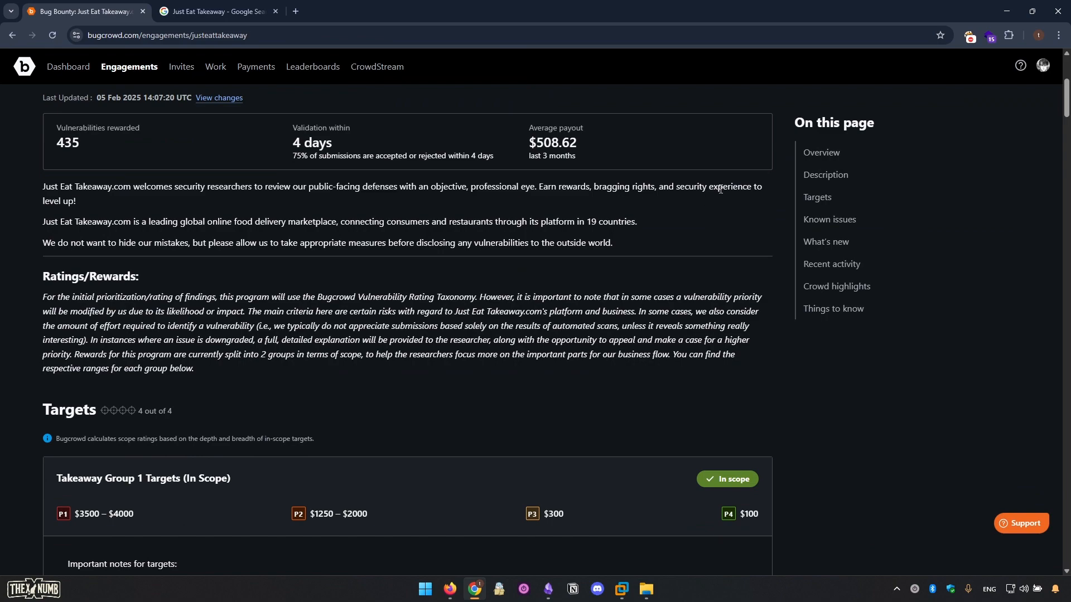
pyautogui.moveTo(62, 220); pyautogui.dragTo(313, 221)
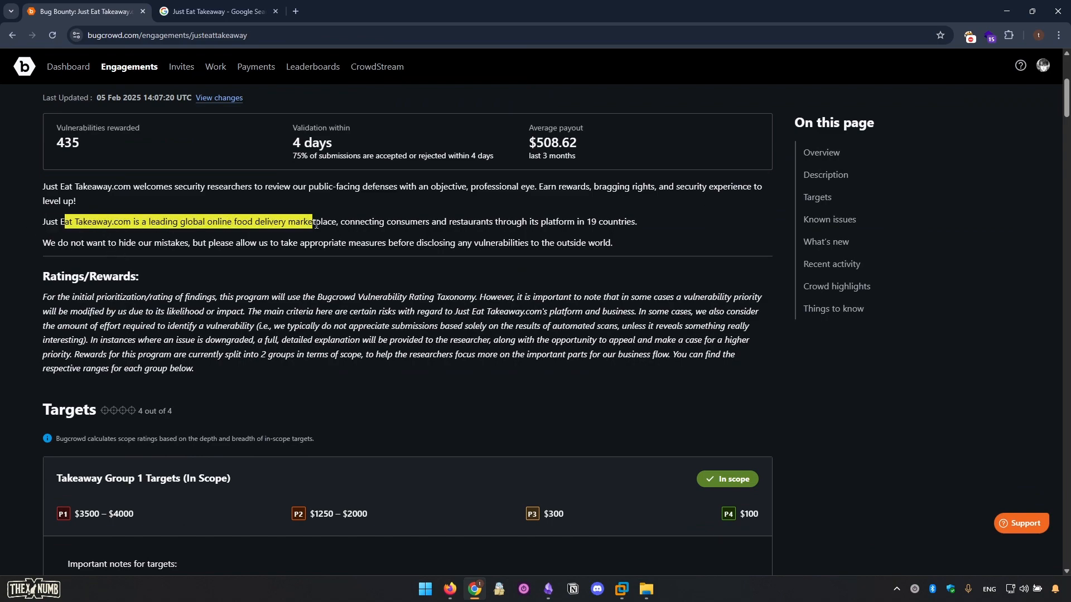
pyautogui.click(184, 226)
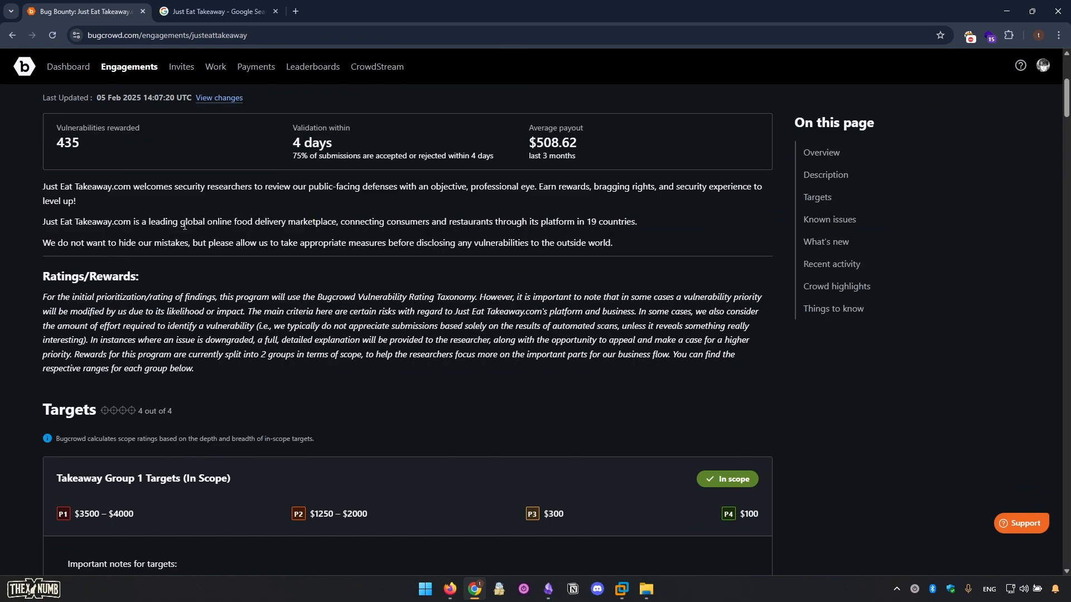
pyautogui.moveTo(181, 221); pyautogui.dragTo(282, 221)
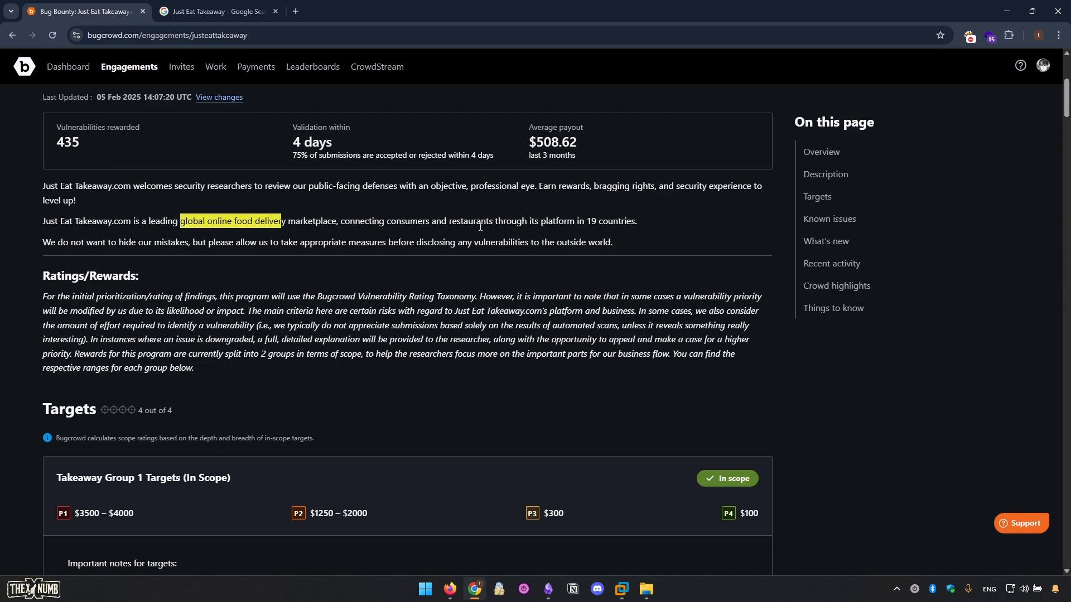
pyautogui.scroll(-3)
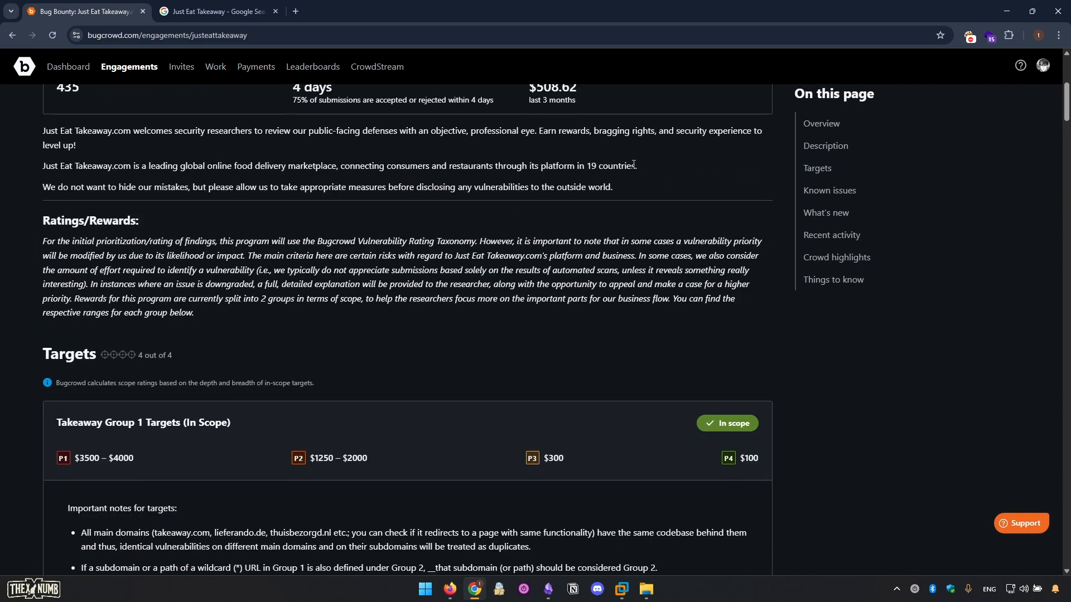
pyautogui.moveTo(594, 168)
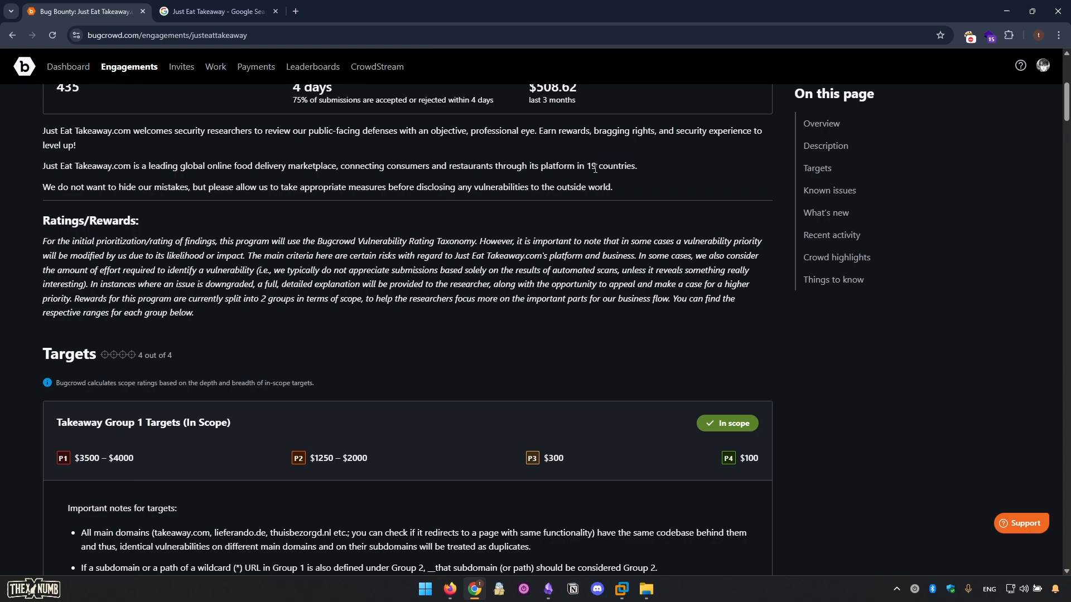
pyautogui.doubleClick(590, 166)
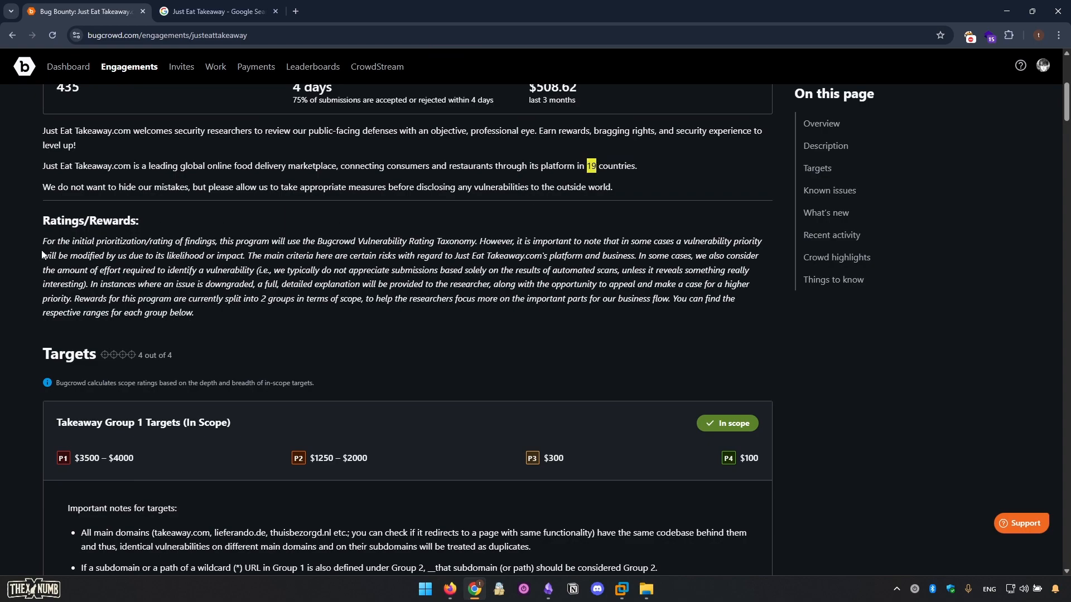
pyautogui.scroll(-3)
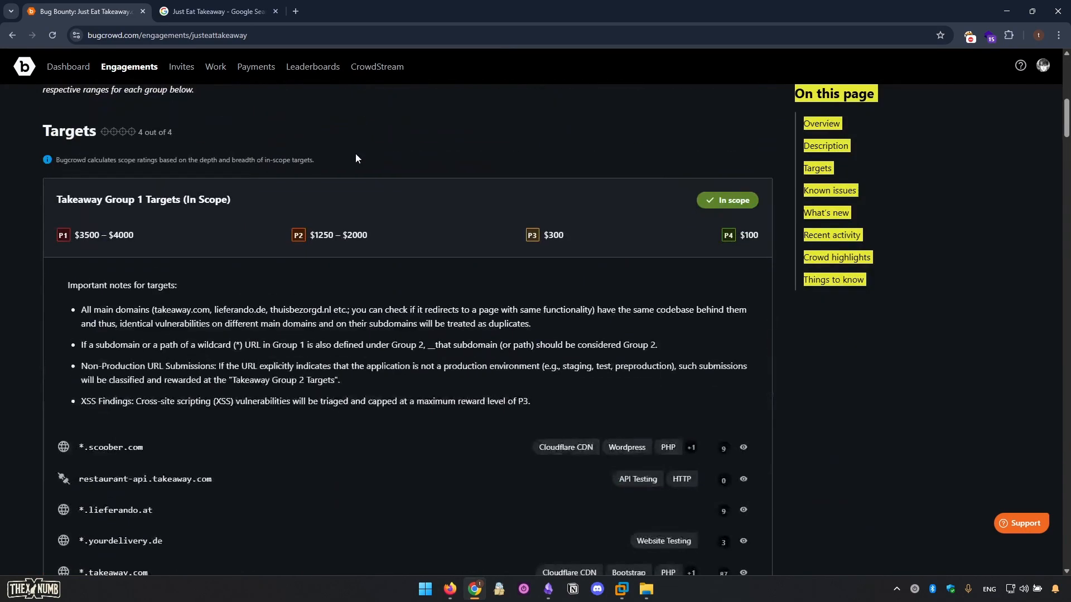
pyautogui.scroll(3)
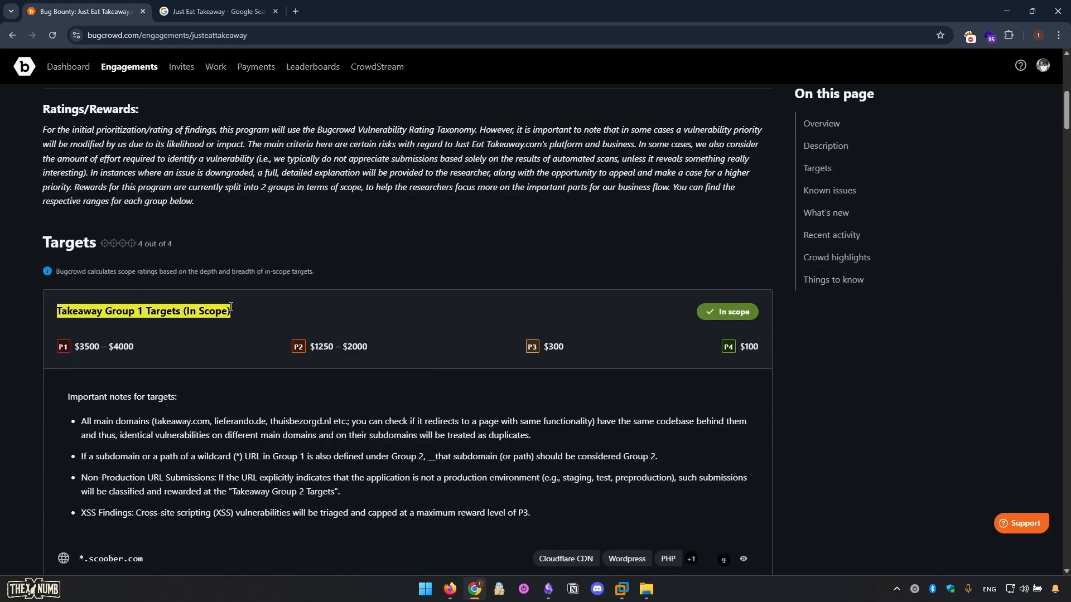
pyautogui.scroll(-3)
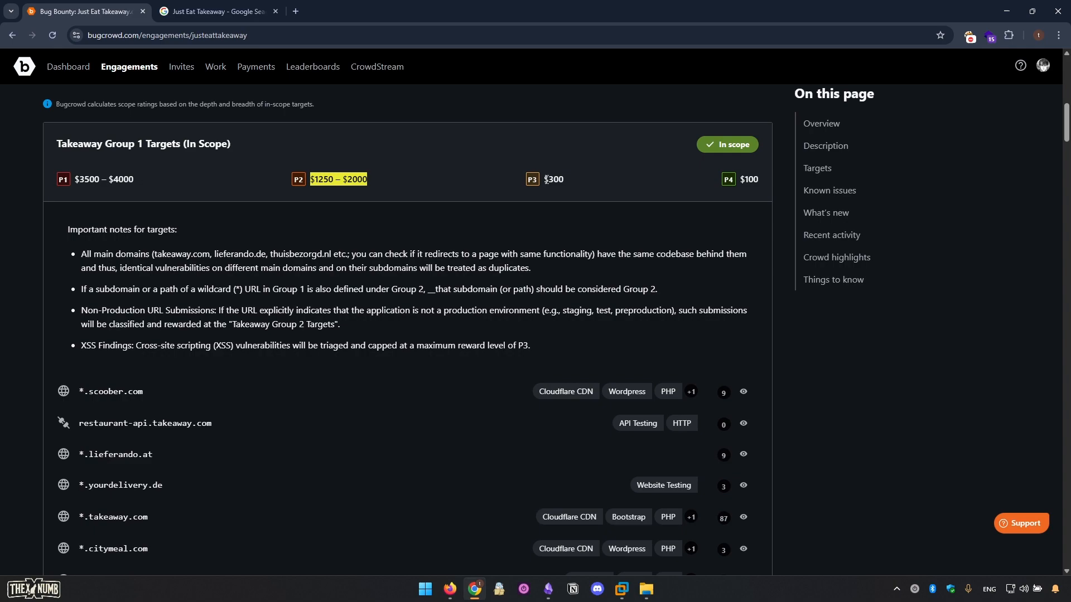
pyautogui.scroll(-3)
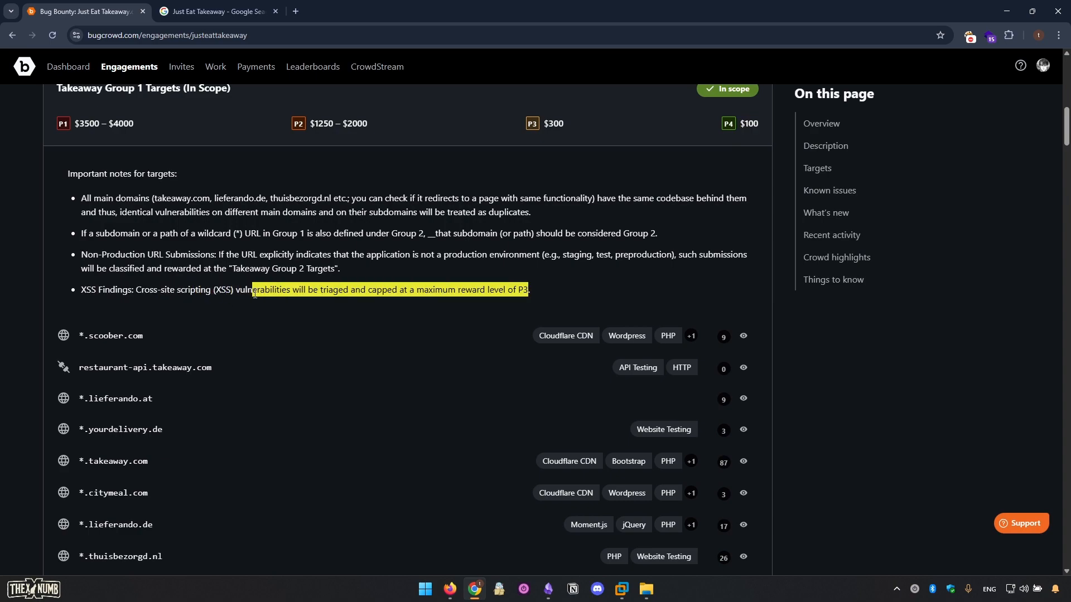
pyautogui.click(433, 292)
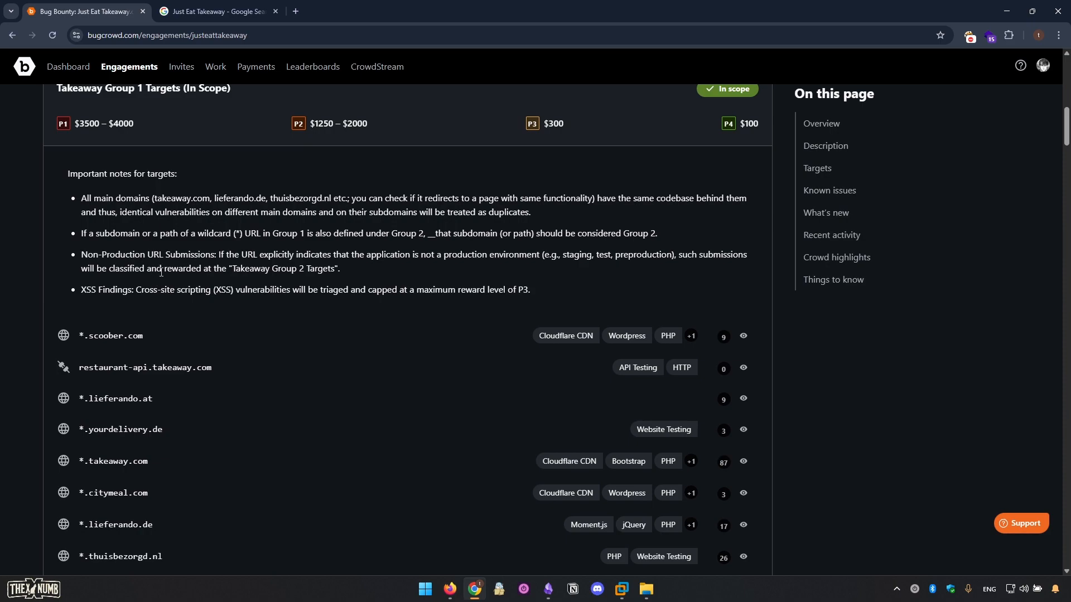
pyautogui.moveTo(163, 279)
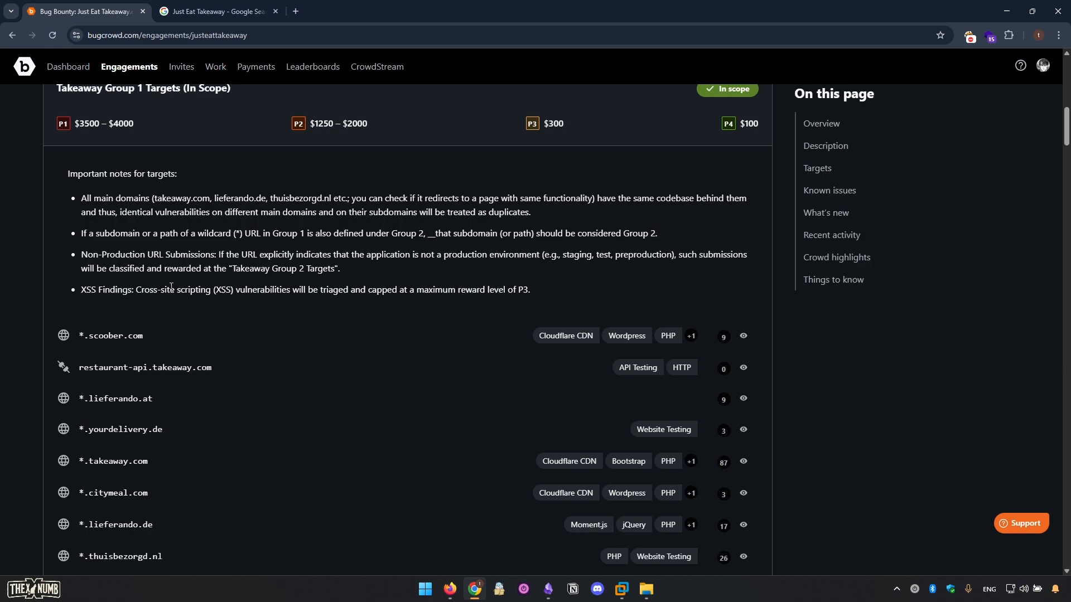
pyautogui.scroll(-3)
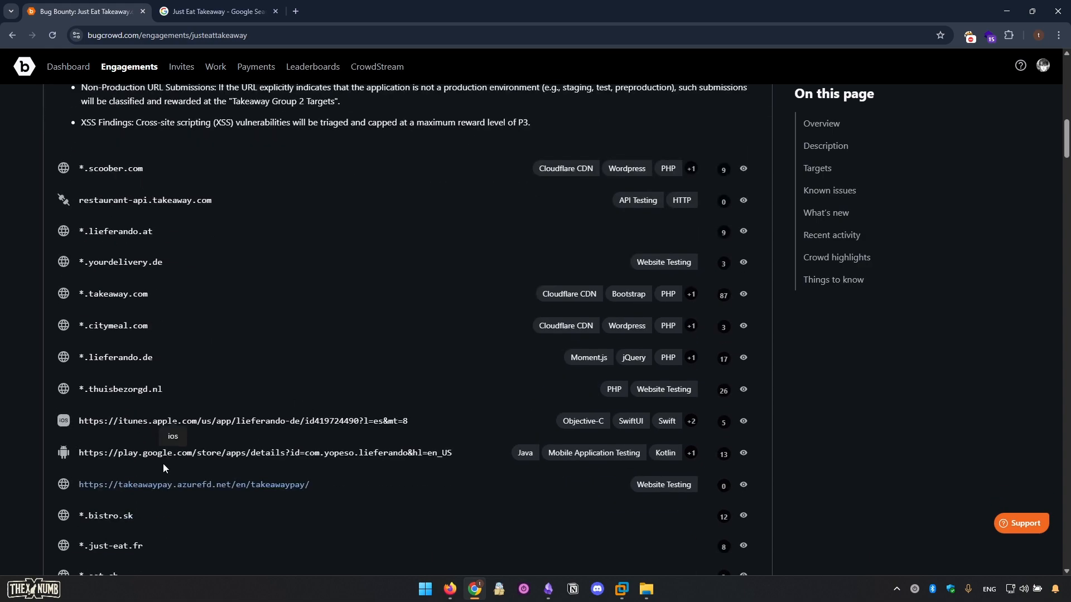
pyautogui.moveTo(62, 457)
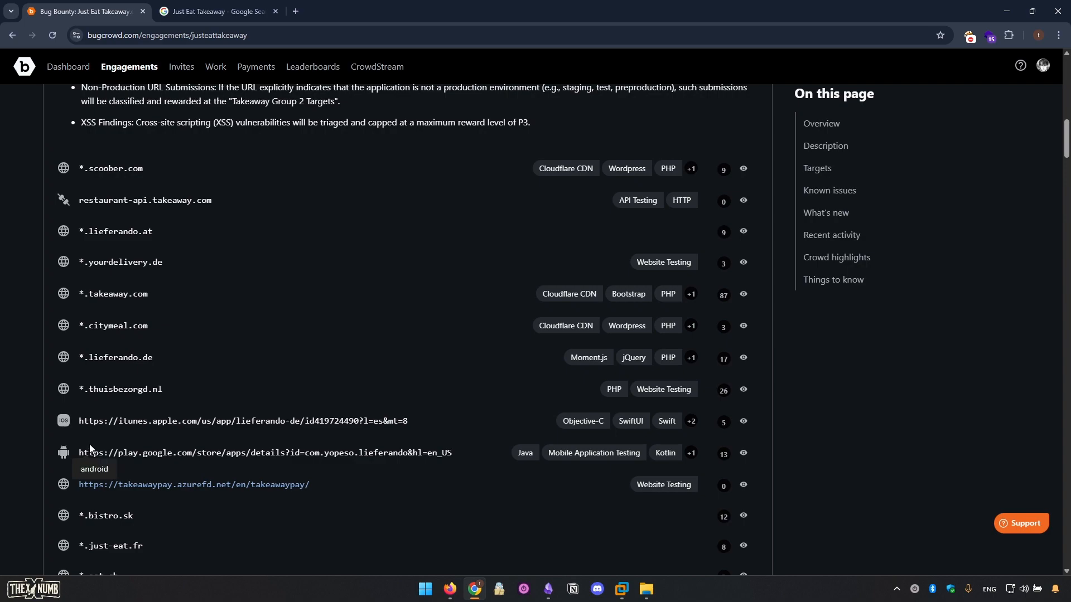
pyautogui.moveTo(556, 563)
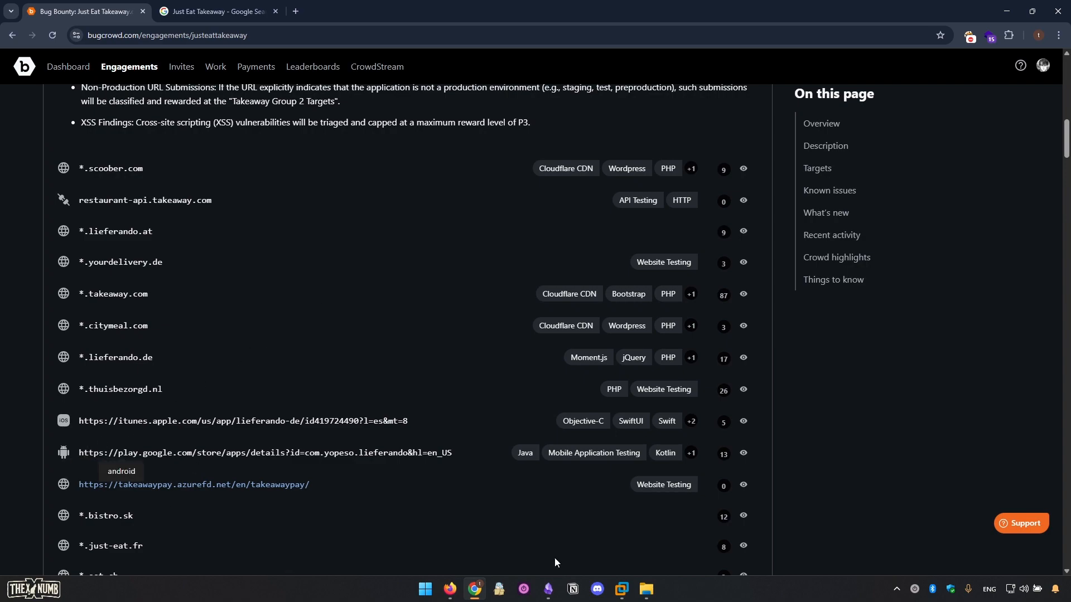
pyautogui.moveTo(620, 591)
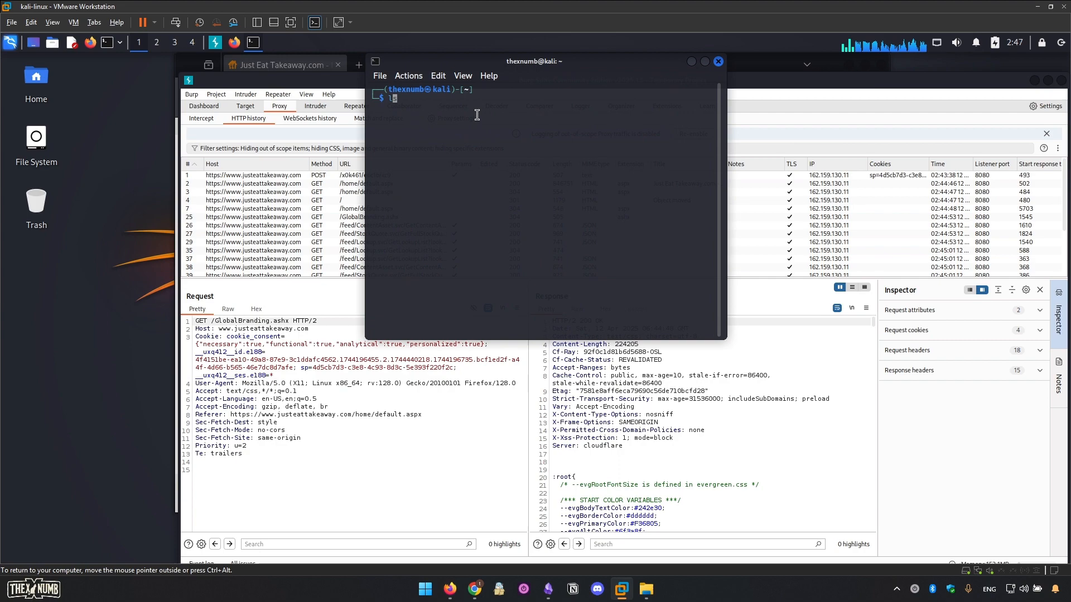
# - In the Kali terminal, move to the Desktop and create the justeattakeaway working folder
pyautogui.write('cd Desktop/')
pyautogui.write('mkdir tools')
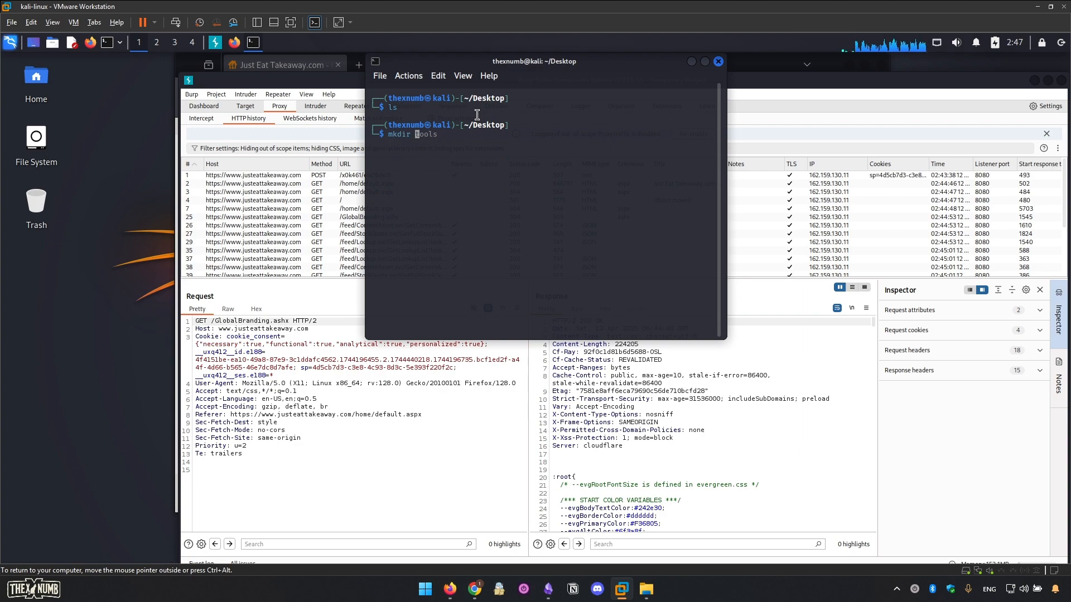
pyautogui.write('justeatakeawa')
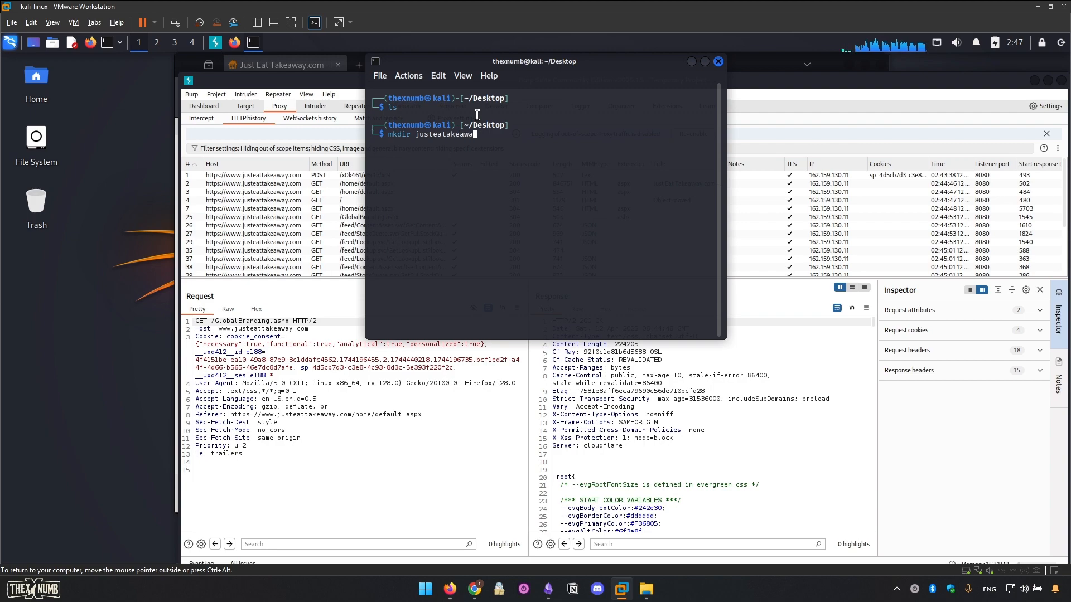
pyautogui.write('cd Desktop')
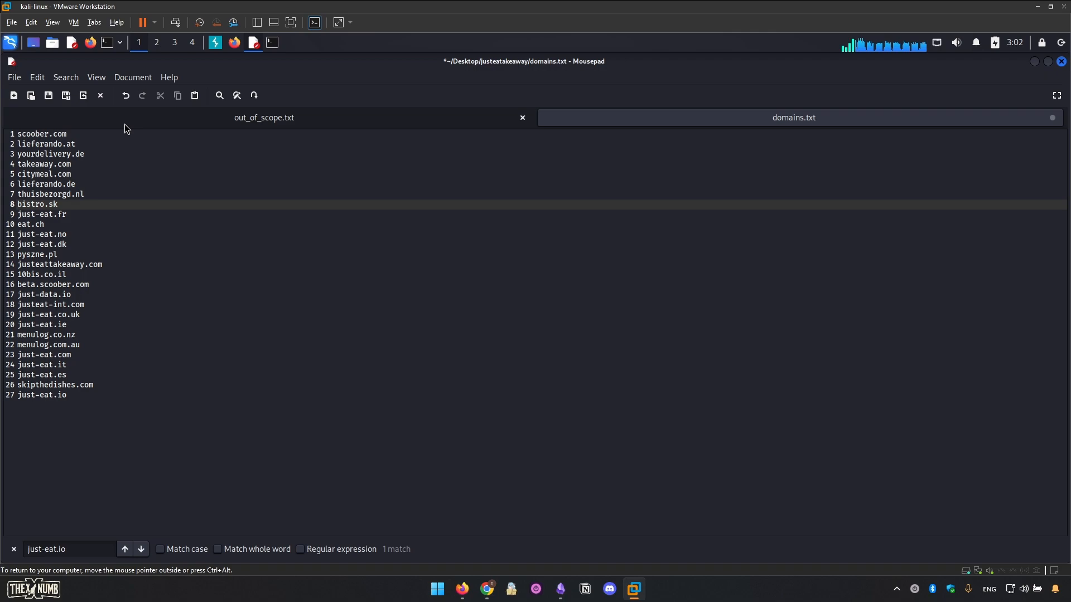
# - Switch to out_of_scope.txt and select the excluded hosts listed there
pyautogui.click(263, 117)
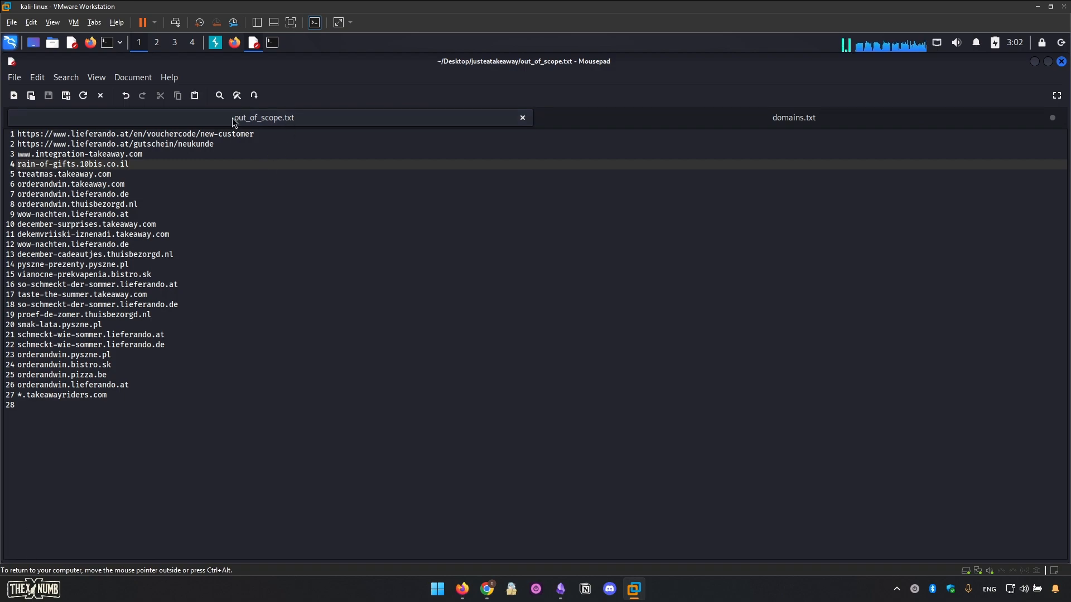
pyautogui.moveTo(31, 254); pyautogui.dragTo(107, 395)
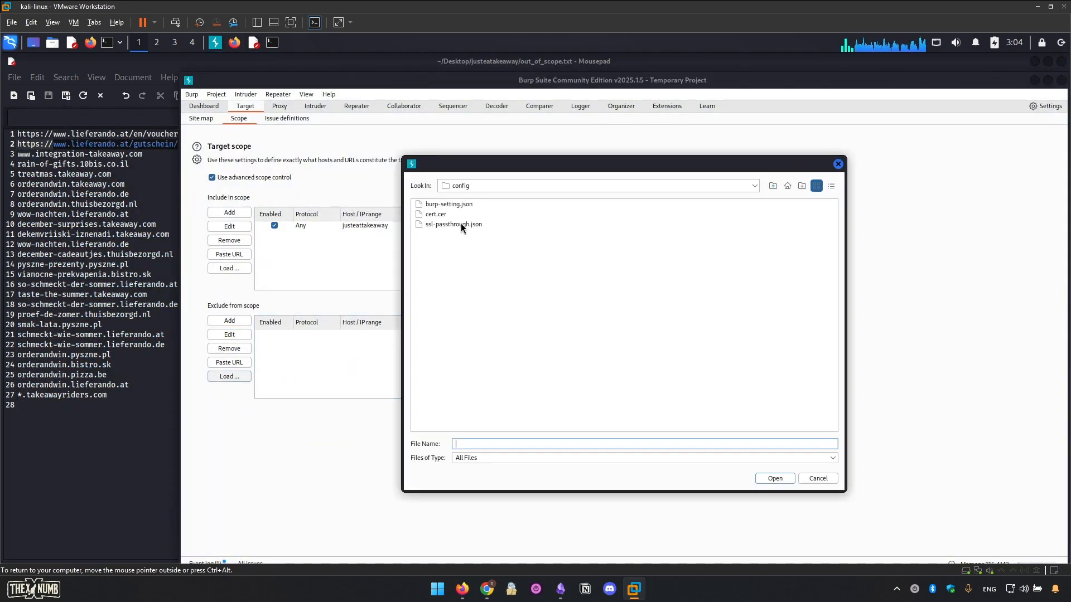
# - Browse to the justeattakeaway folder on the Desktop to load the scope file
pyautogui.click(786, 186)
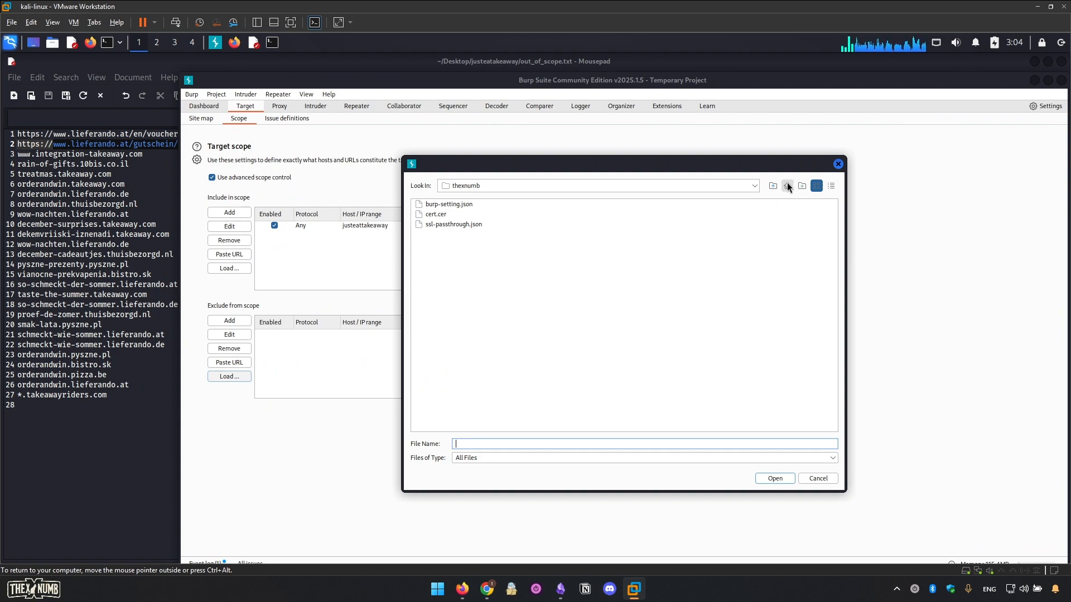
pyautogui.click(786, 187)
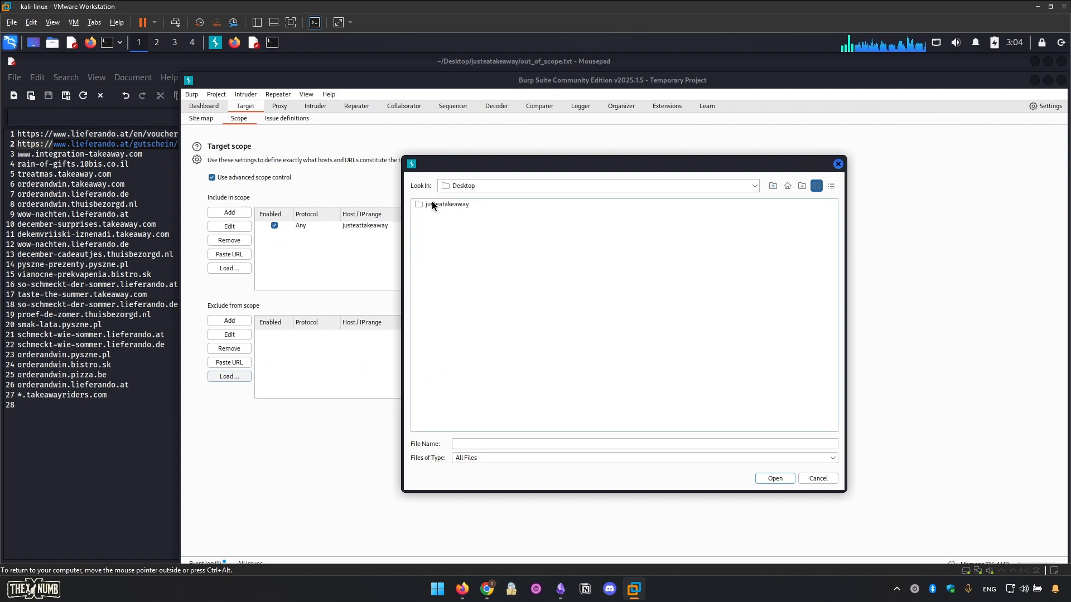
pyautogui.click(818, 478)
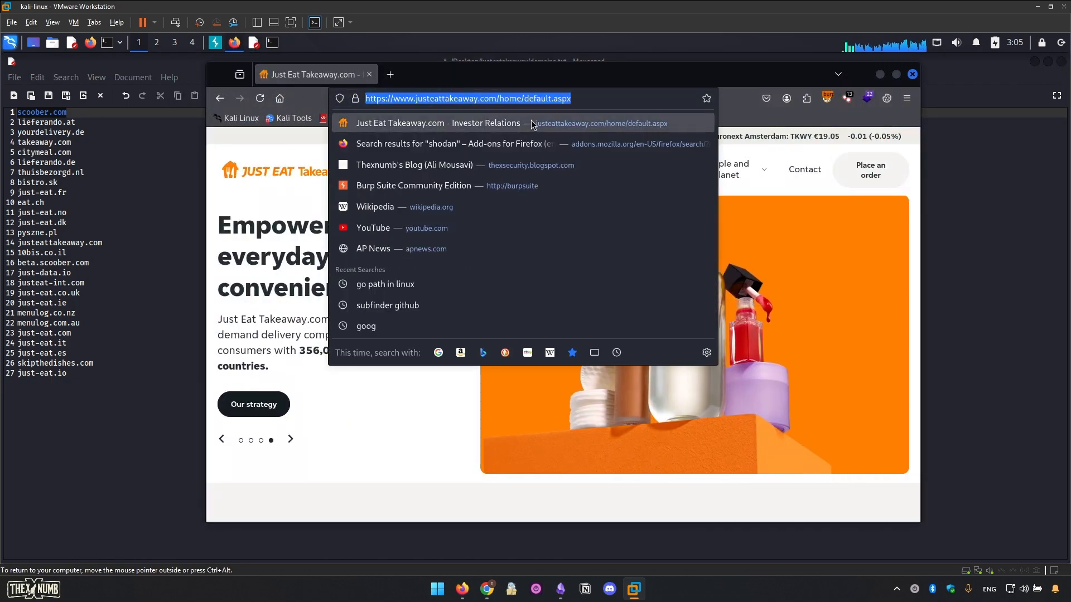
# - Return to Target > Scope and begin adding another in-scope host
pyautogui.click(214, 42)
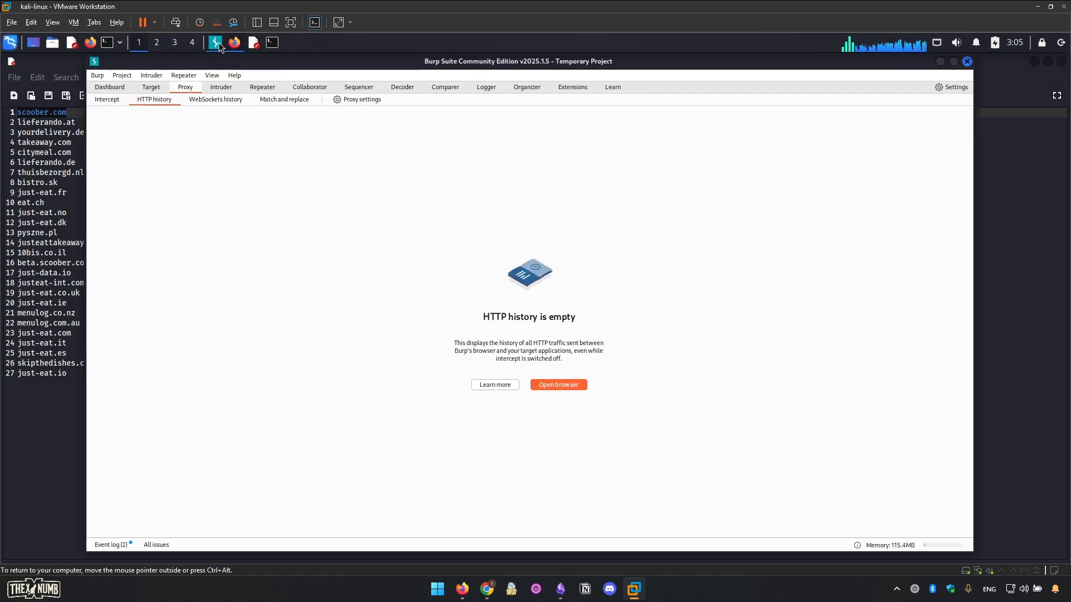
pyautogui.click(151, 87)
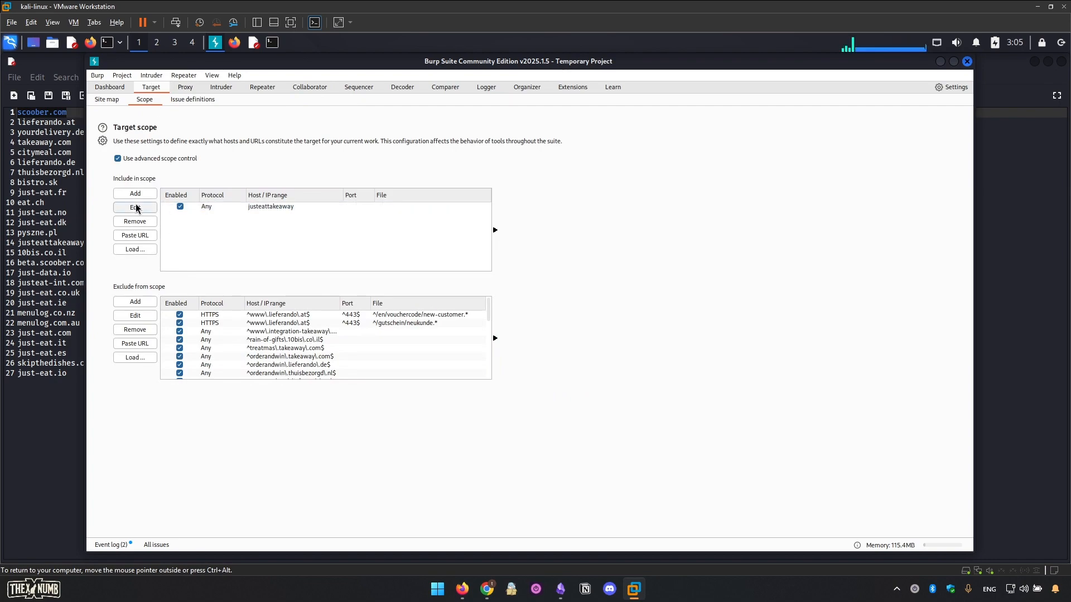
pyautogui.click(135, 193)
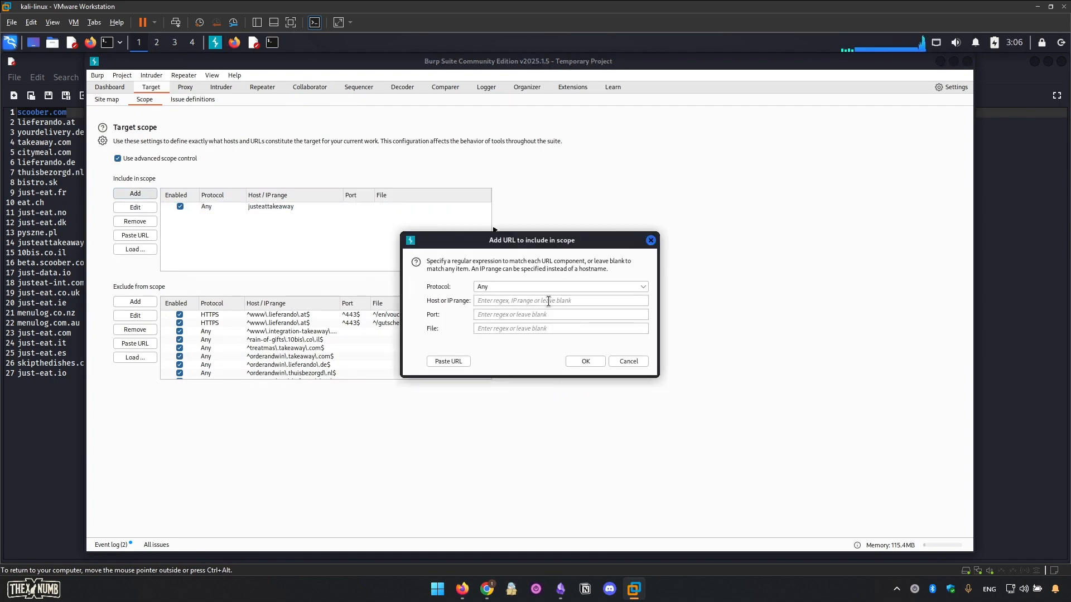
# - Add scoober.com as an in-scope host and move to the proxy HTTP history
pyautogui.write('scoober.')
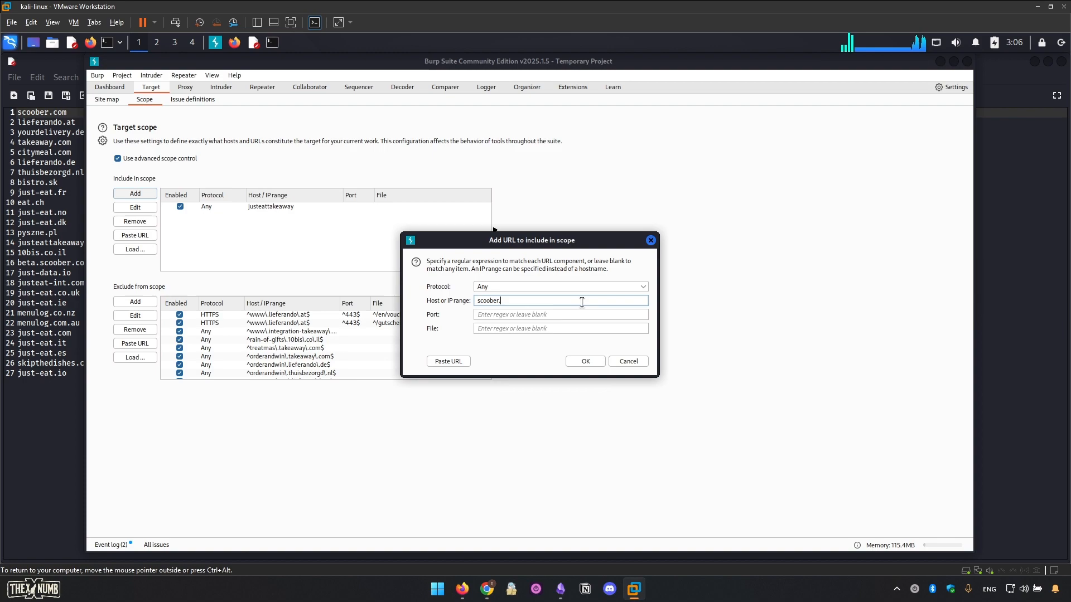
pyautogui.click(584, 361)
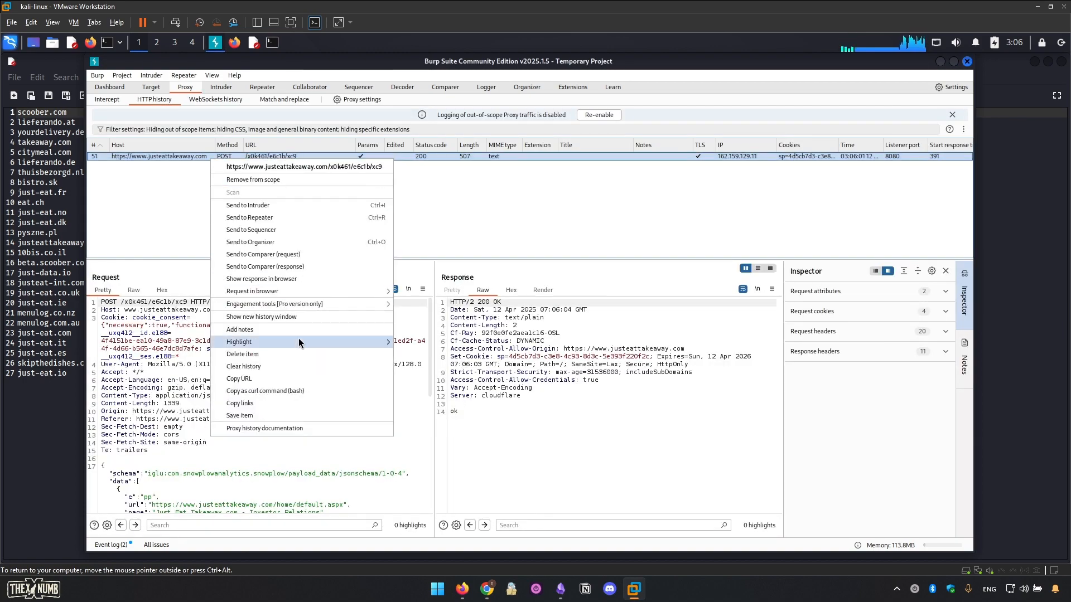
pyautogui.click(230, 266)
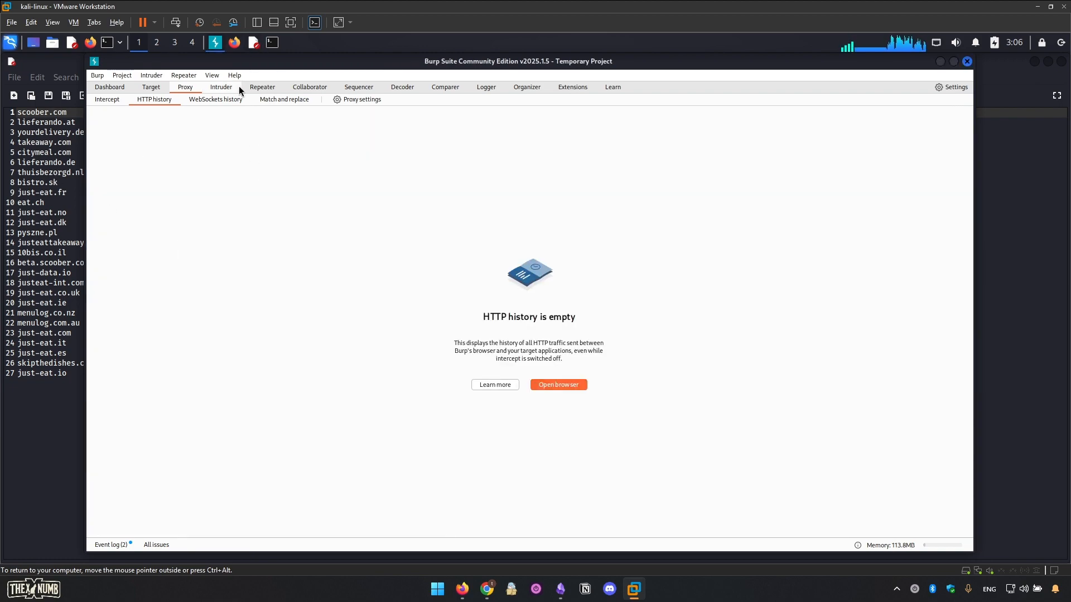
# - Un-maximize the Burp window and drag it aside to reveal the other windows
pyautogui.click(558, 385)
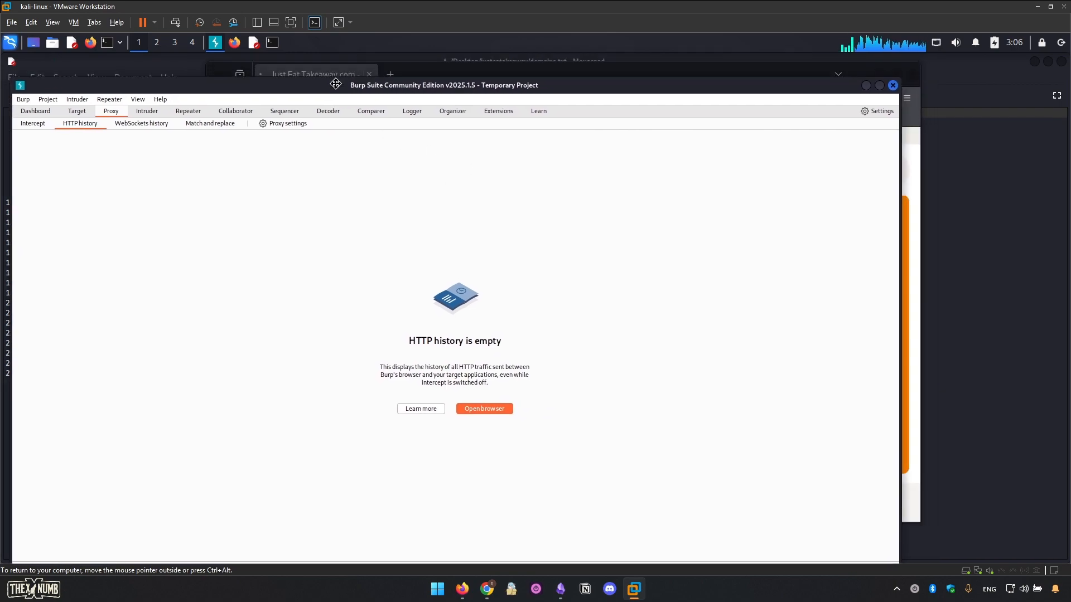
pyautogui.click(483, 408)
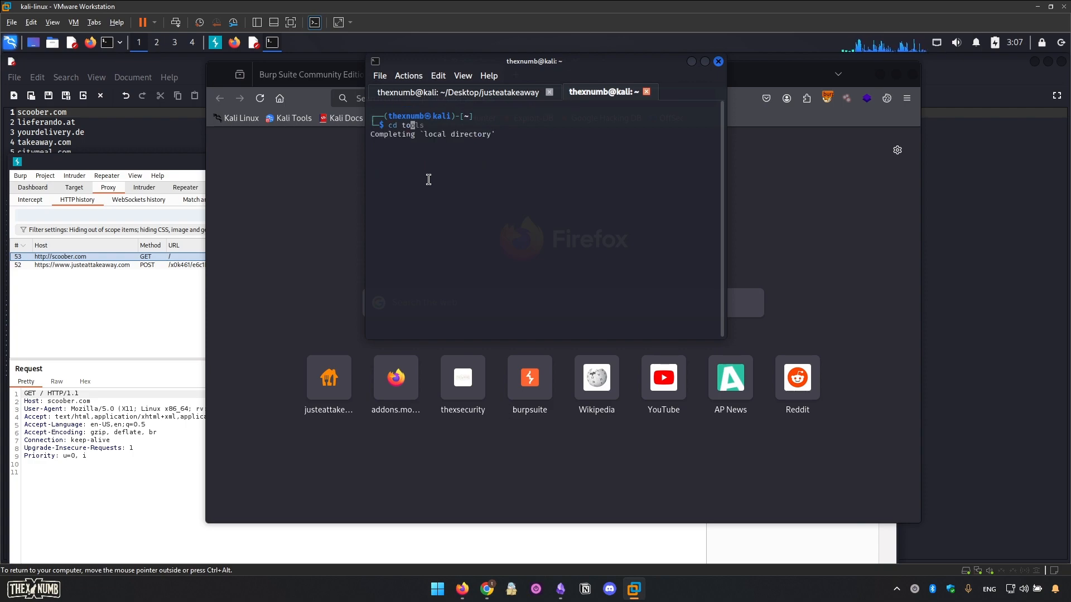
# - Go into THEX_Files/tools/for_hunt/dork and launch Dorker.html in Firefox
pyautogui.write('THEX_Files/fo')
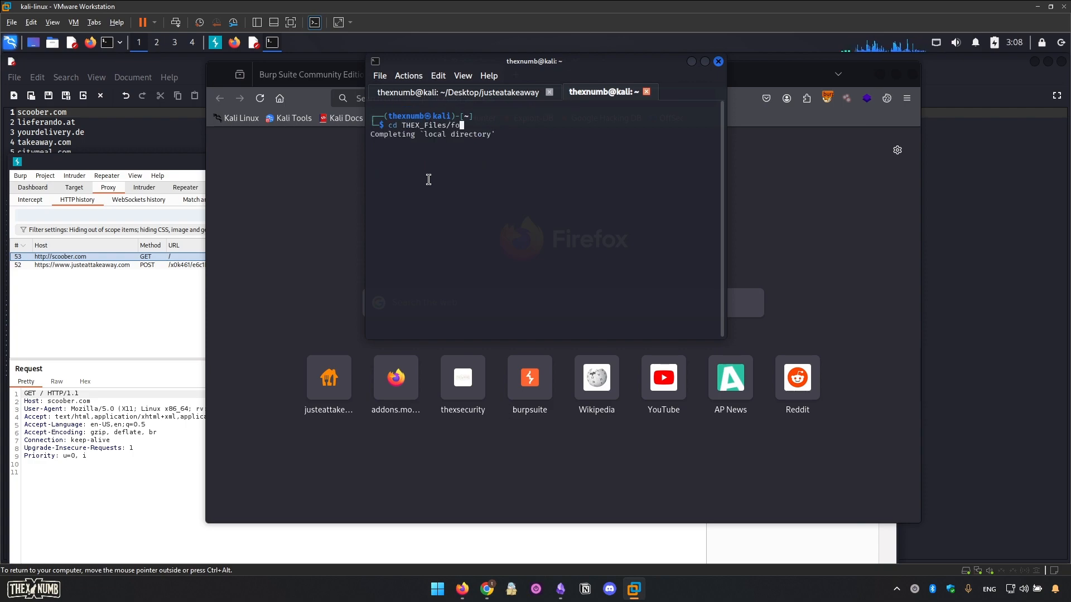
pyautogui.press('Tab')
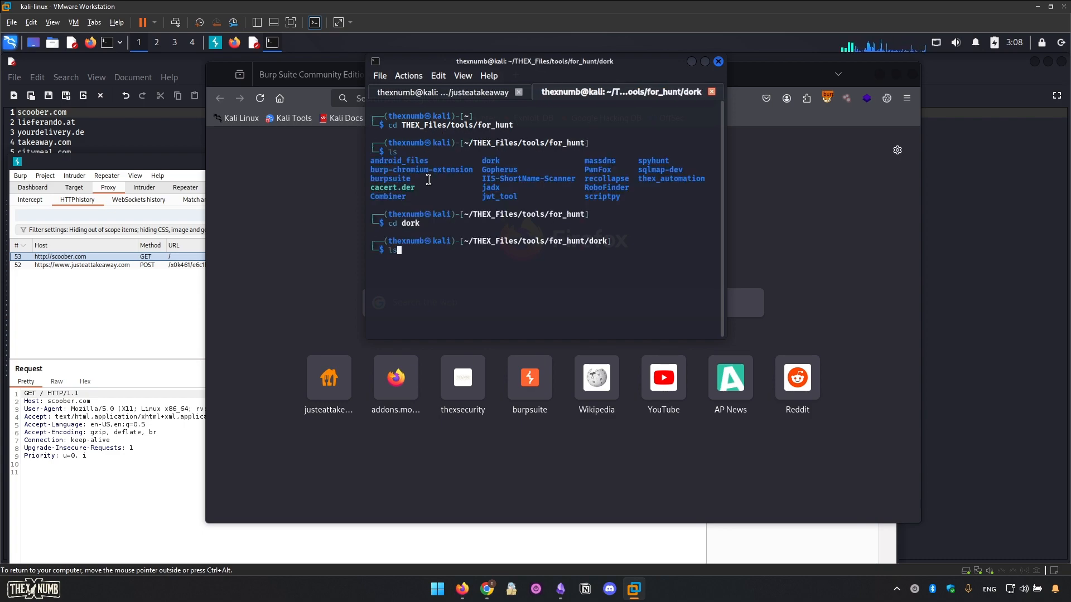
pyautogui.write('firefox')
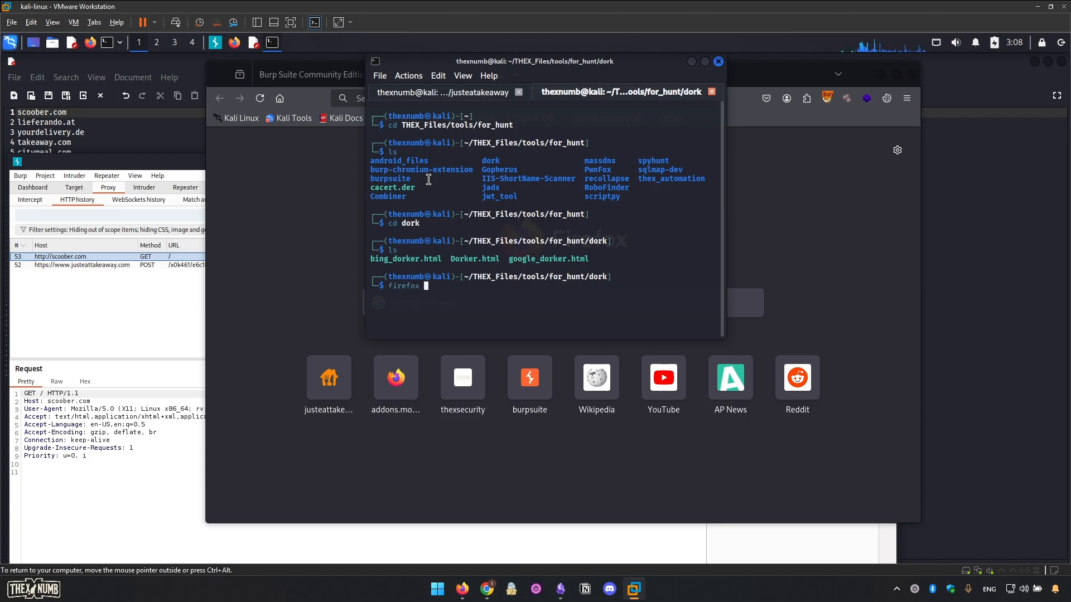
pyautogui.write('dore')
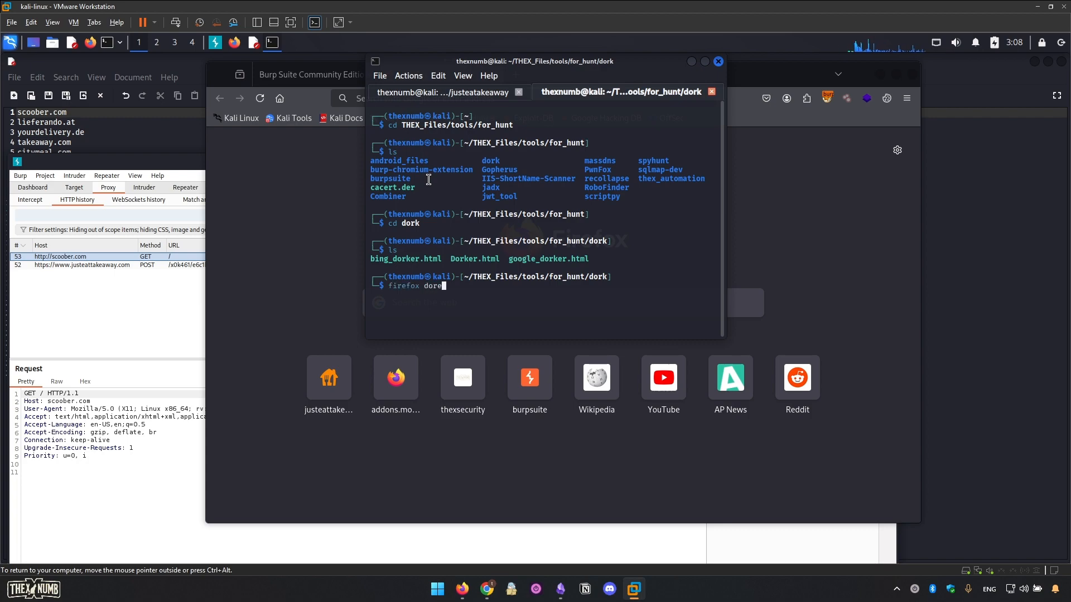
pyautogui.press('Return')
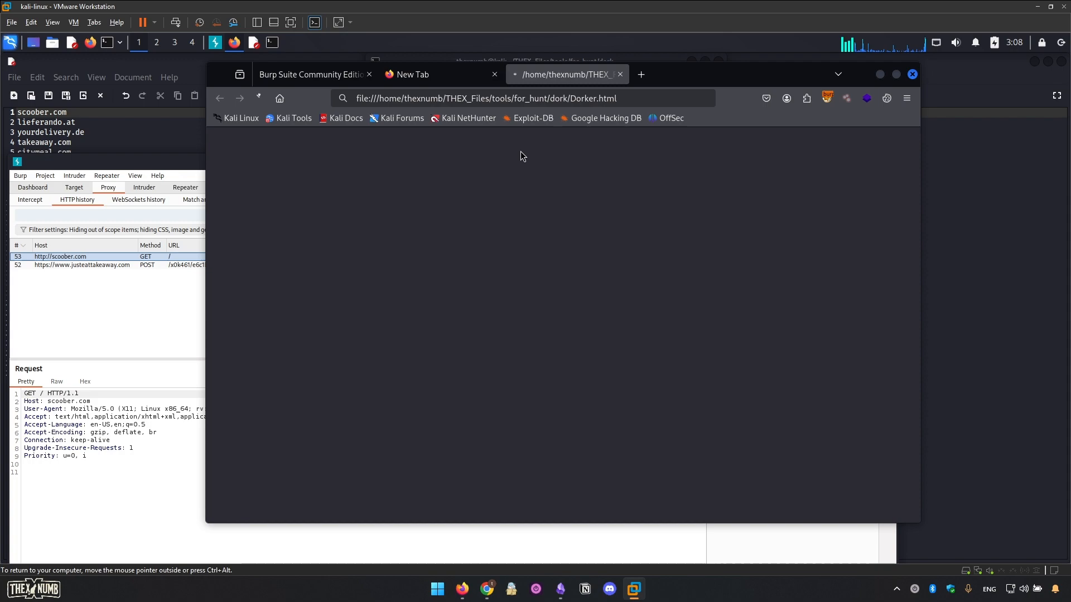
pyautogui.write('?input_url=')
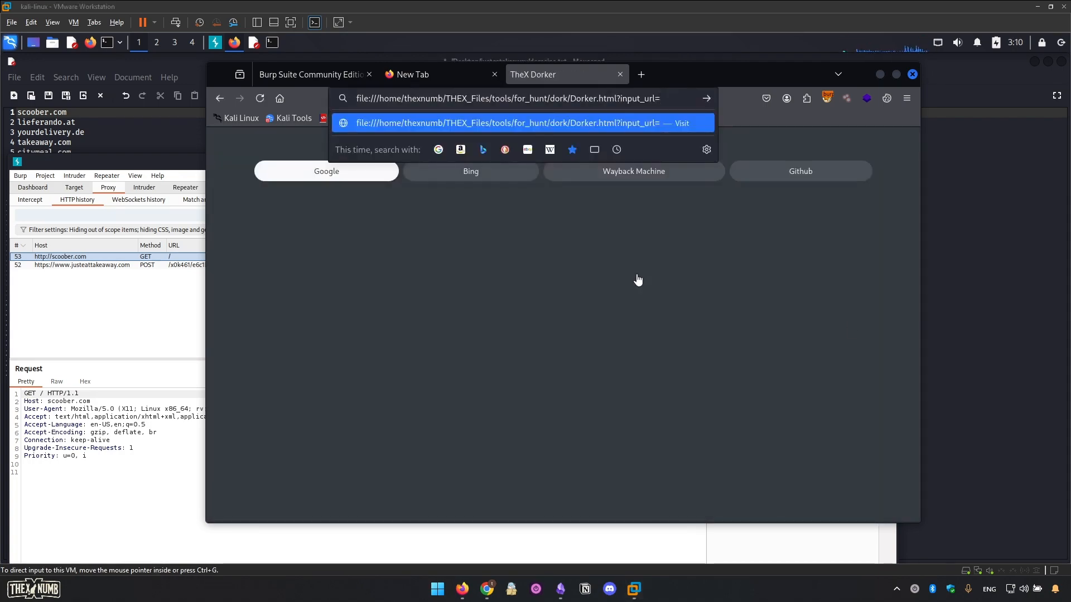
pyautogui.click(312, 75)
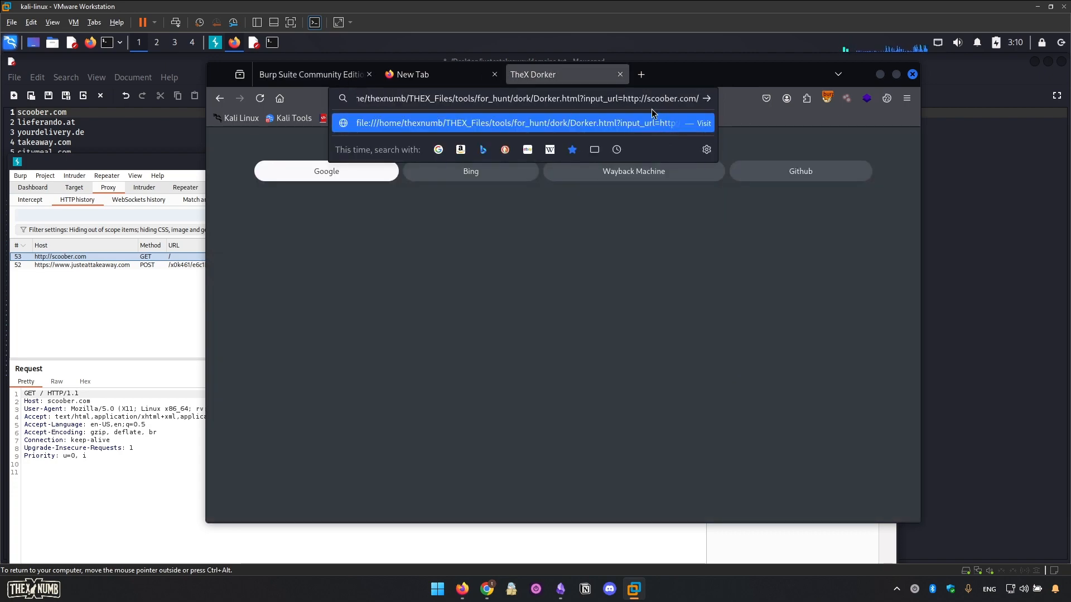
pyautogui.click(646, 98)
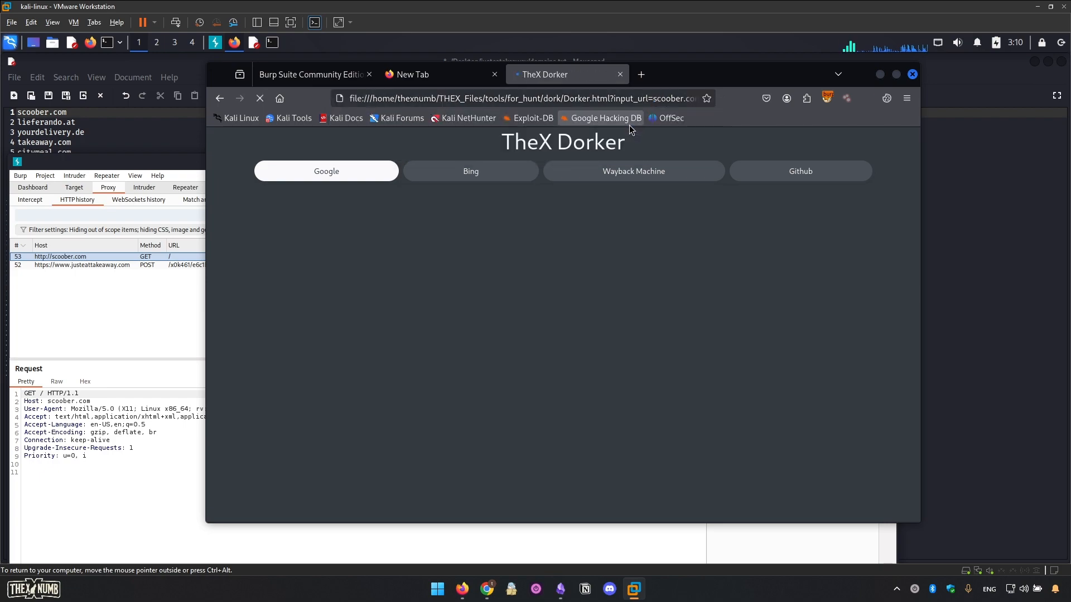
pyautogui.click(326, 170)
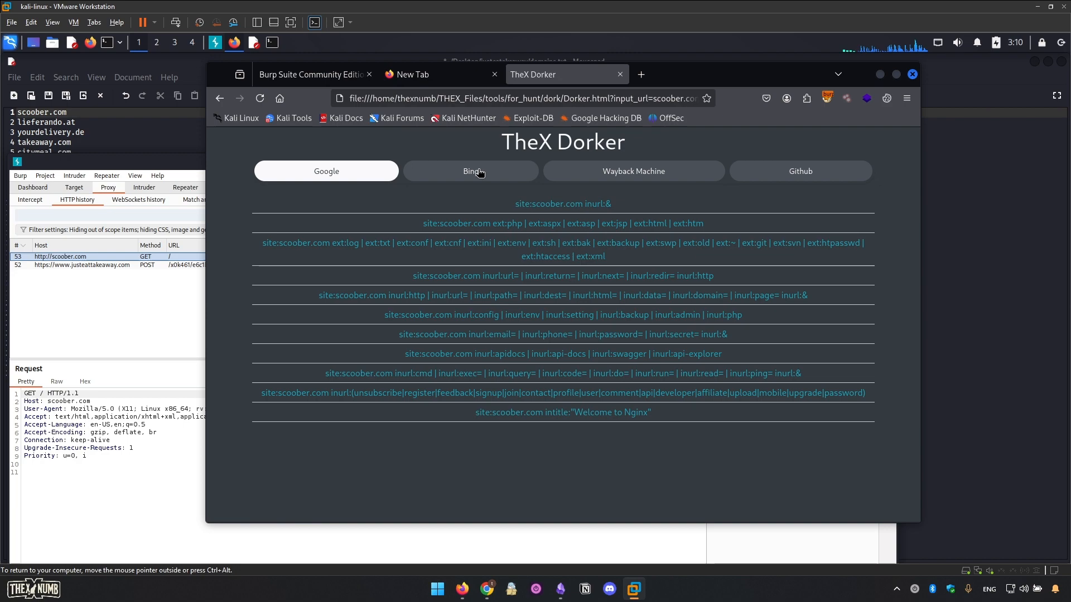
pyautogui.click(633, 171)
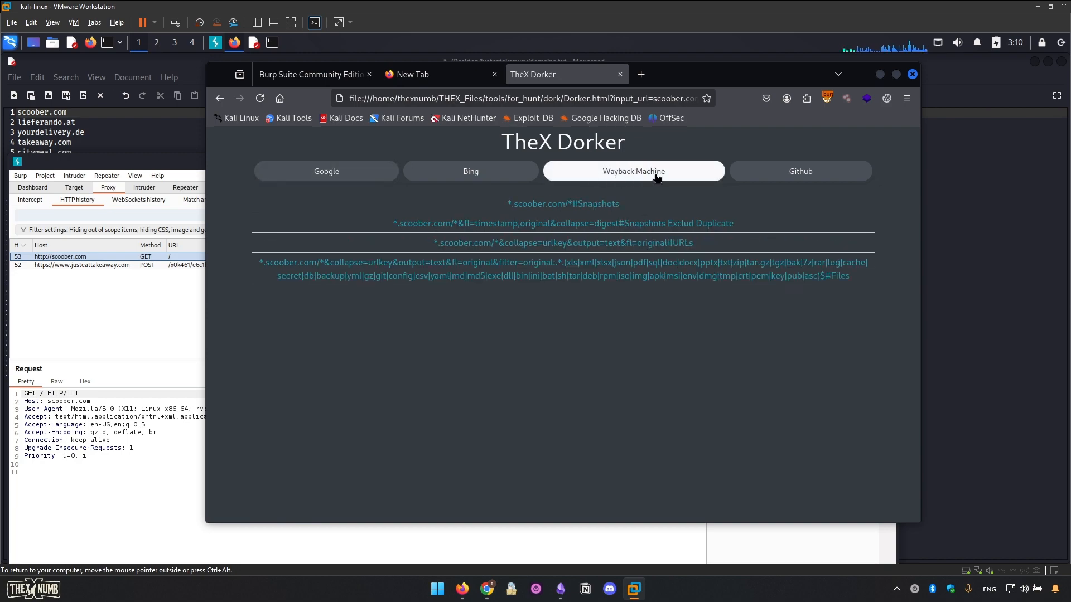
pyautogui.moveTo(591, 560)
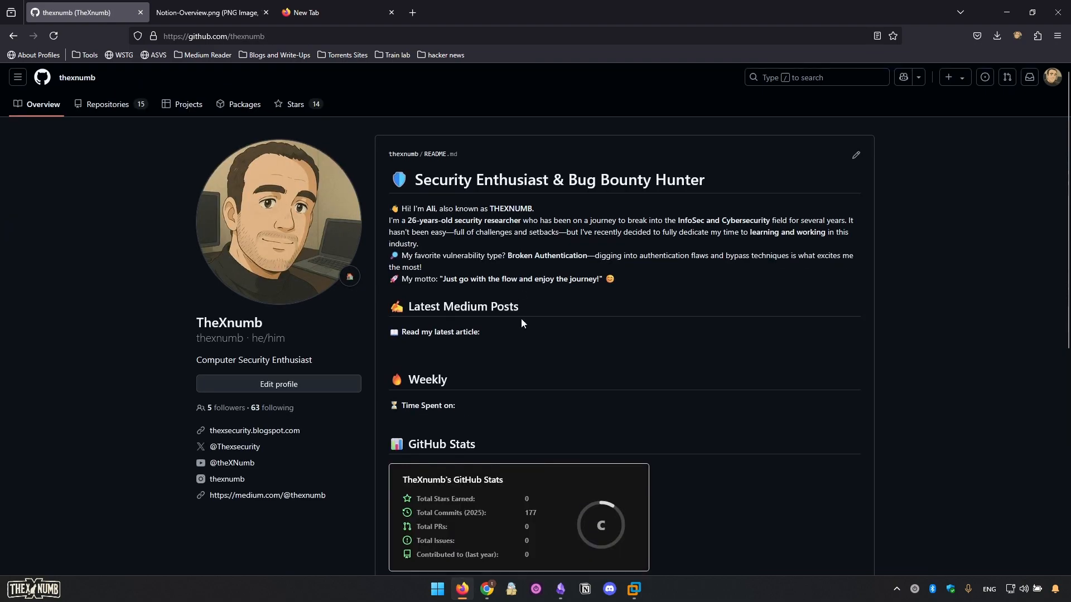
# - Scroll the thexnumb GitHub profile down to the pinned recon repositories
pyautogui.scroll(-3)
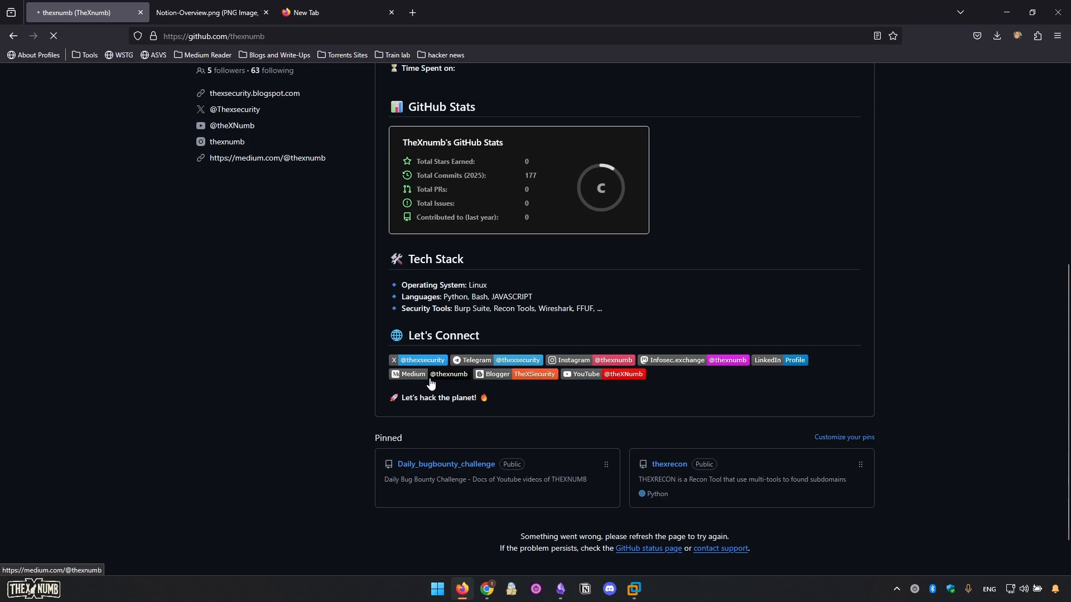
pyautogui.moveTo(422, 360)
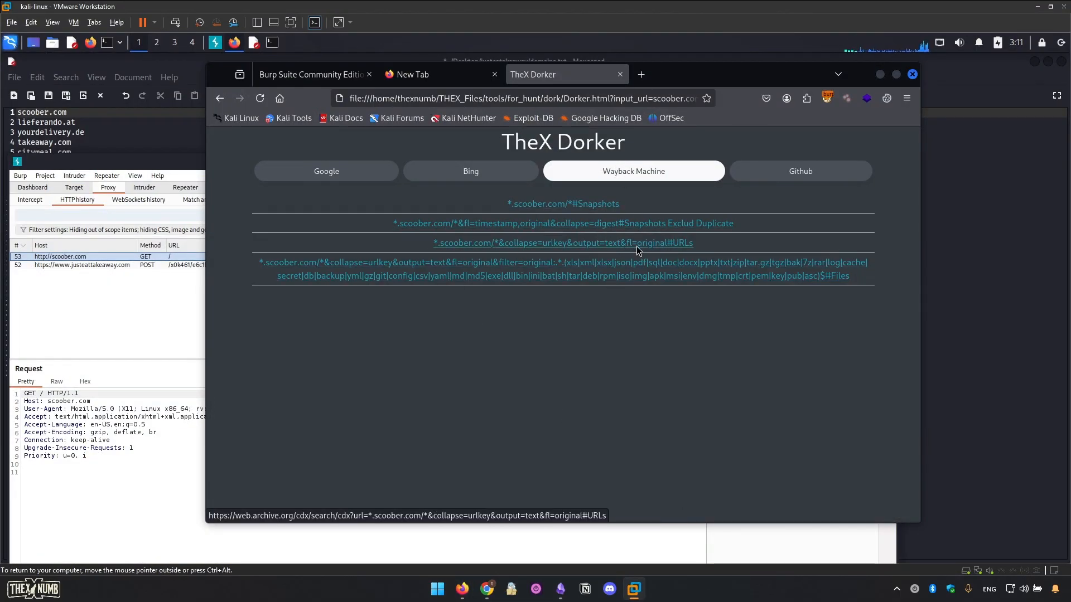
# - Run the Wayback *.scoober.com URL listing (504 time-out) and return to the Dorker page
pyautogui.click(561, 242)
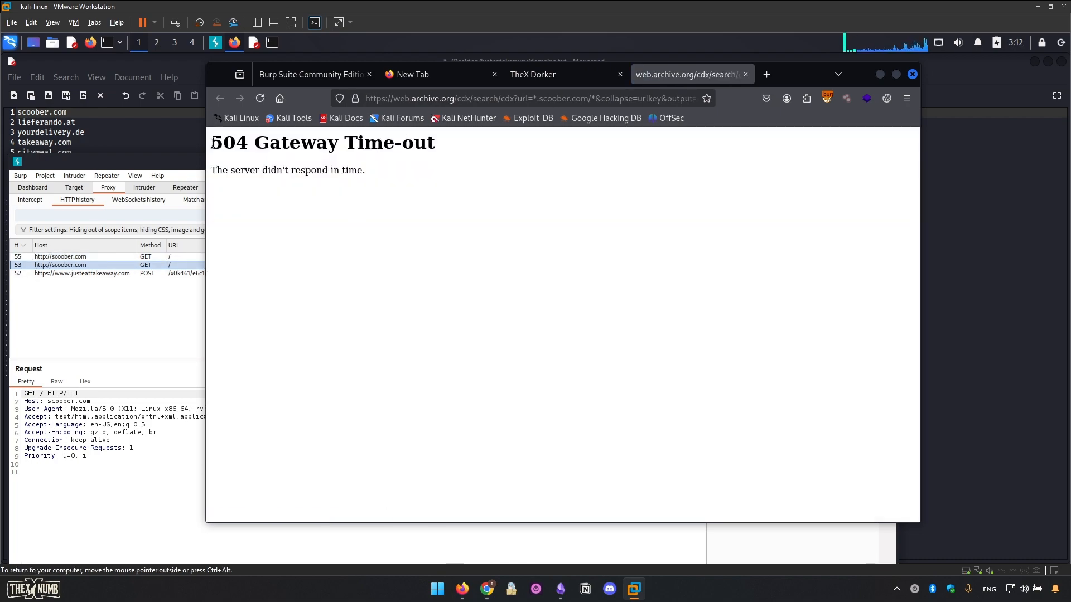
pyautogui.doubleClick(321, 142)
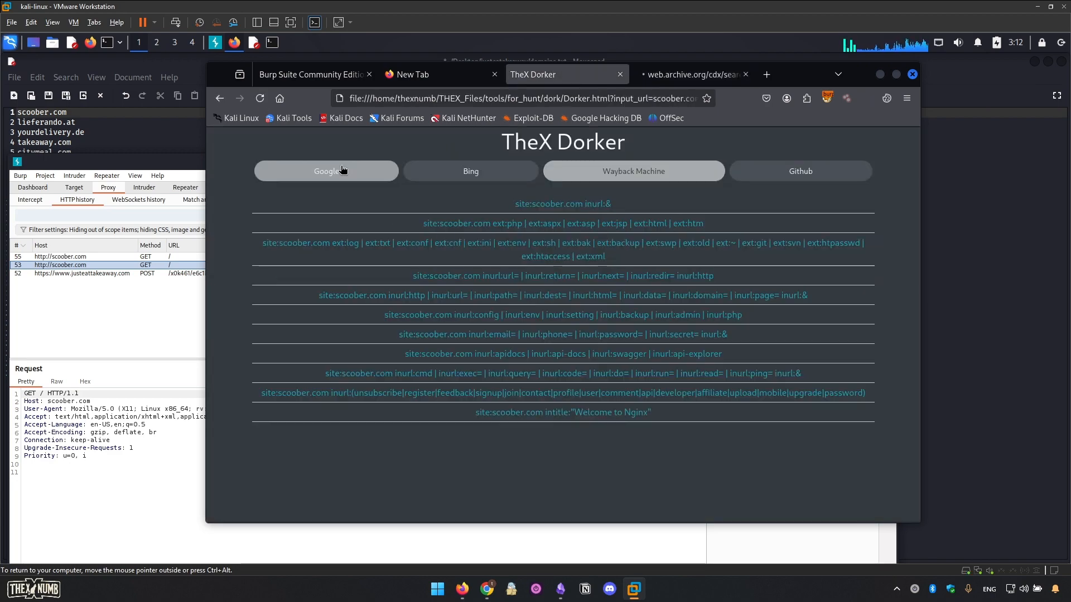
# - From the Google site:scoober.com dork, open order-status.scoober.com and inspect its captured request in Burp
pyautogui.click(325, 171)
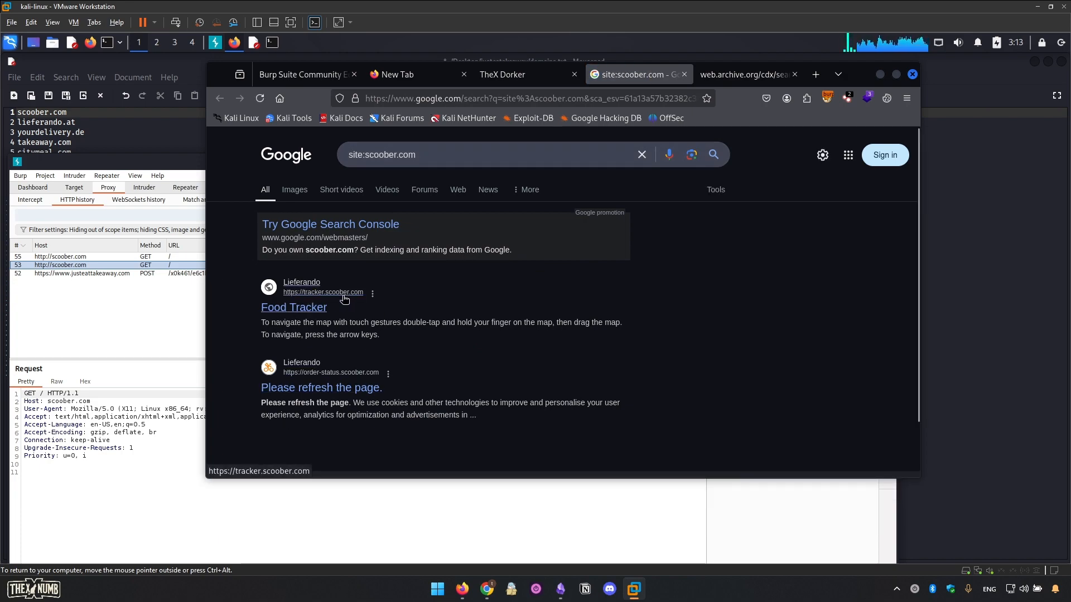
pyautogui.moveTo(306, 321)
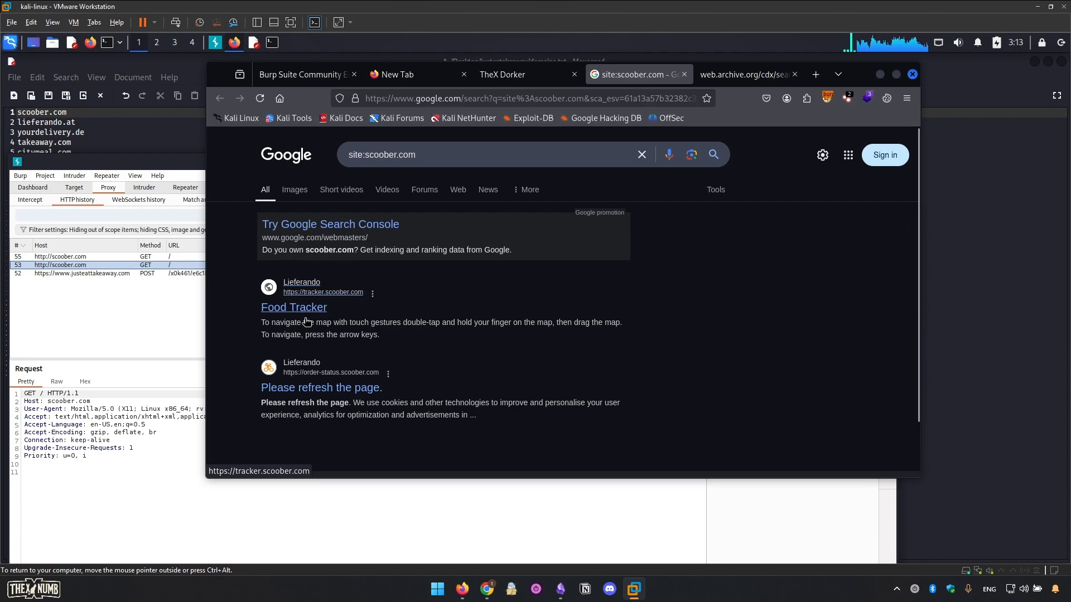
pyautogui.moveTo(287, 379)
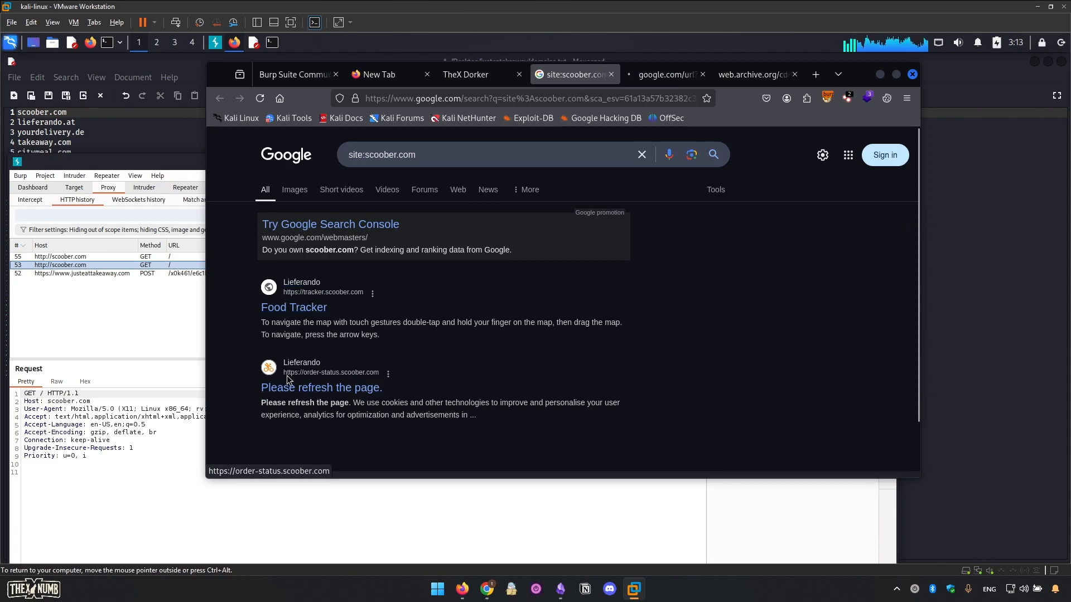
pyautogui.moveTo(336, 391)
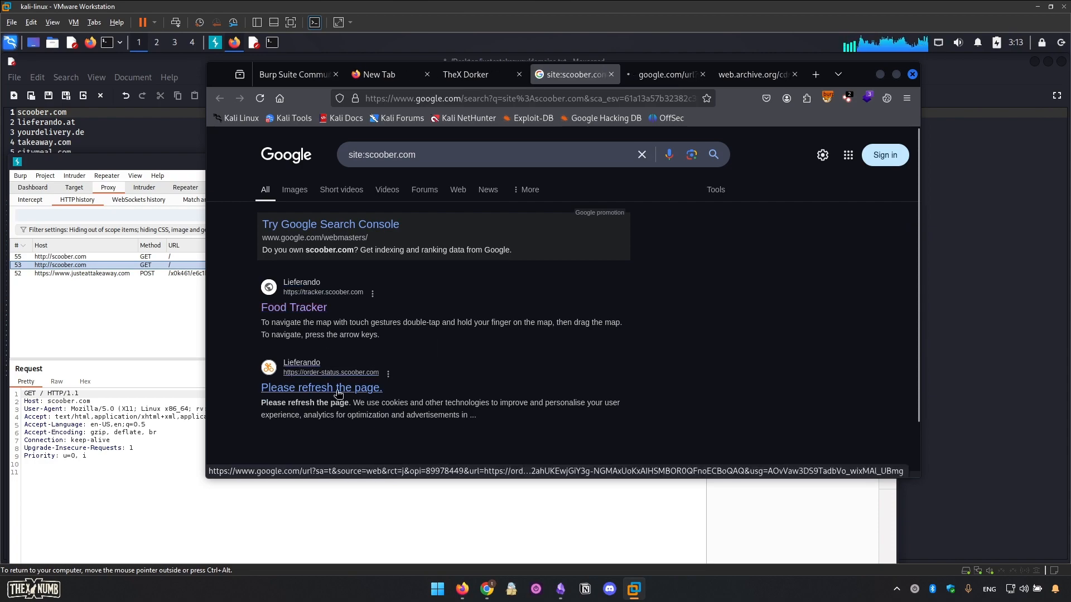
pyautogui.click(321, 387)
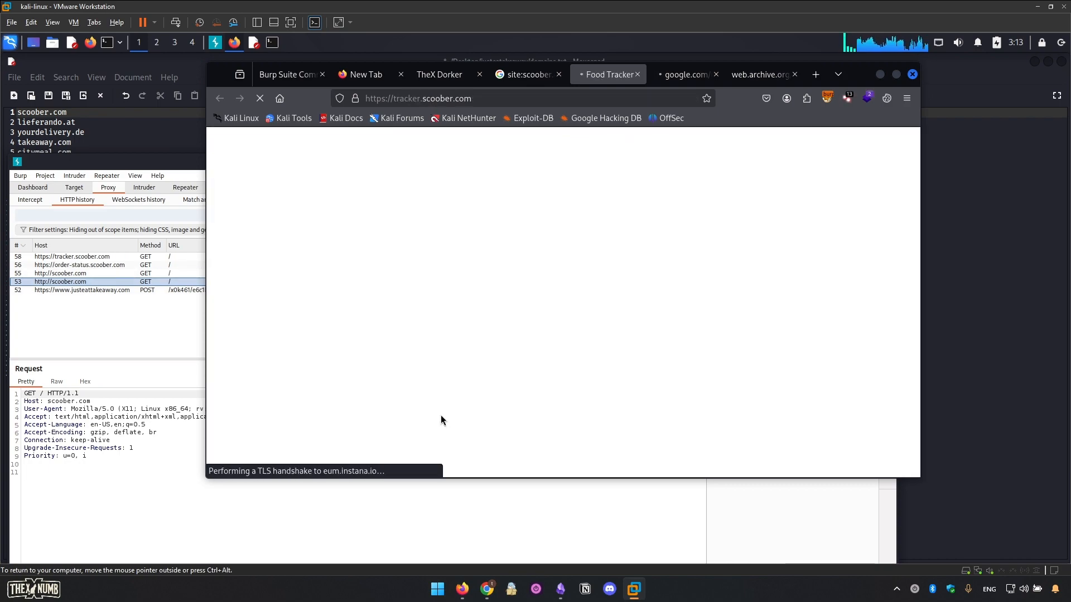
pyautogui.click(78, 265)
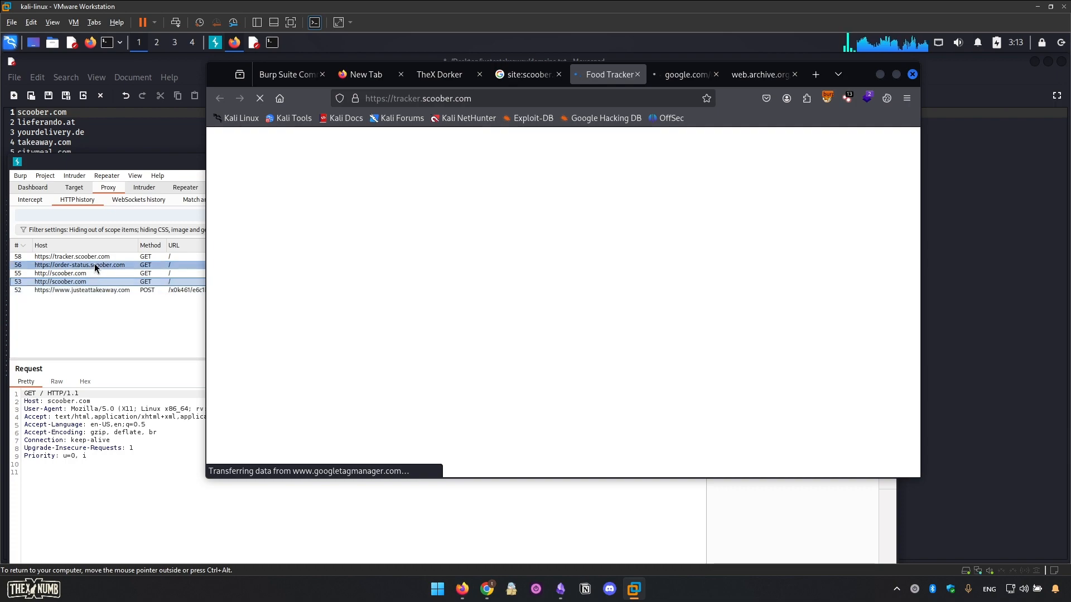
pyautogui.click(71, 256)
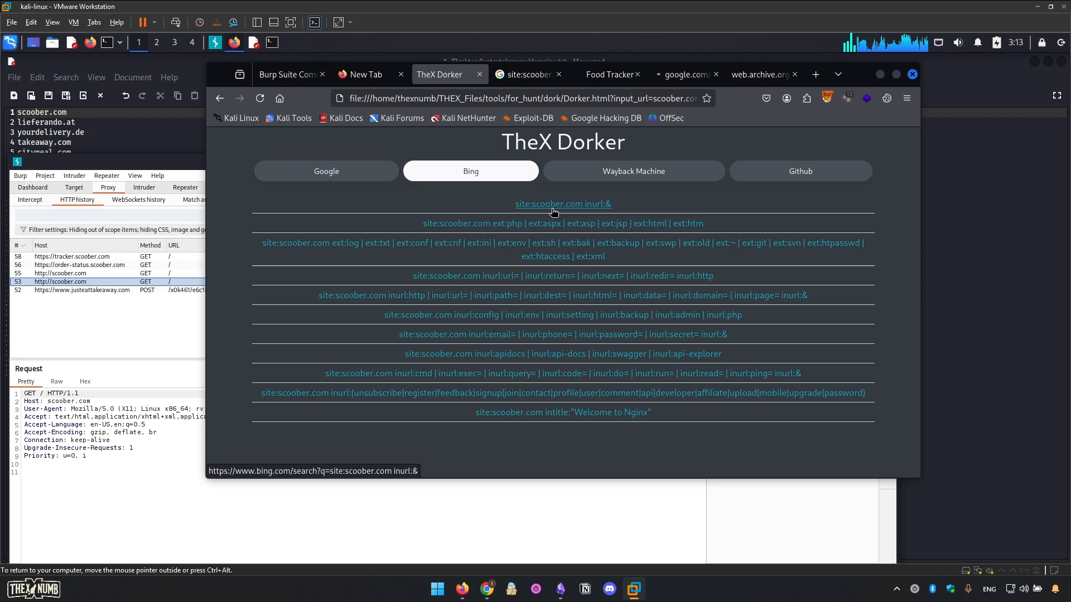
# - Run the Bing site:scoober.com search and review the archived scoober.com URL list
pyautogui.click(562, 203)
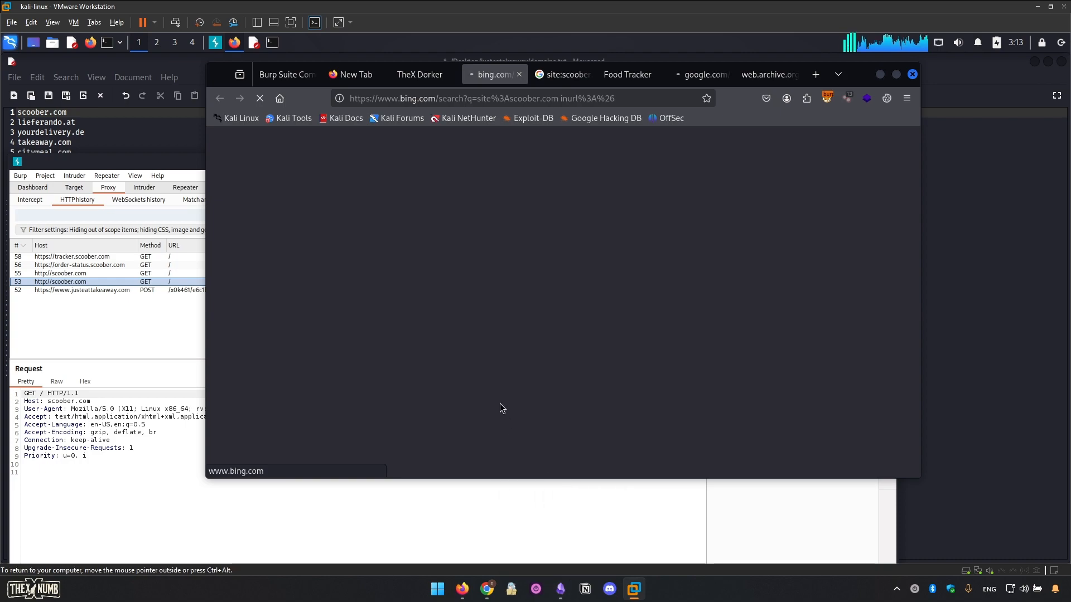
pyautogui.moveTo(506, 408)
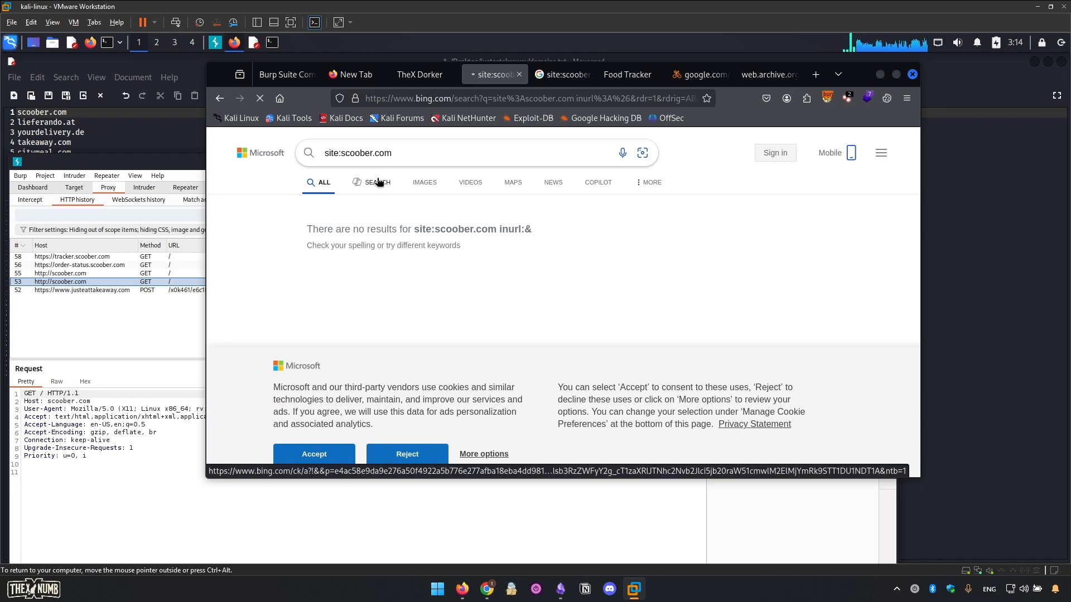
pyautogui.moveTo(348, 386)
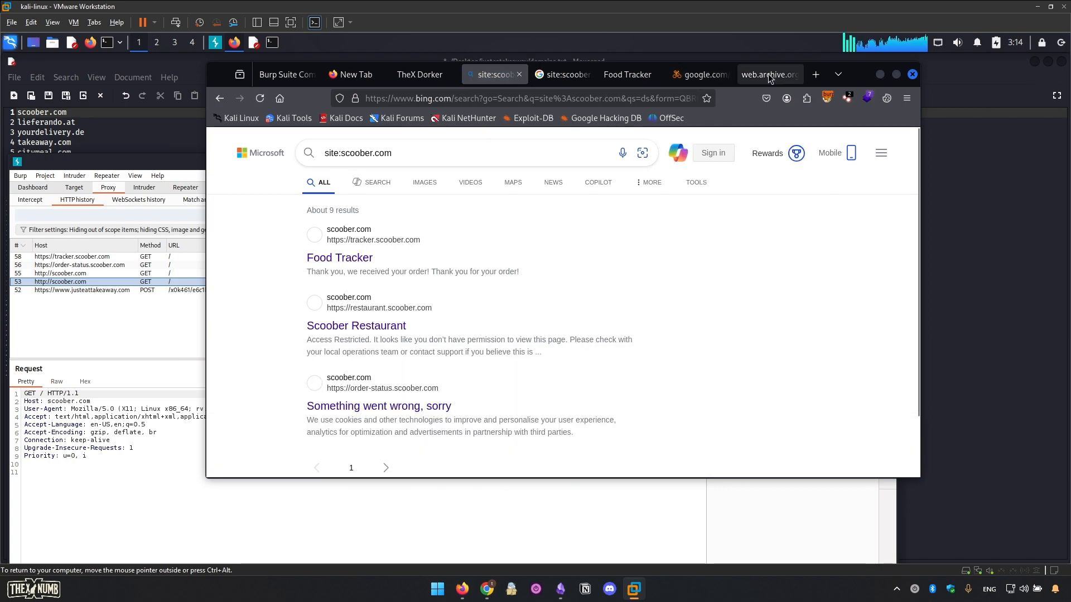
pyautogui.click(767, 75)
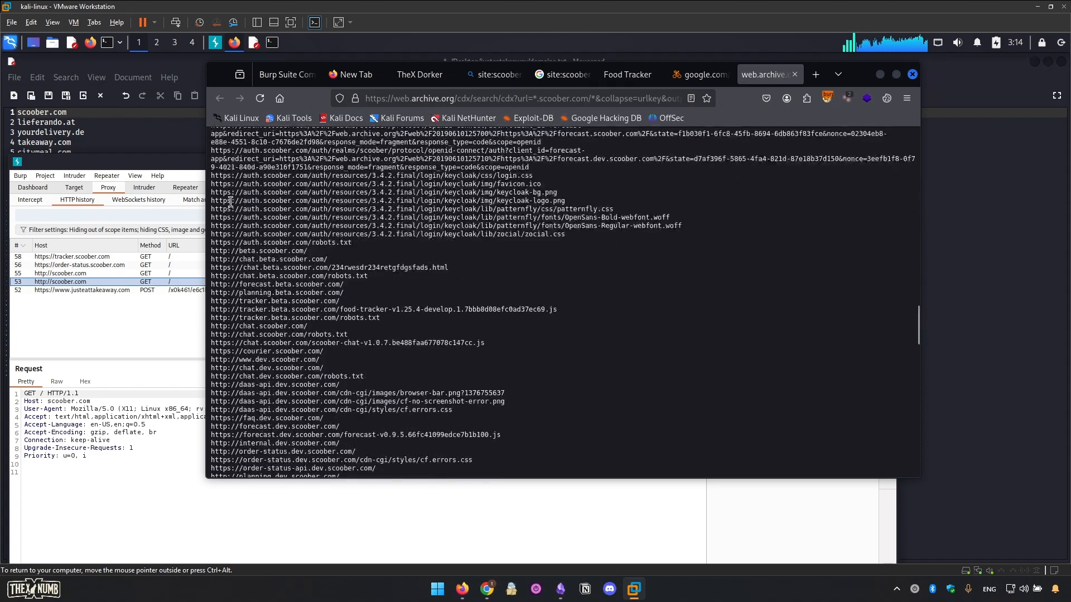
pyautogui.scroll(-3)
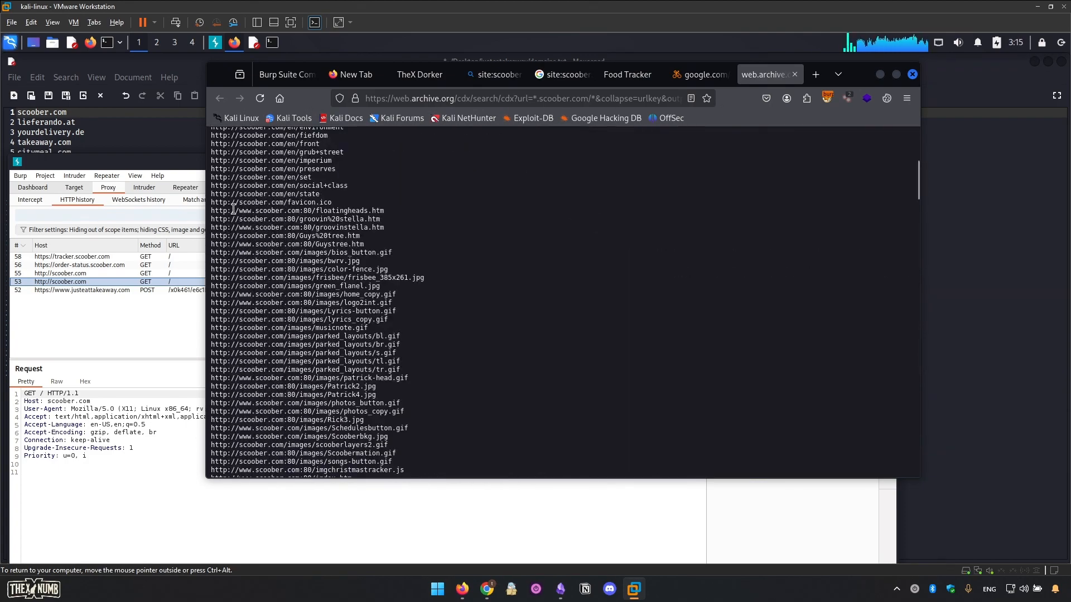
pyautogui.scroll(3)
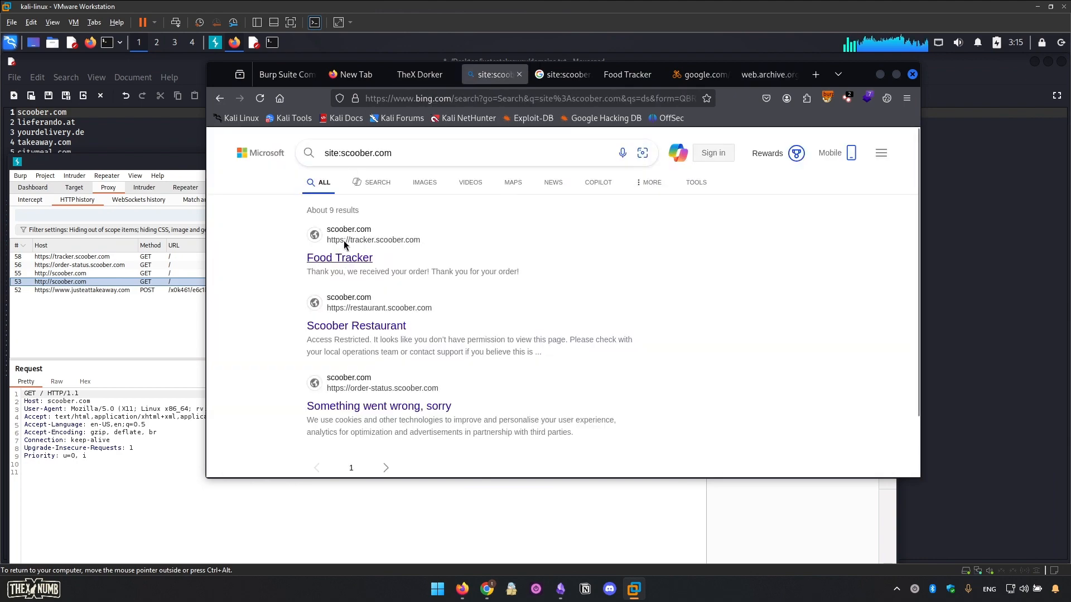
# - Visit the Food Tracker result and review tracker.scoober.com's technologies with Wappalyzer
pyautogui.click(624, 75)
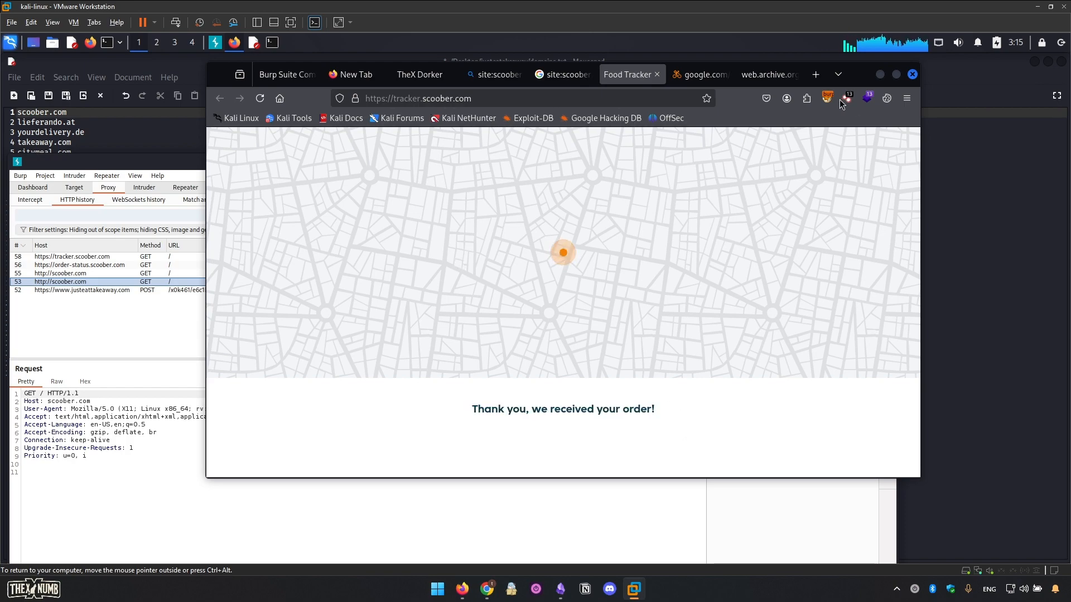
pyautogui.click(868, 98)
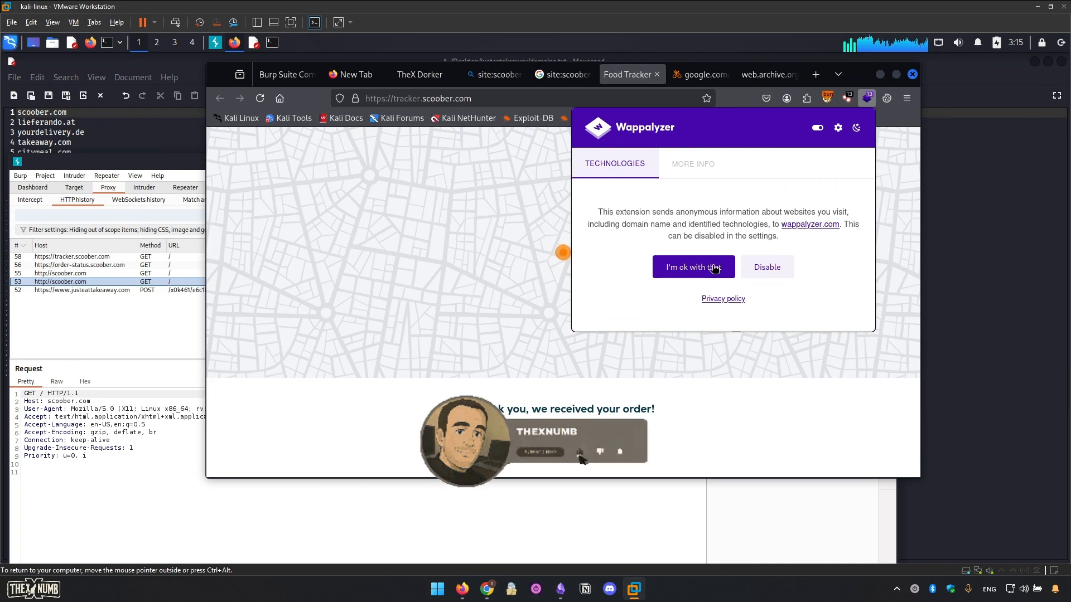
pyautogui.click(692, 266)
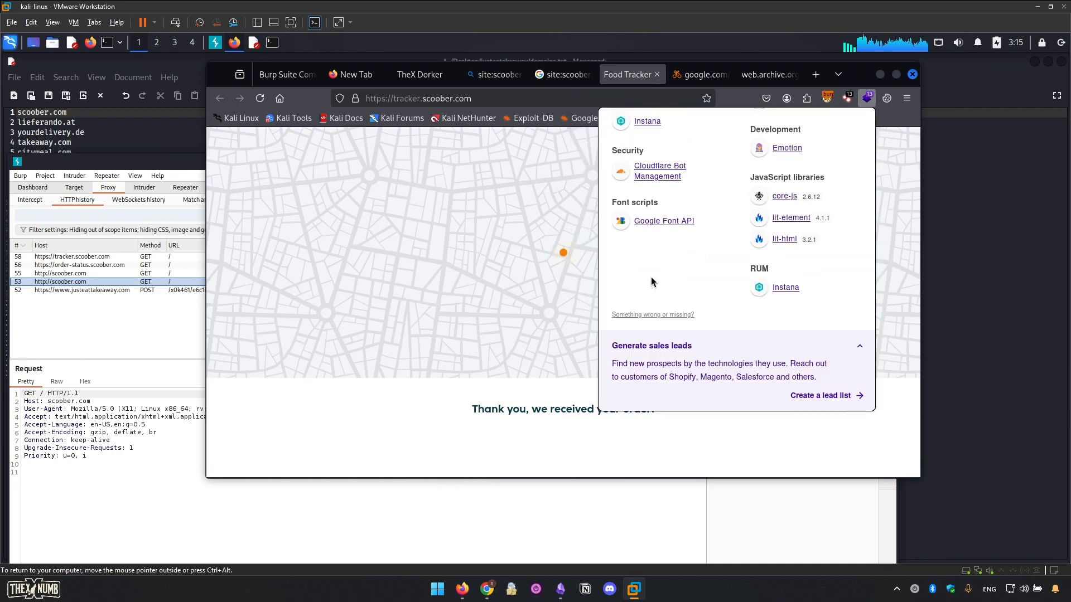
pyautogui.click(865, 98)
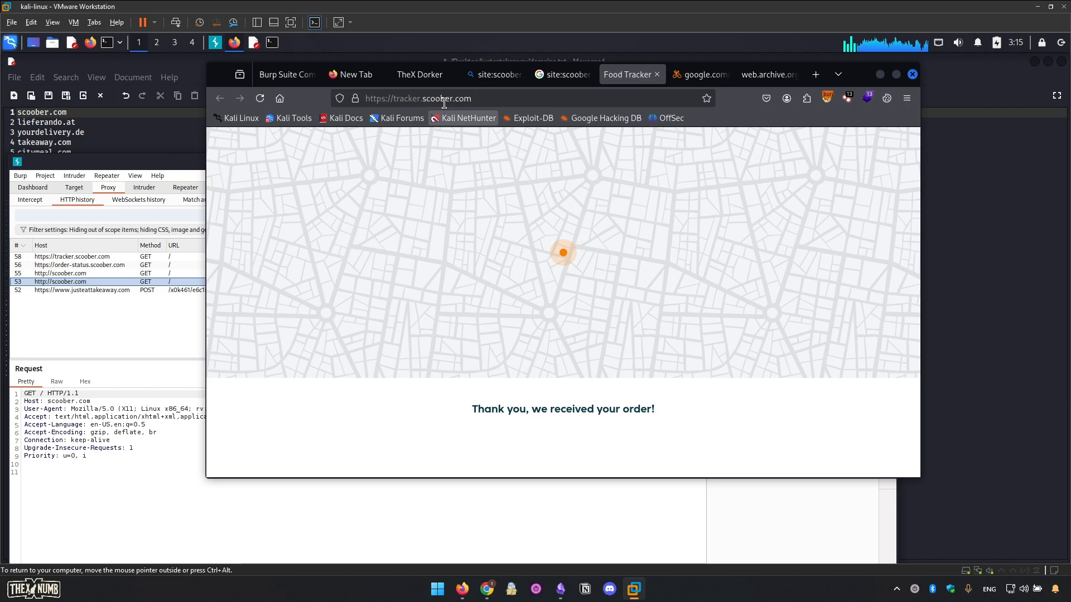
# - Request the nonexistent /yrrrr tracker path and view the order-status subdomain's error heading
pyautogui.click(443, 98)
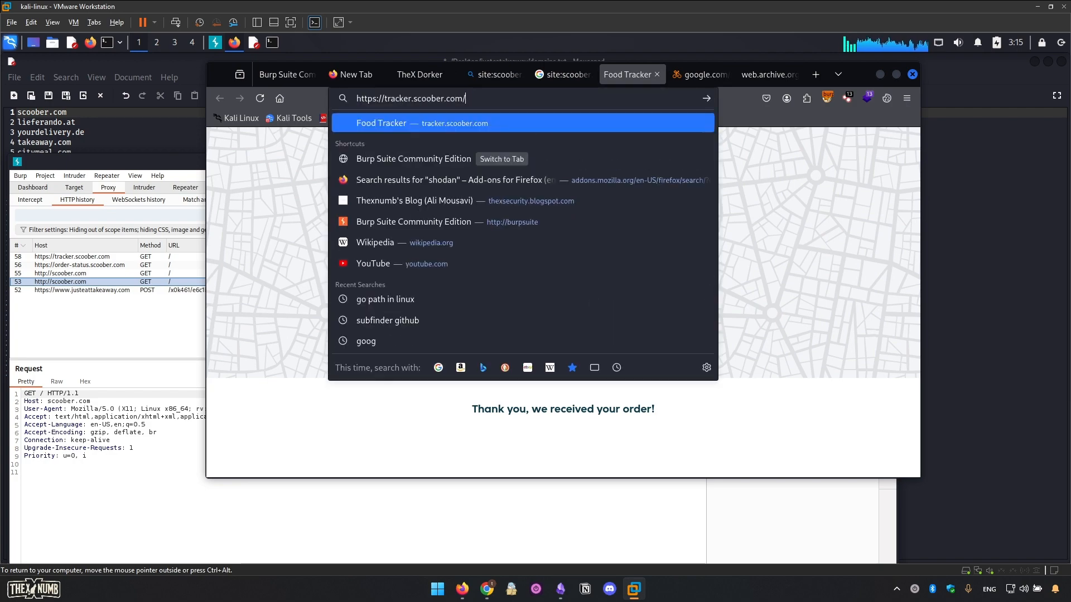
pyautogui.write('yrrrr')
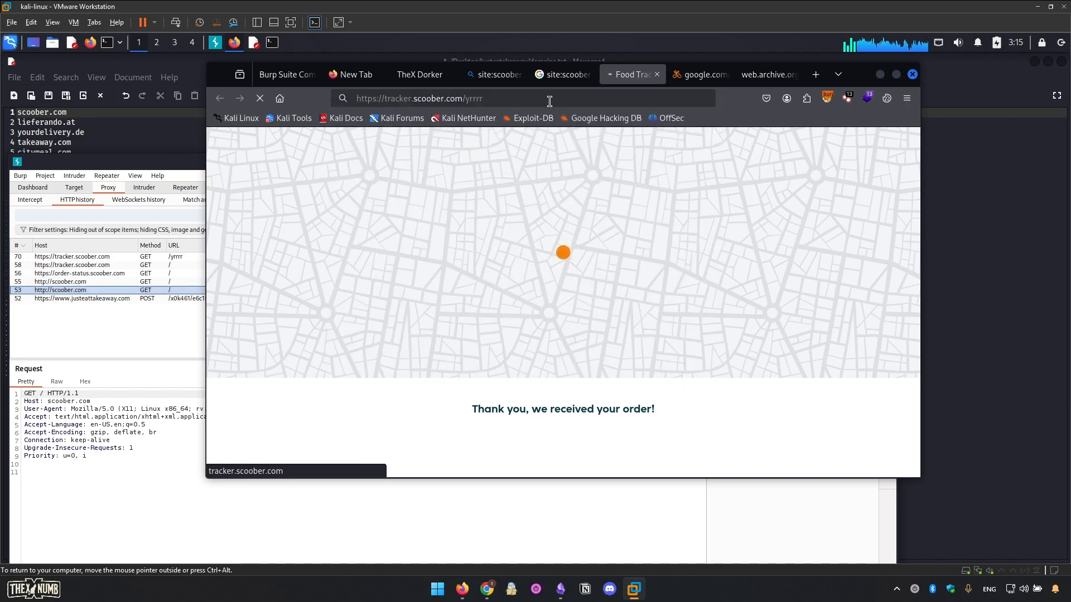
pyautogui.click(696, 74)
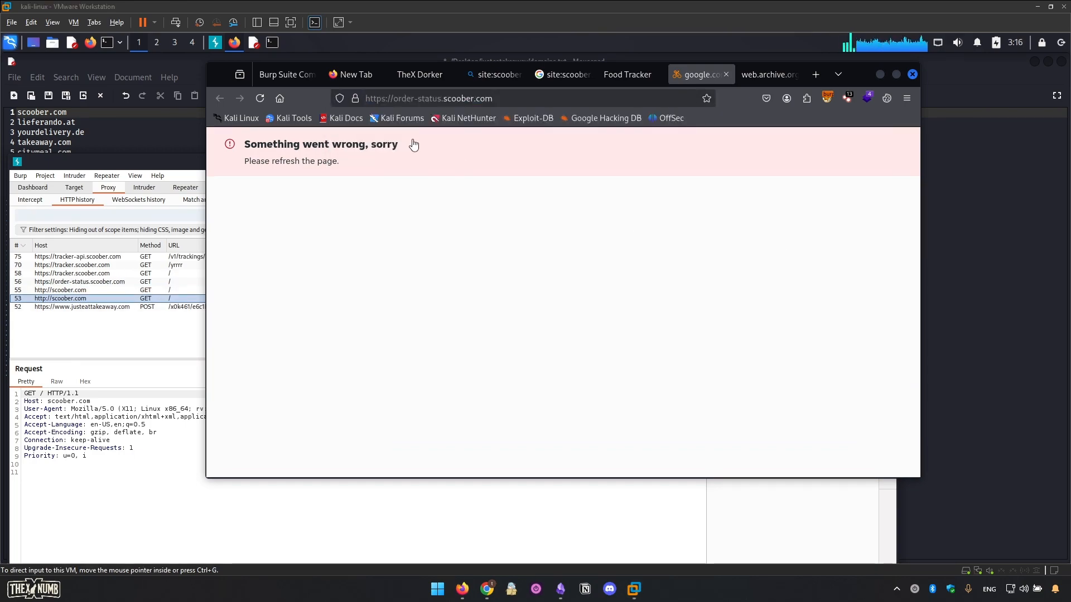
pyautogui.moveTo(247, 145)
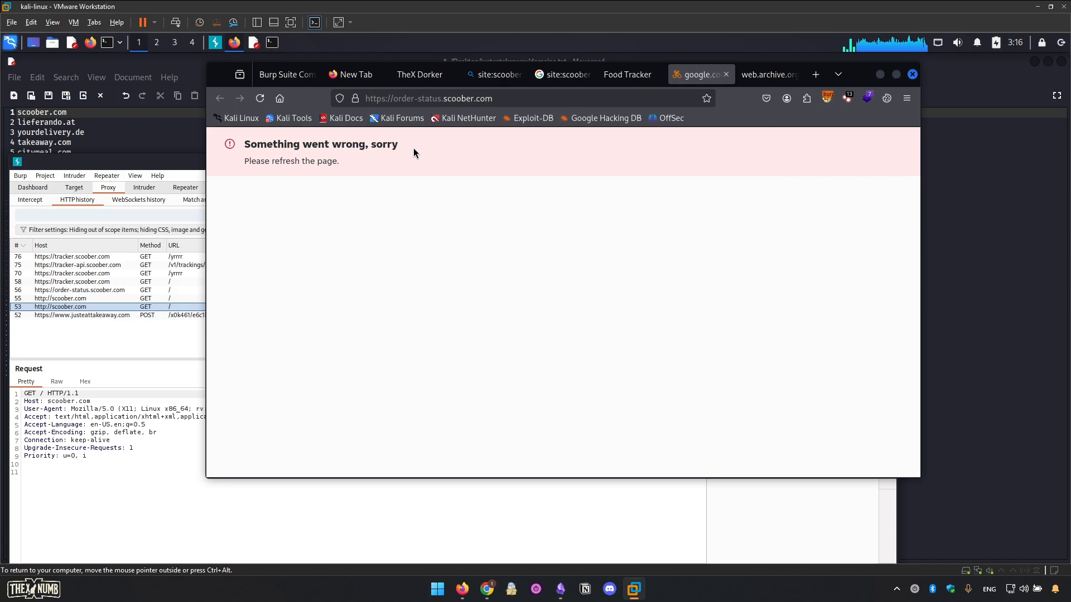
pyautogui.doubleClick(320, 144)
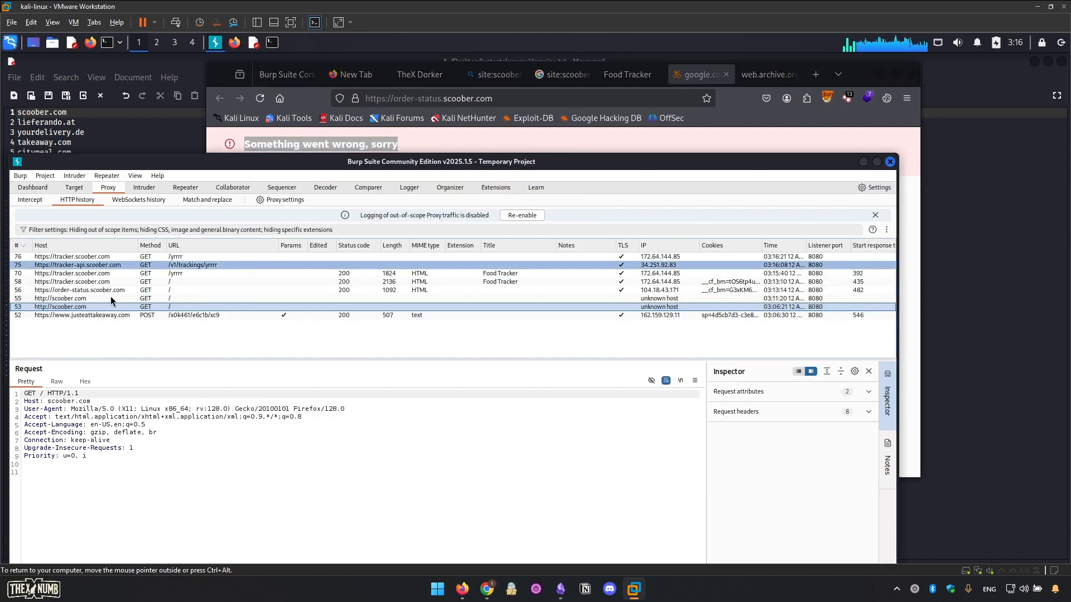
# - Inspect the tracker-api.scoober.com /v1/trackings/yrrrr request in HTTP history
pyautogui.click(75, 266)
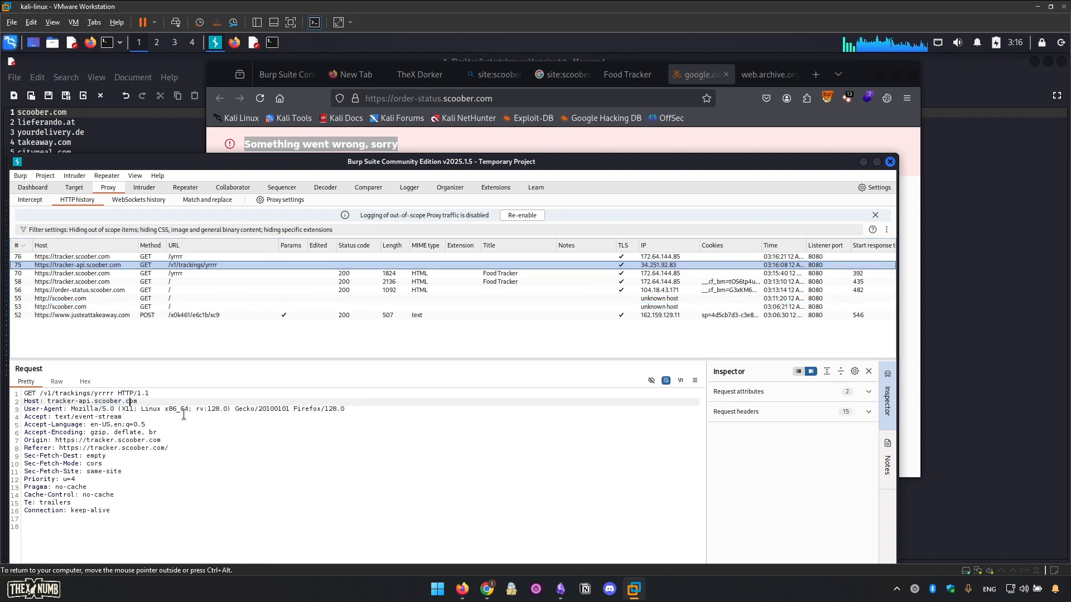
pyautogui.doubleClick(100, 392)
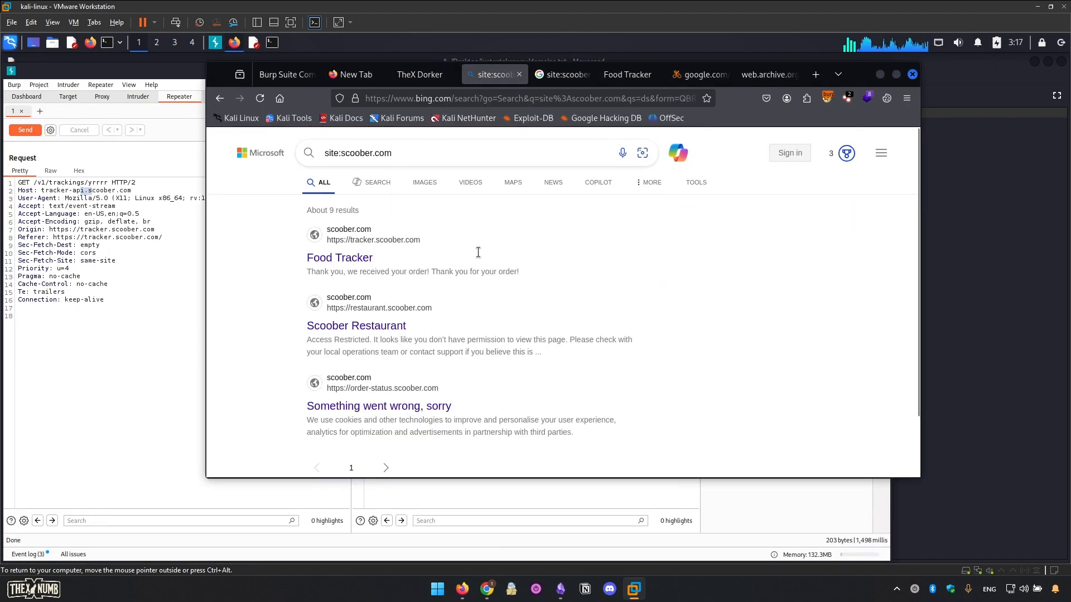
# - Scroll the Wayback Machine *.scoober.com URL list down to the api, apps, assets and auth entries
pyautogui.click(764, 73)
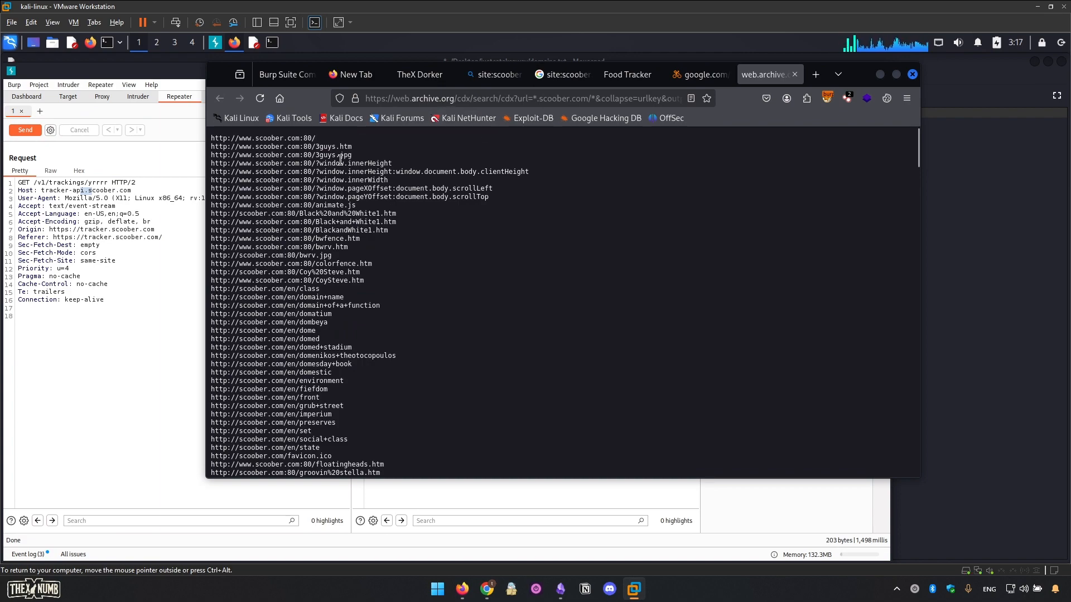
pyautogui.scroll(-3)
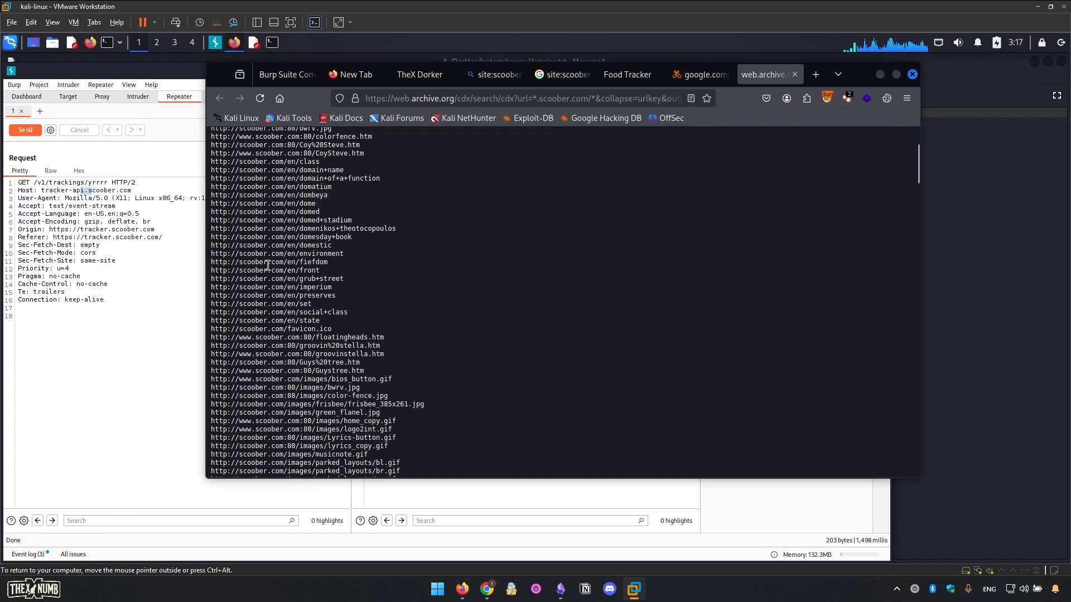
pyautogui.scroll(-3)
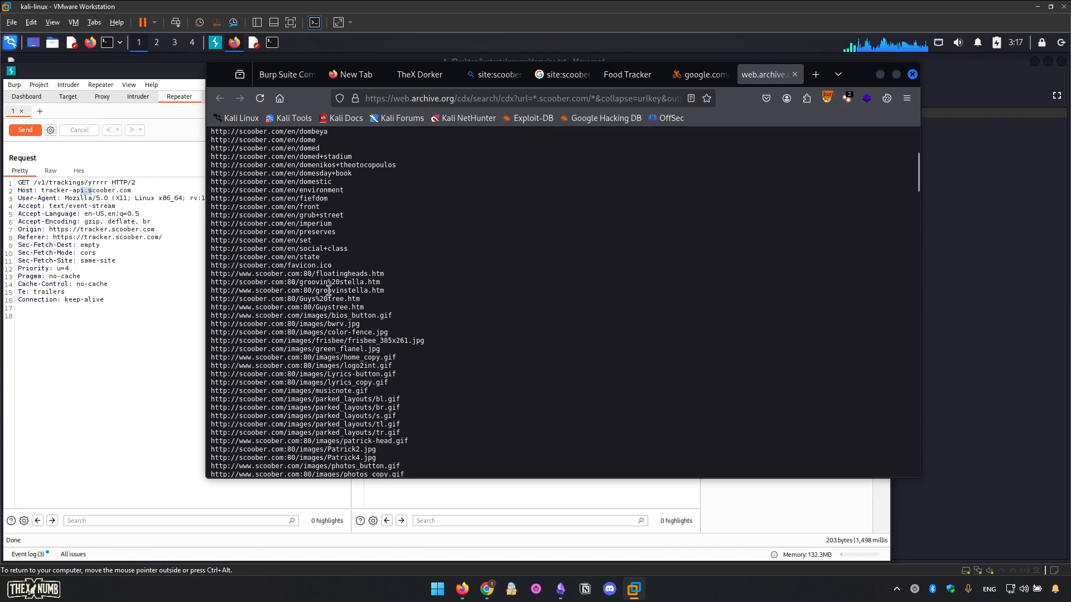
pyautogui.scroll(-3)
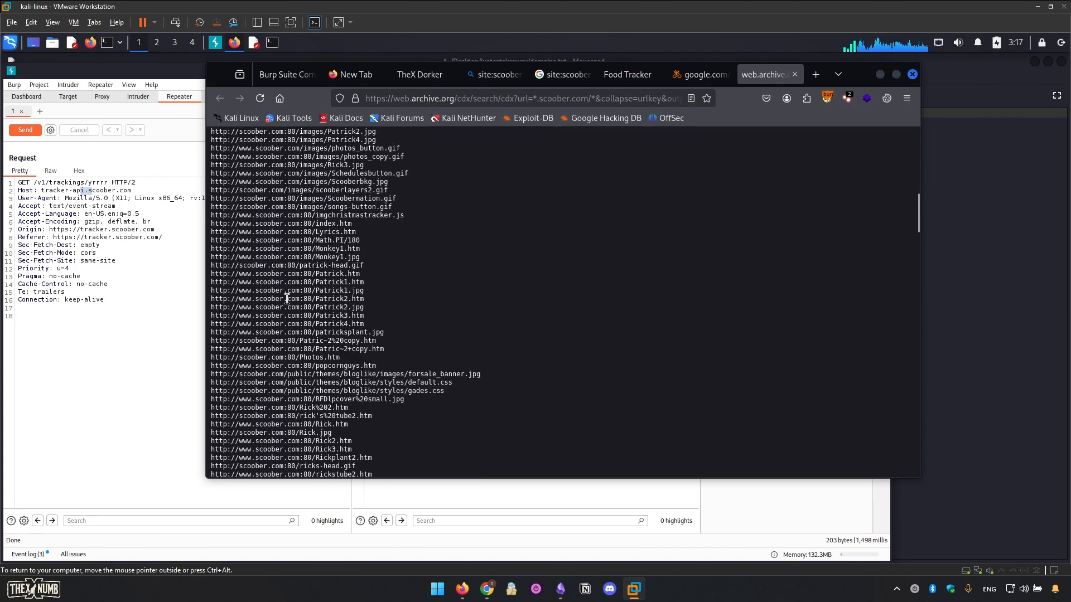
pyautogui.scroll(-3)
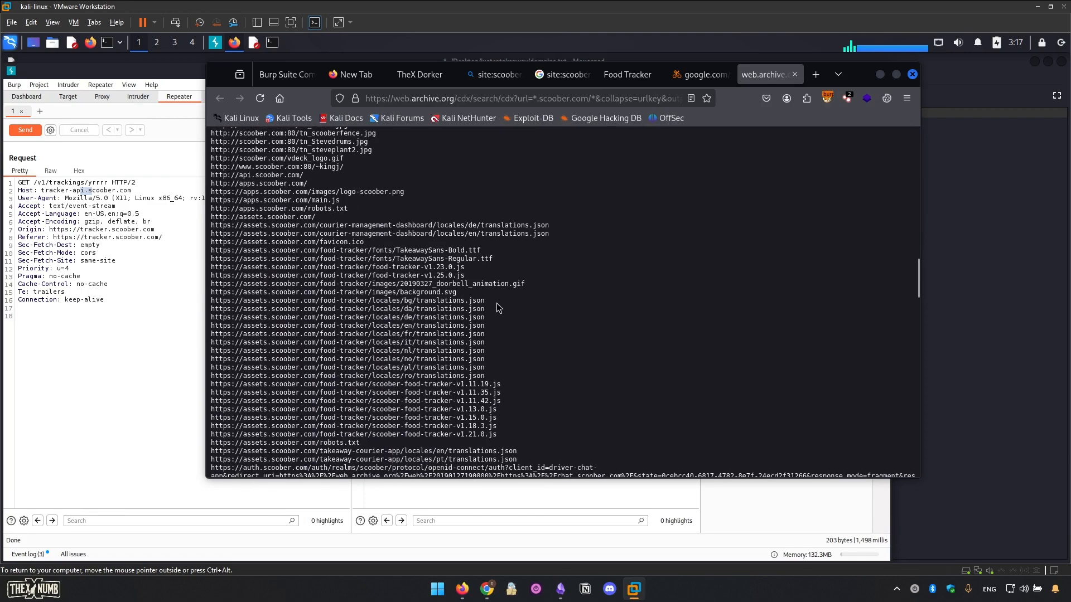
pyautogui.moveTo(122, 322)
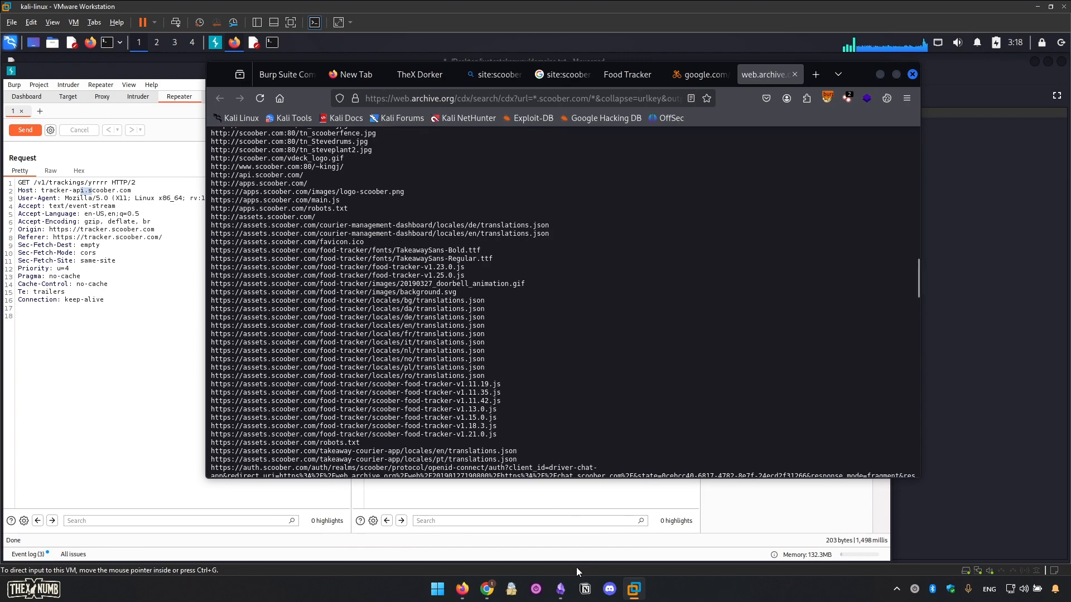
pyautogui.moveTo(559, 589)
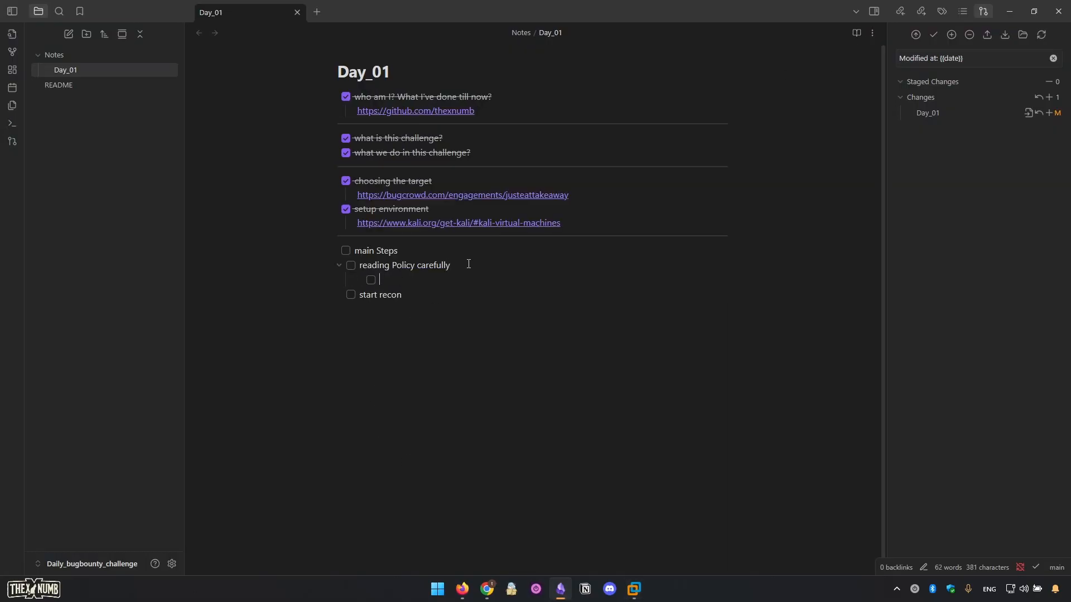
# - Finish the 'note the domains and out-of-scope domains' item and start a sub-task under start recon
pyautogui.write('note a')
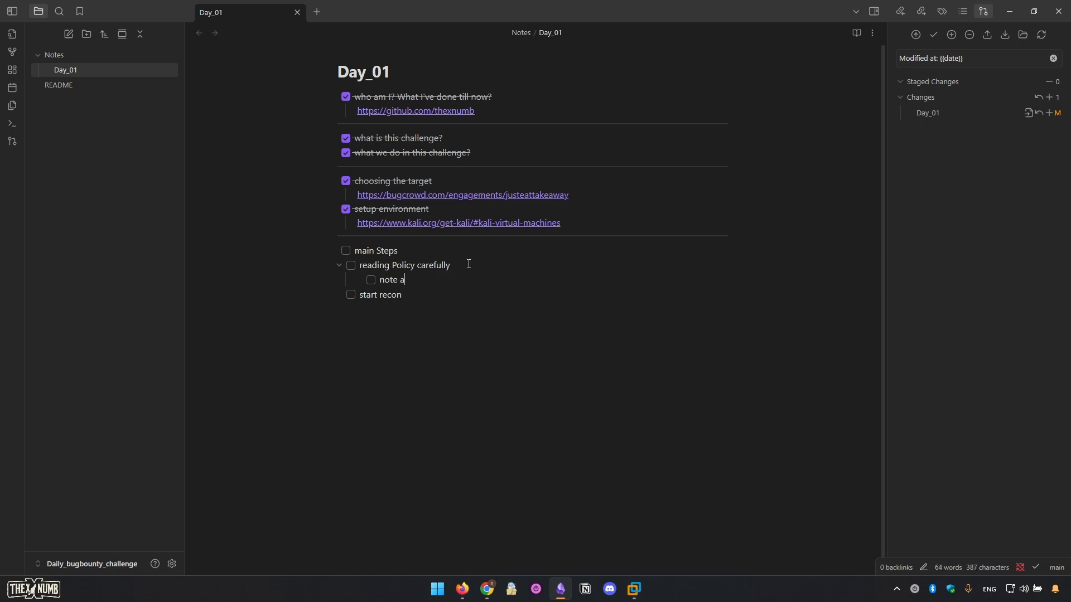
pyautogui.press('Backspace')
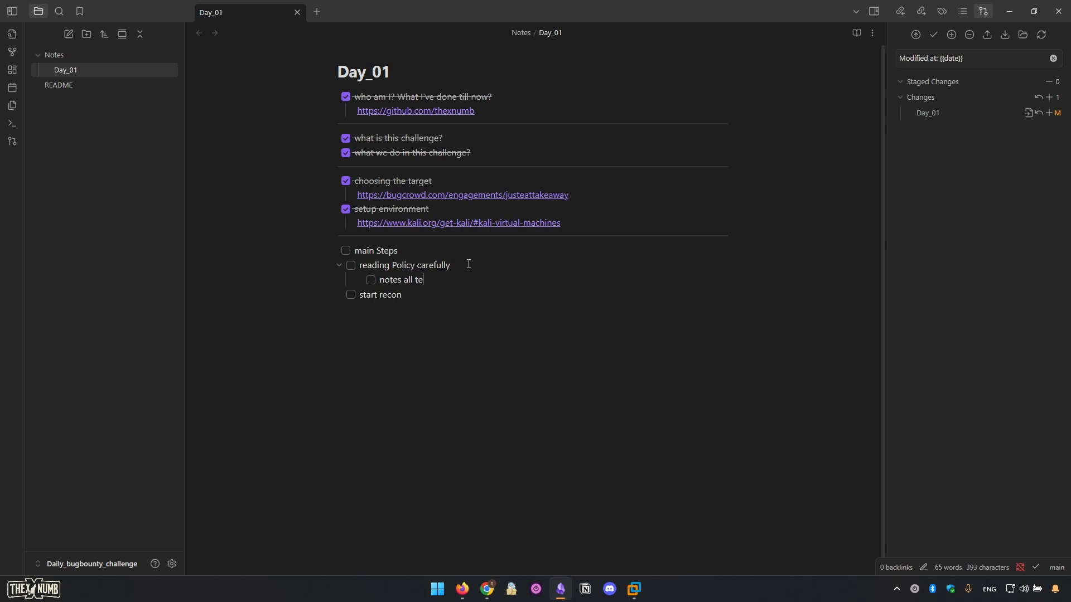
pyautogui.write('he domains and')
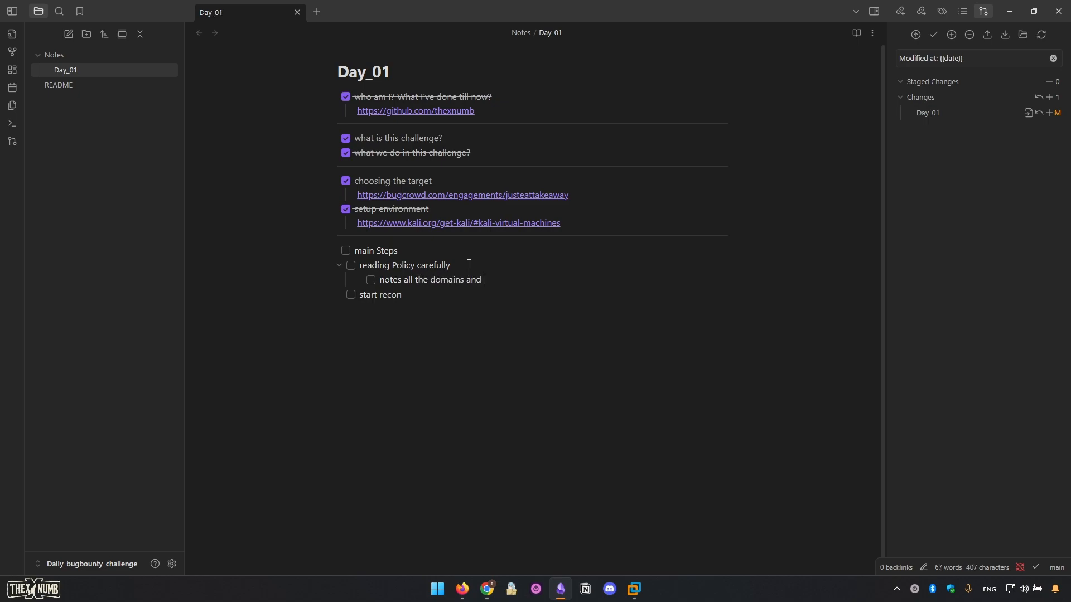
pyautogui.write('out-')
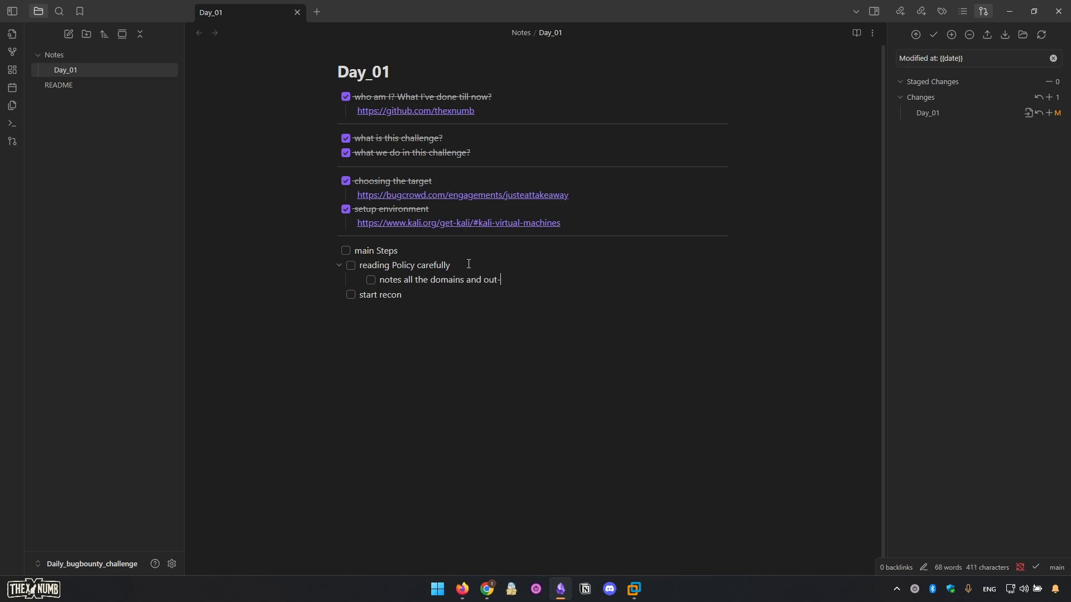
pyautogui.write('of-scope')
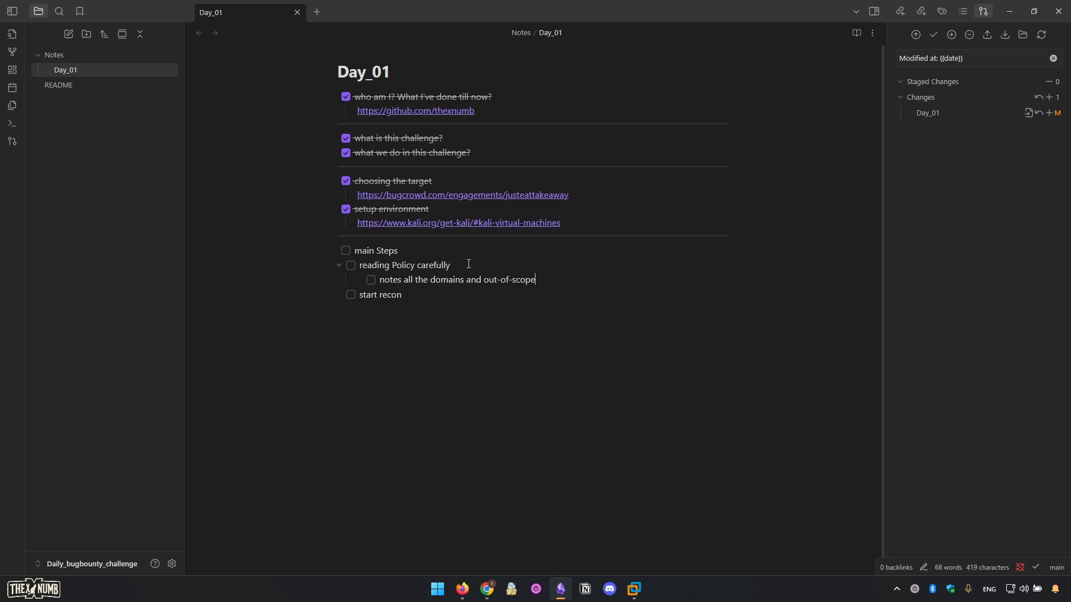
pyautogui.write('domians')
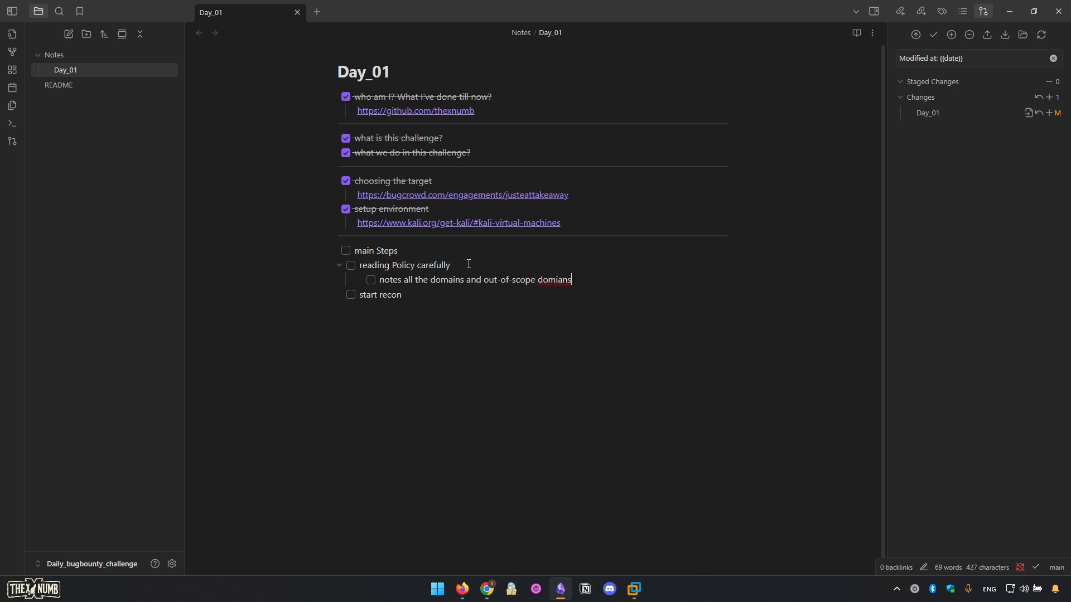
pyautogui.press('Enter')
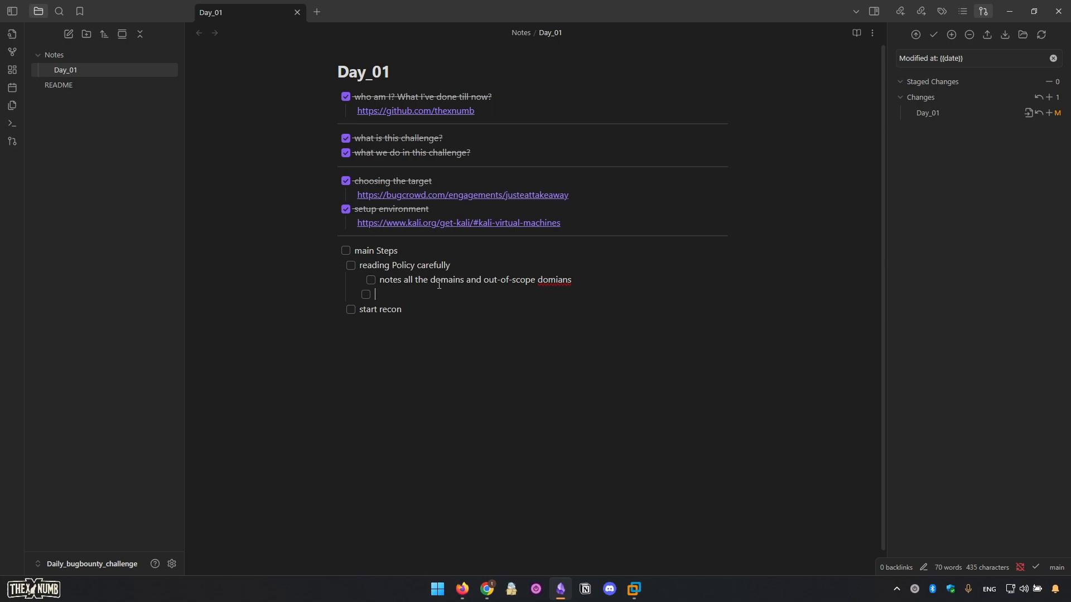
pyautogui.press('backspace')
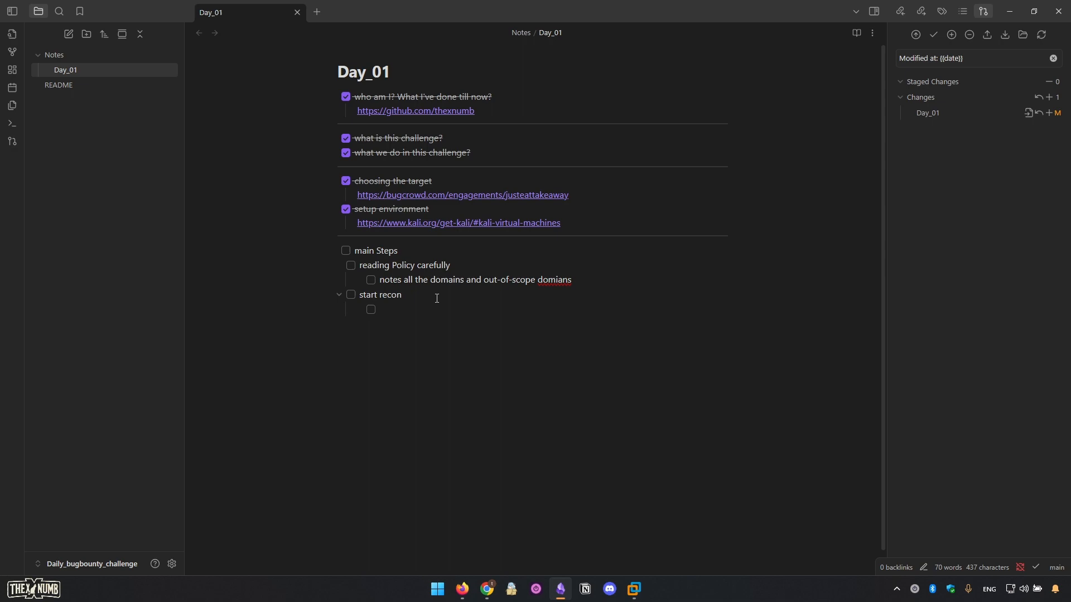
# - Write the 'trying to use the google (and bing) dork' sub-task
pyautogui.write('trying to us')
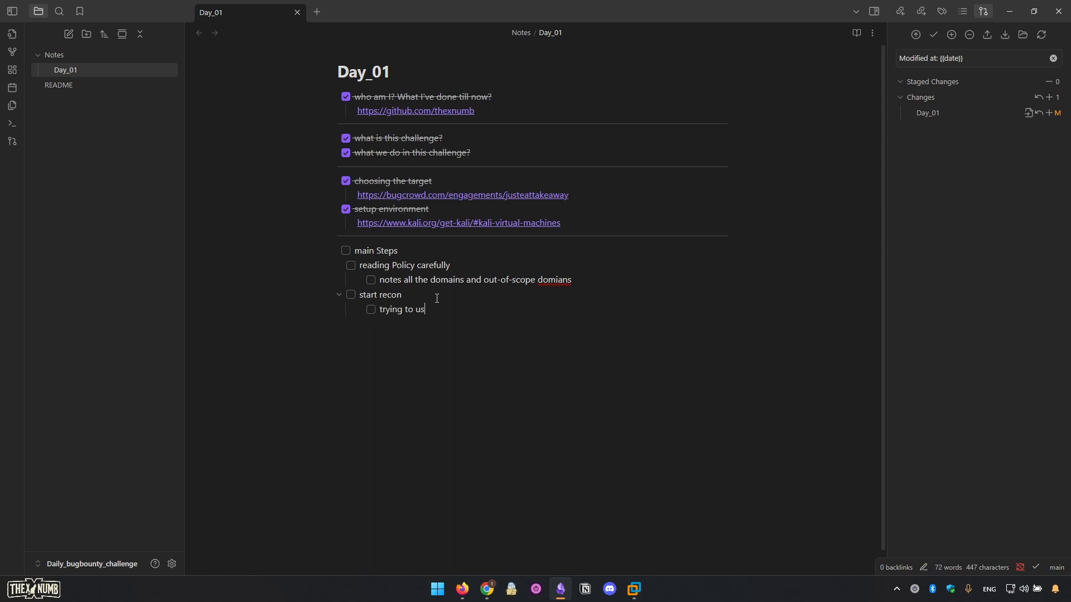
pyautogui.write('e the goo')
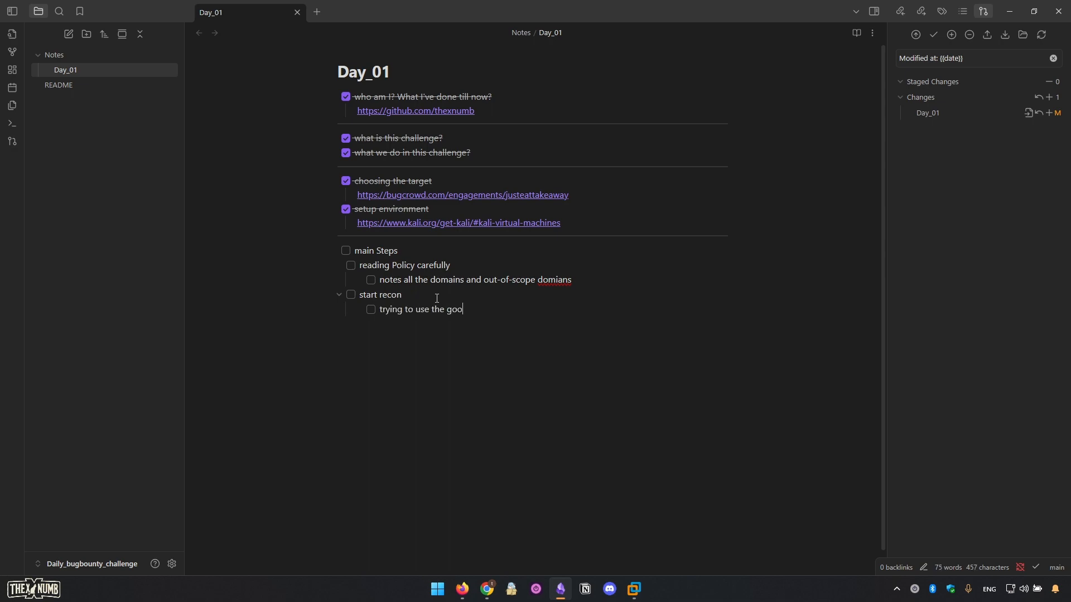
pyautogui.write('gle')
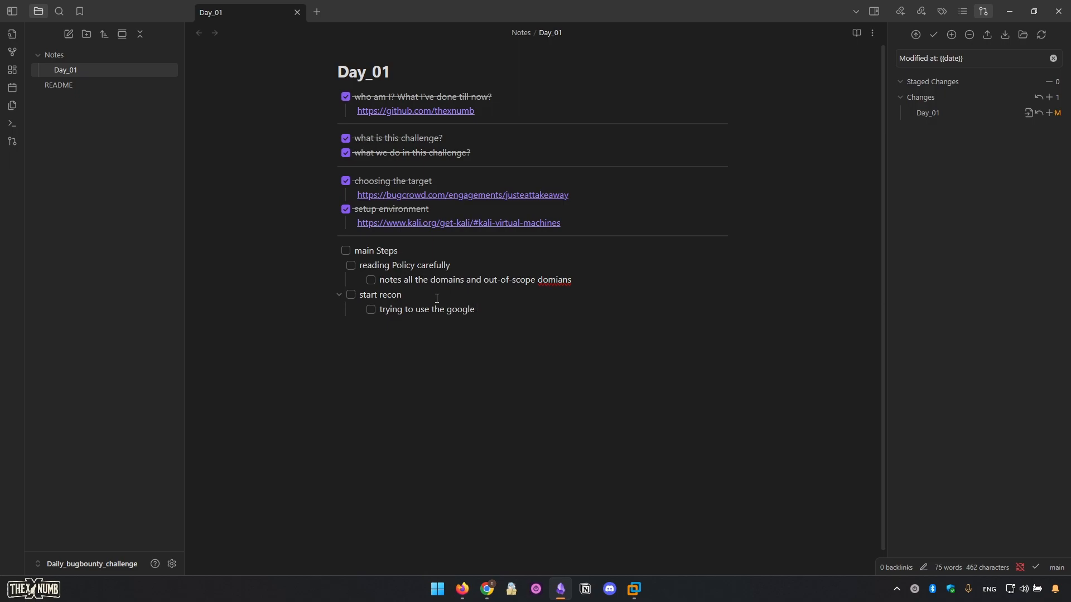
pyautogui.write('(and bi')
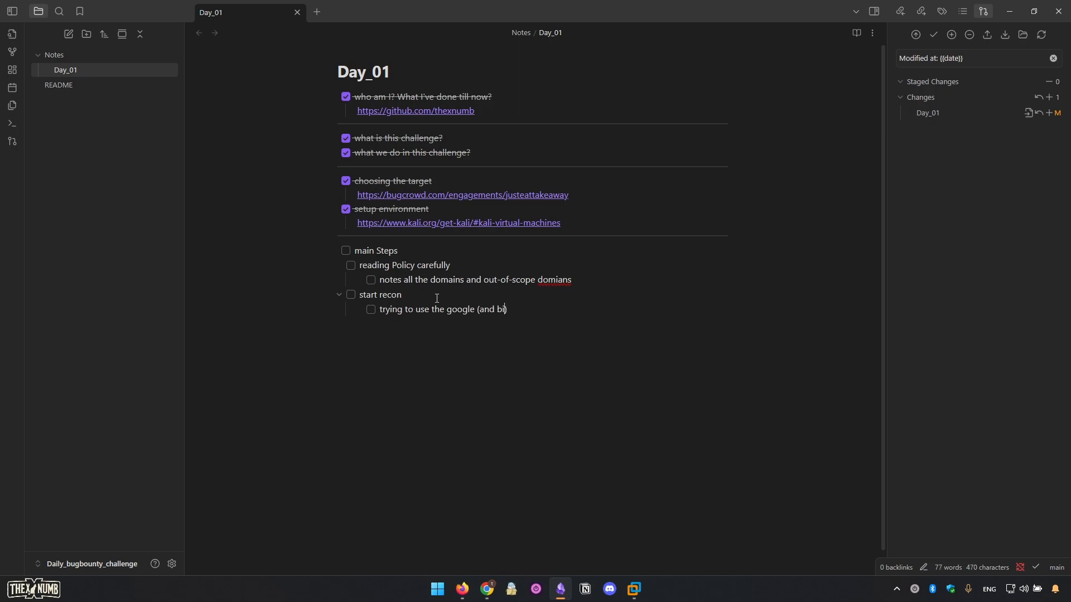
pyautogui.write('ng) dorking')
pyautogui.write('trty')
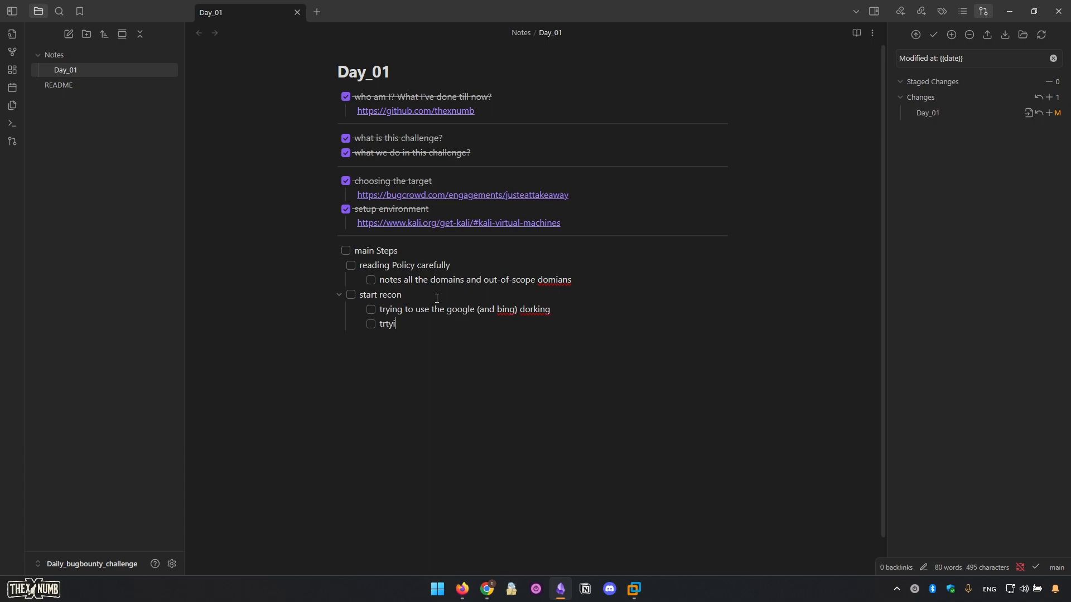
# - Write the 'trying to use the wayback machine' sub-task
pyautogui.write('rying to')
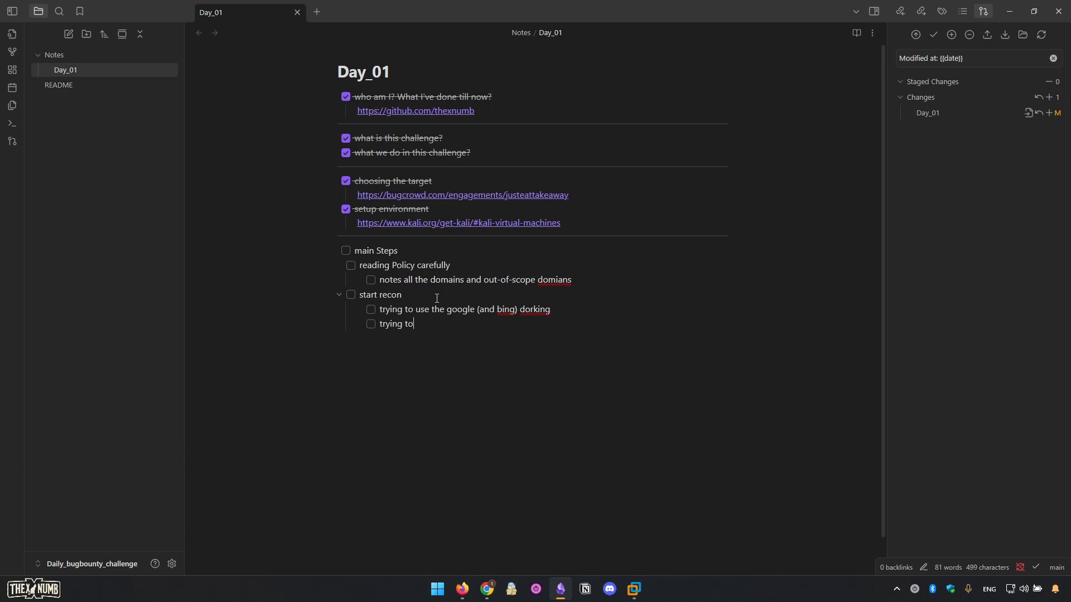
pyautogui.write('use')
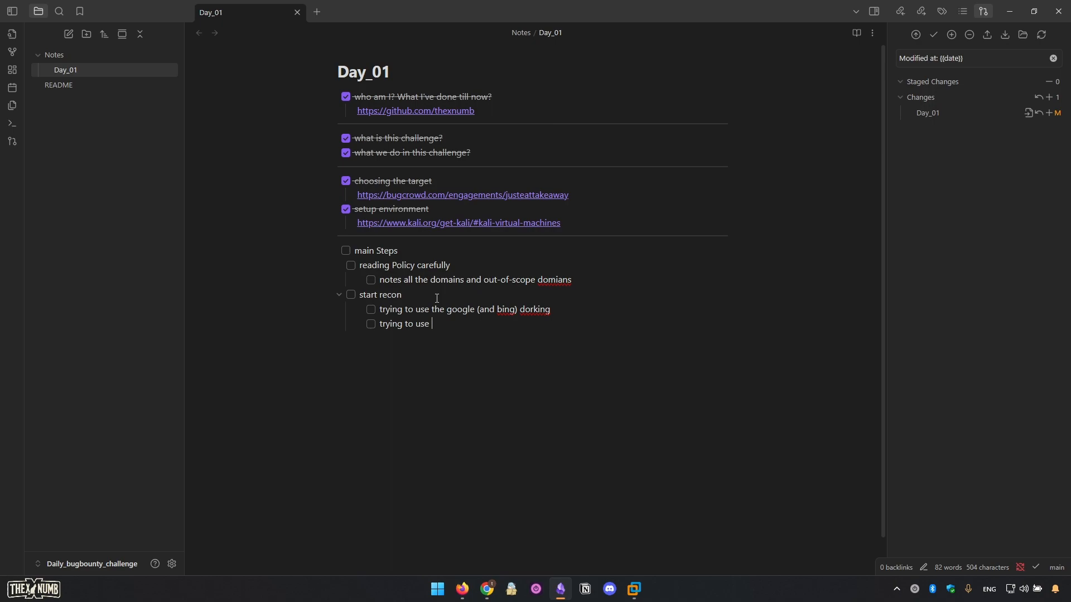
pyautogui.write('the wayback macine')
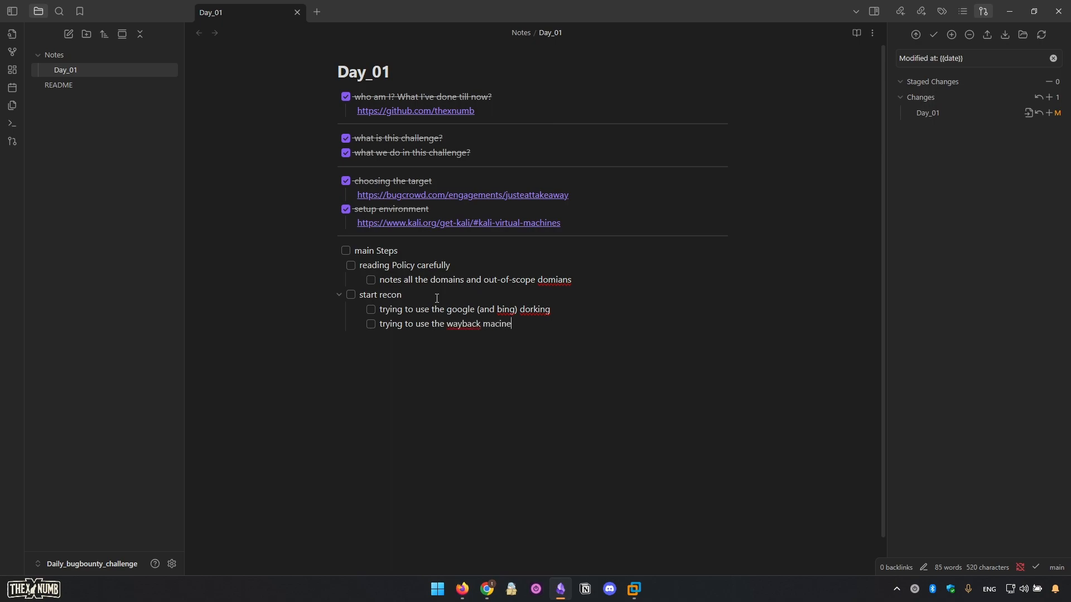
pyautogui.write('hine')
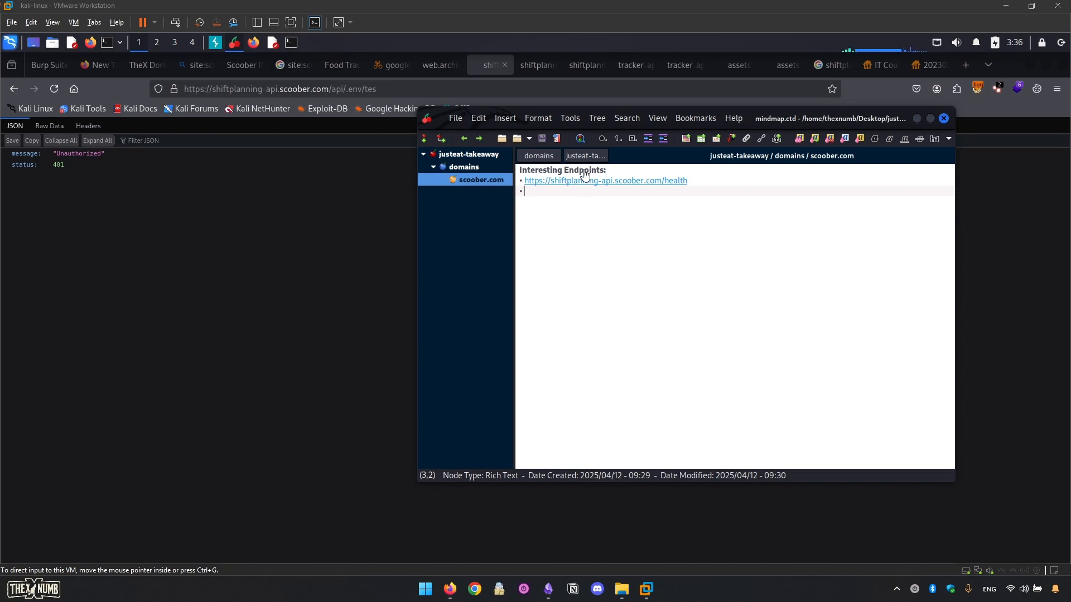
pyautogui.moveTo(325, 116)
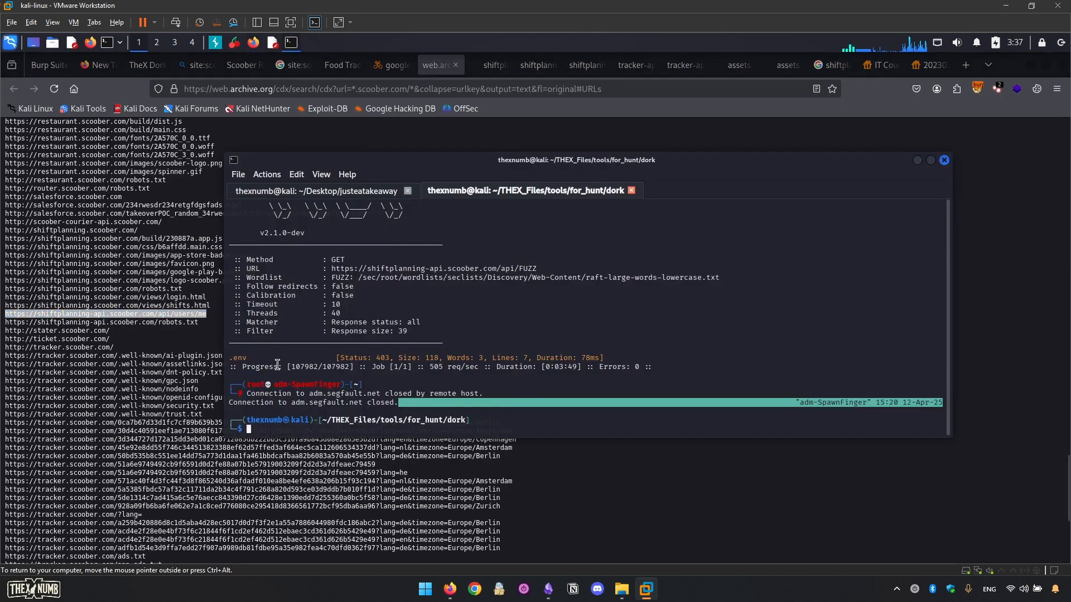
pyautogui.moveTo(990, 154)
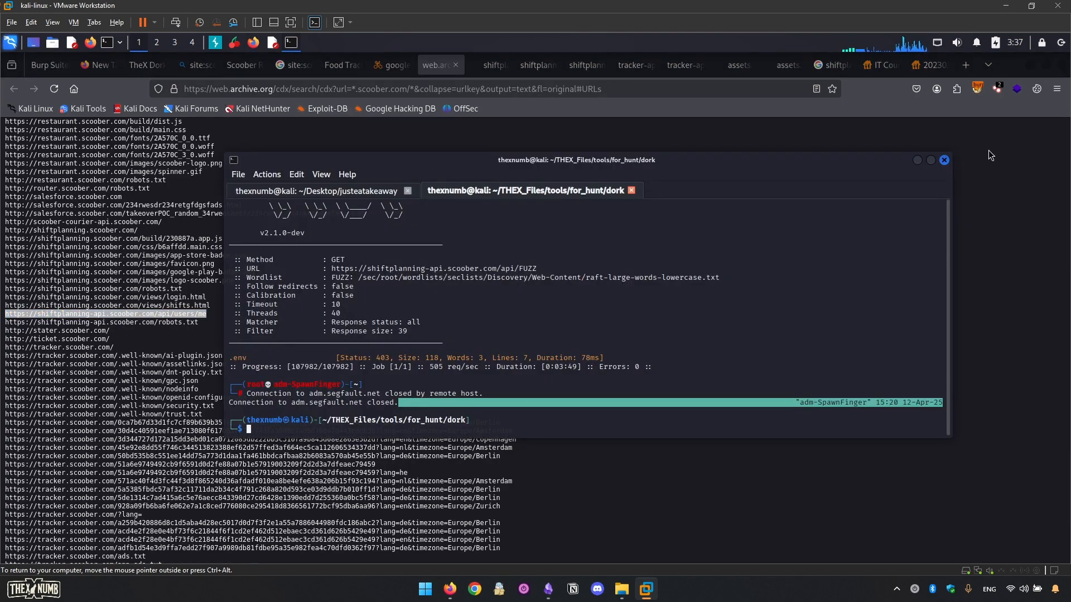
# - Open the noted shiftplanning-api.scoober.com/health endpoint from CherryTree in Firefox
pyautogui.click(929, 159)
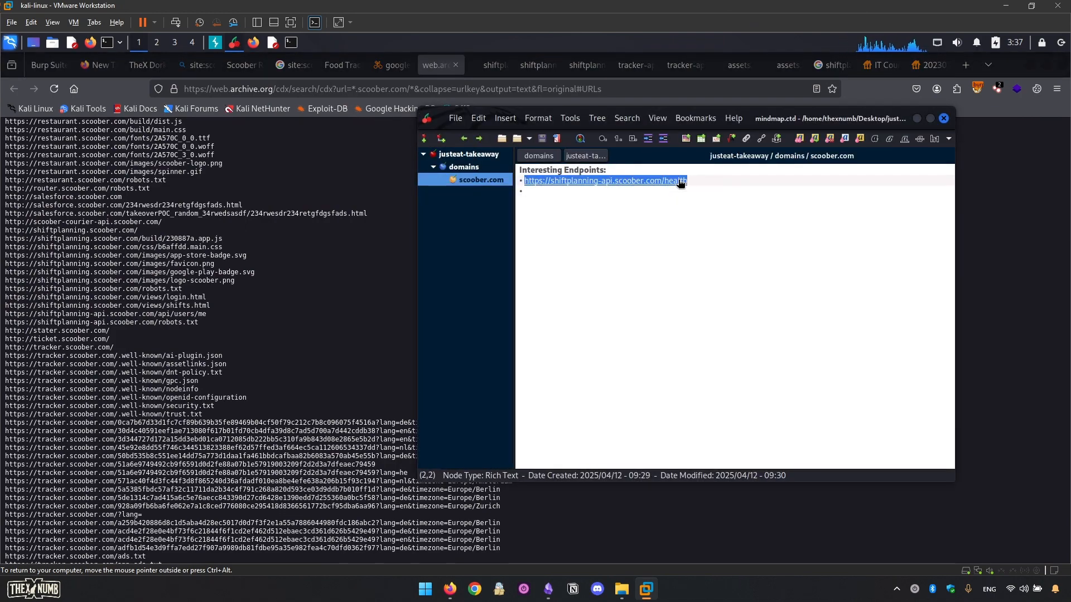
pyautogui.click(603, 181)
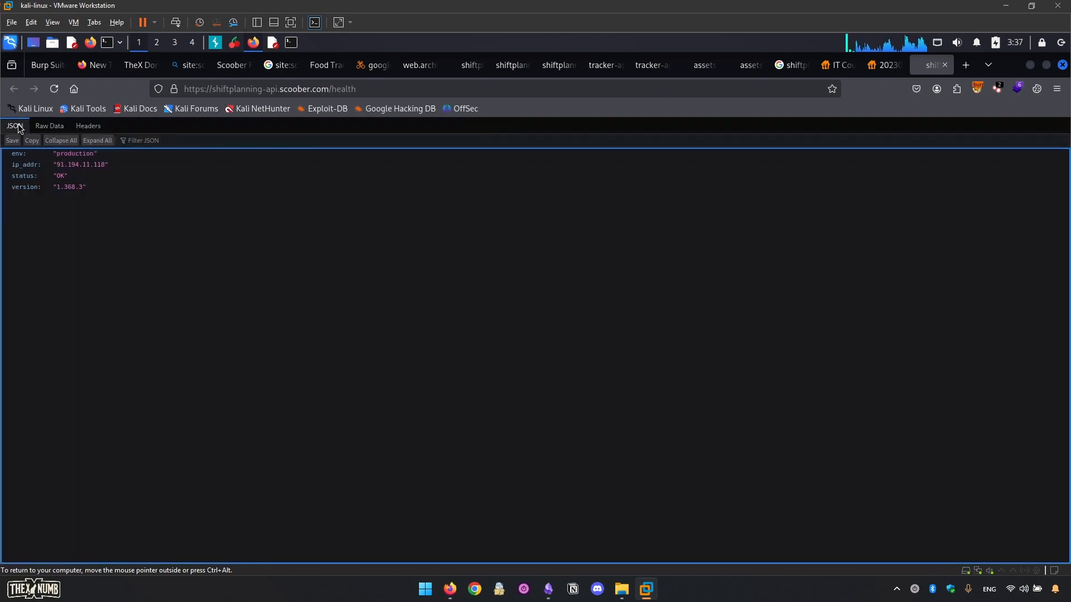
pyautogui.doubleClick(74, 152)
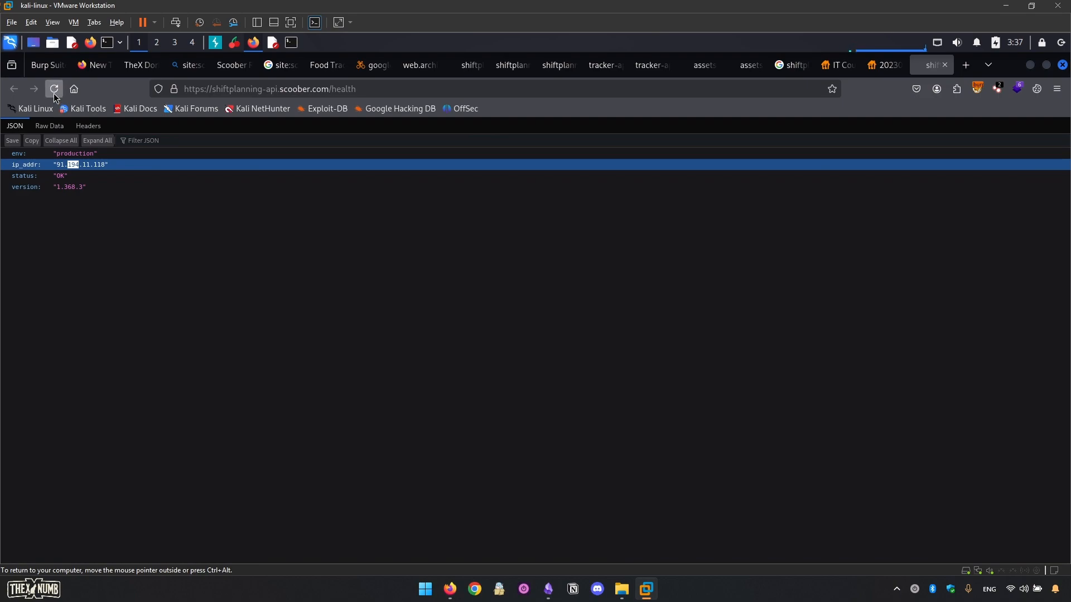
pyautogui.click(53, 89)
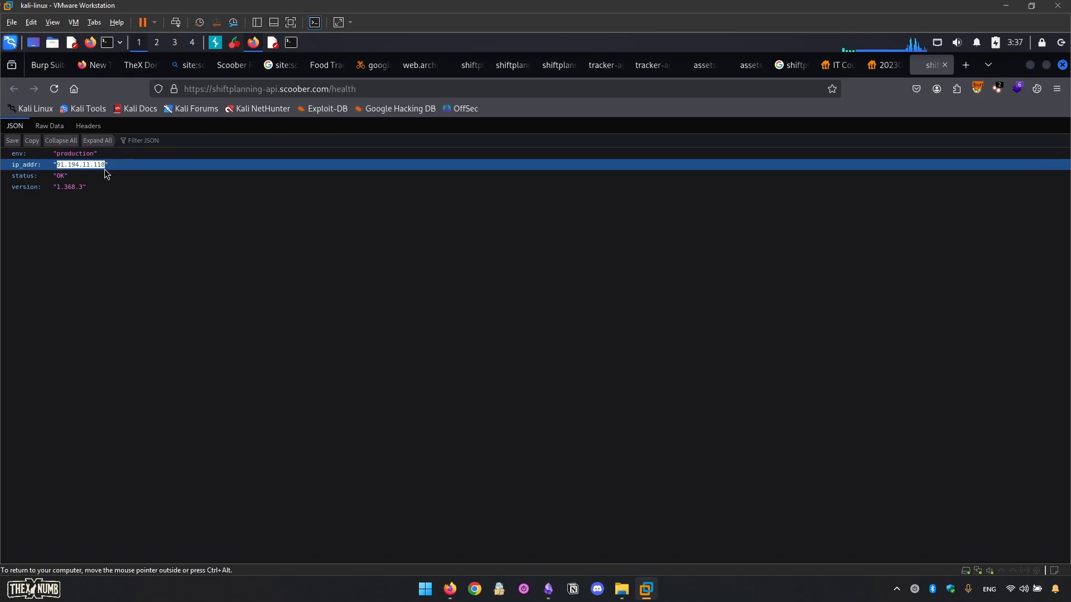
pyautogui.click(58, 175)
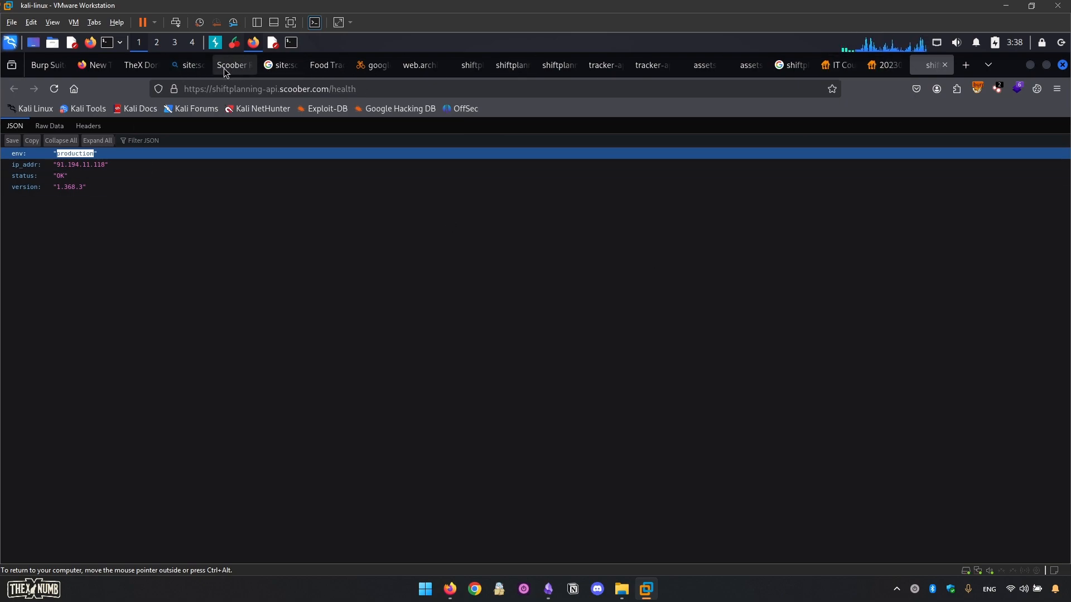
pyautogui.moveTo(982, 61)
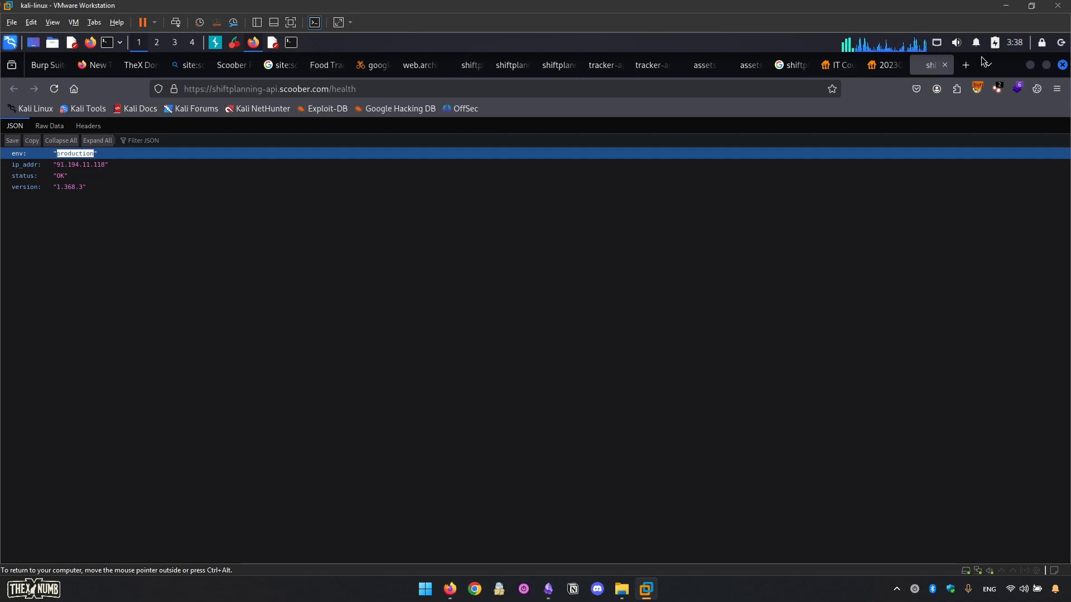
pyautogui.moveTo(31, 22)
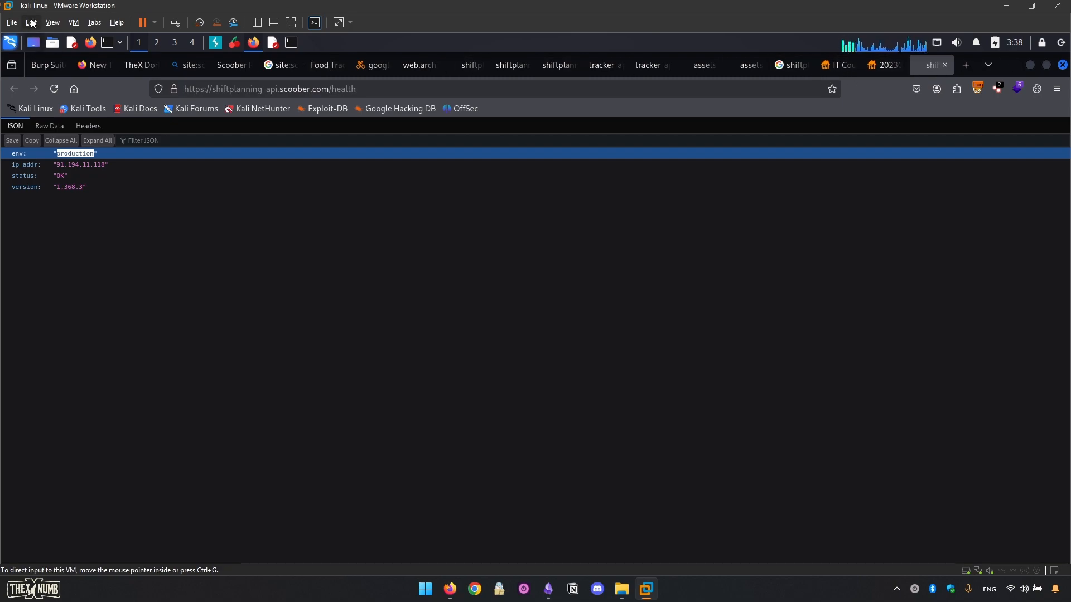
pyautogui.moveTo(106, 43)
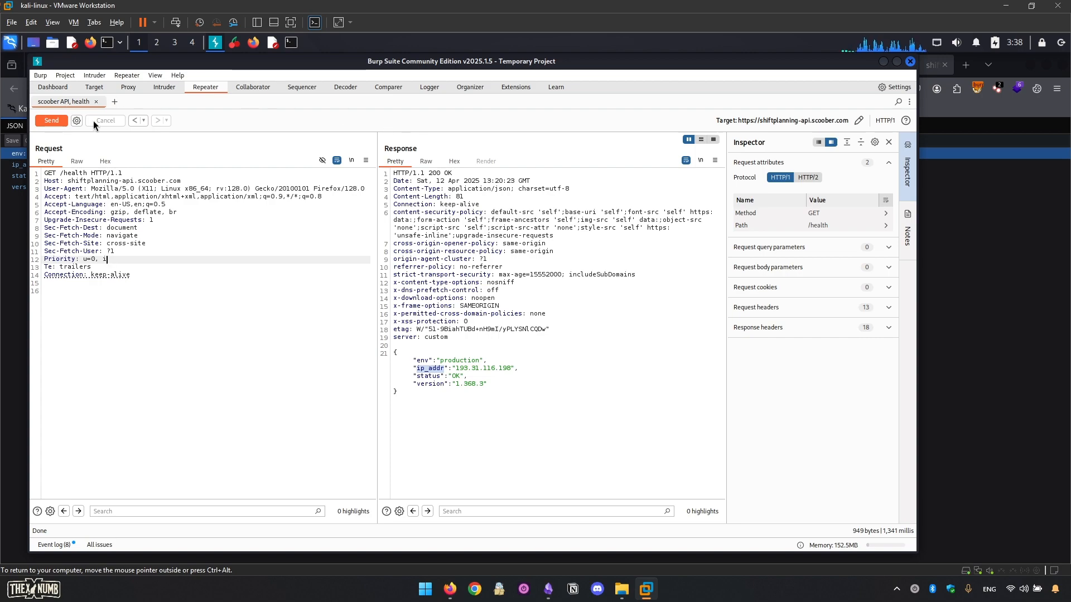
pyautogui.moveTo(362, 111)
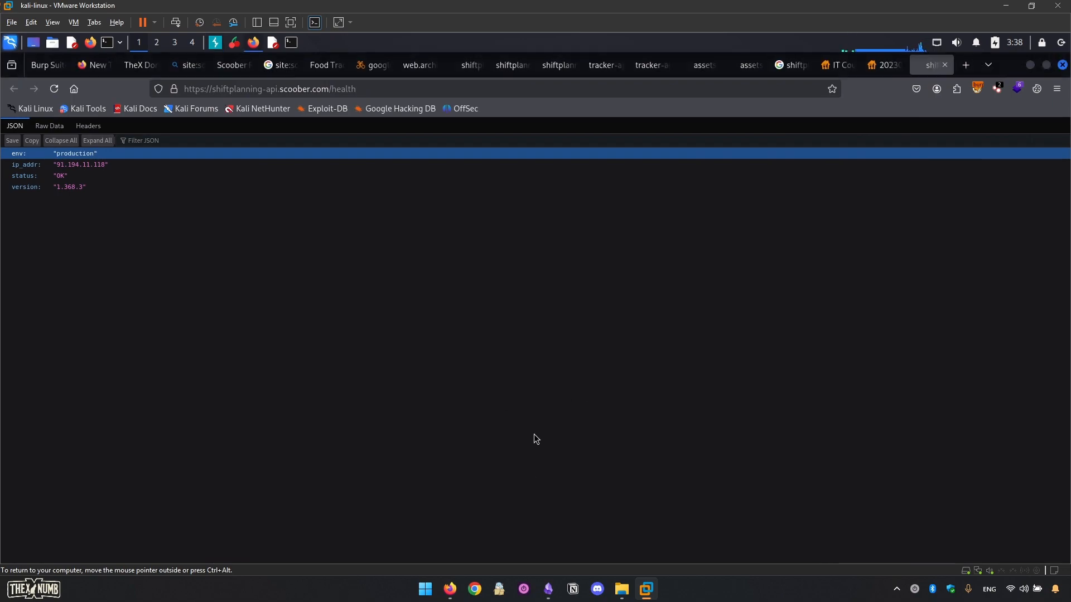
pyautogui.click(548, 589)
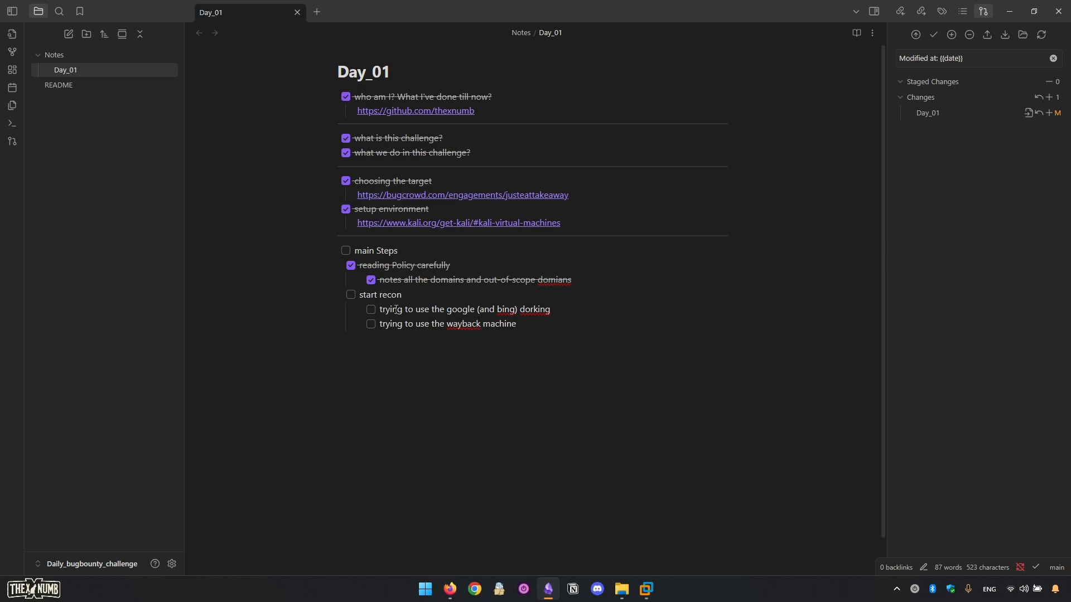
# - Tick the dorking and Wayback sub-tasks, start recon, and main Steps in Day_01
pyautogui.click(370, 310)
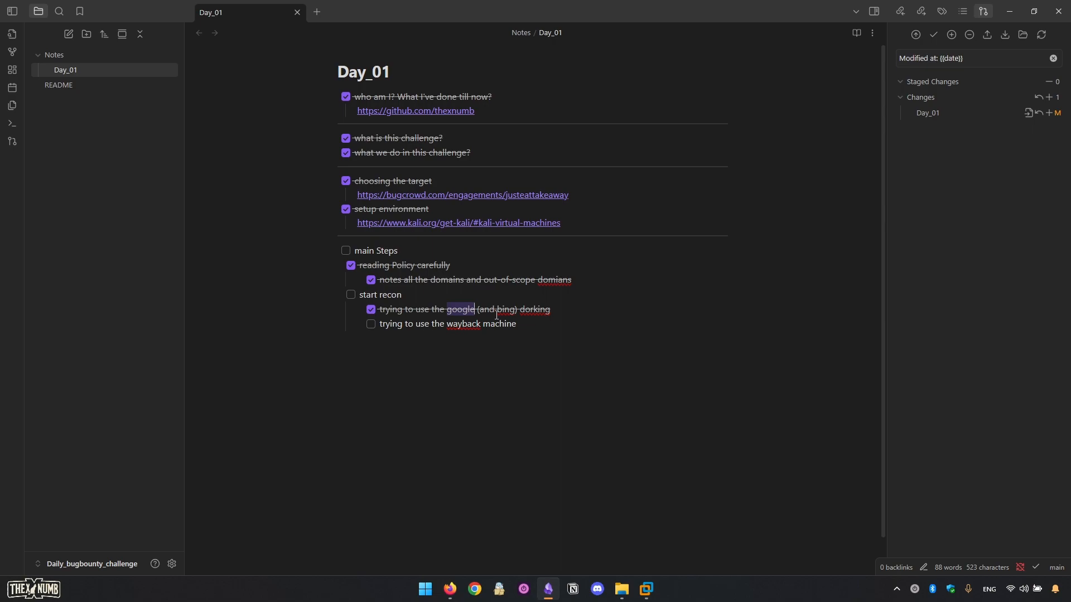
pyautogui.click(370, 323)
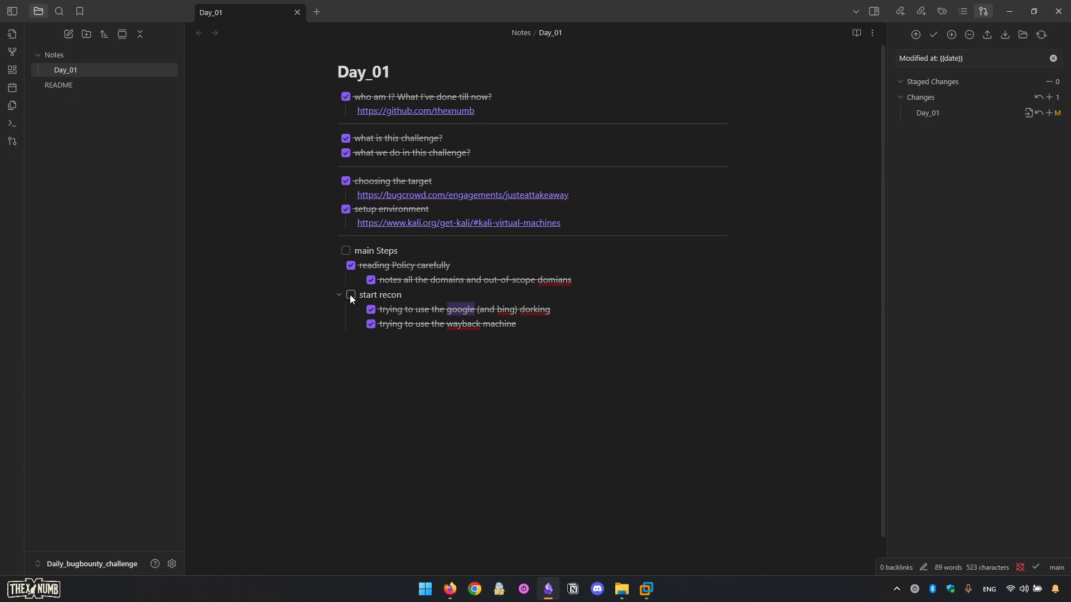
pyautogui.click(351, 295)
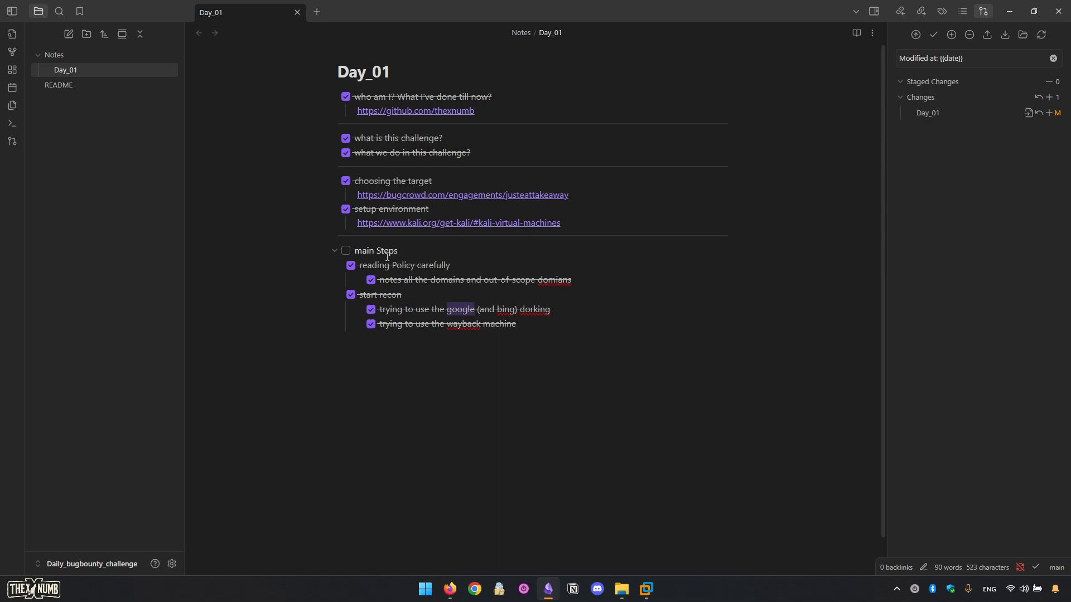
pyautogui.click(345, 251)
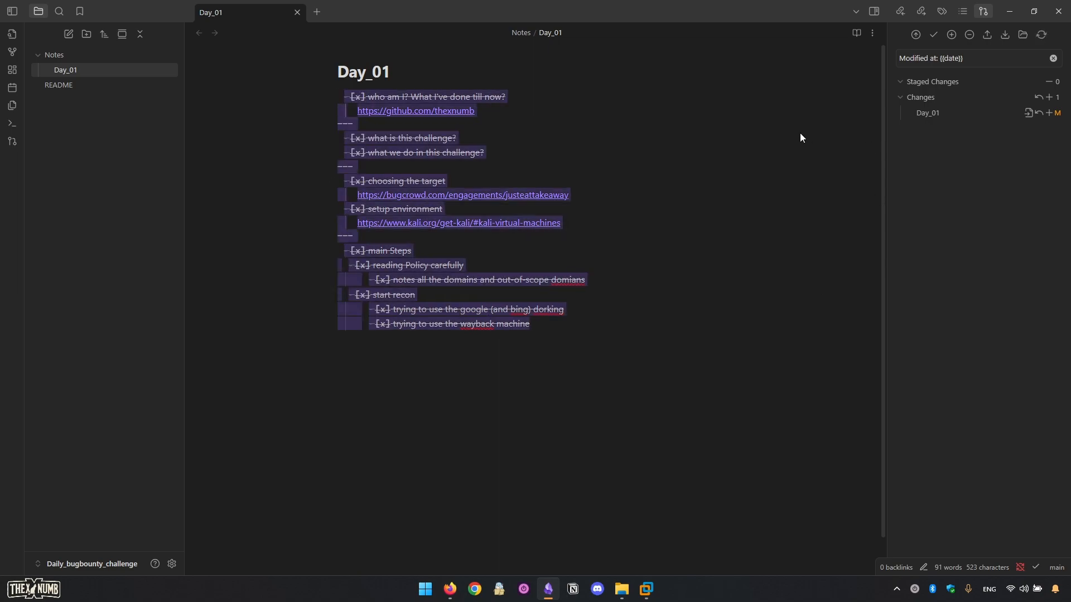
pyautogui.moveTo(948, 127)
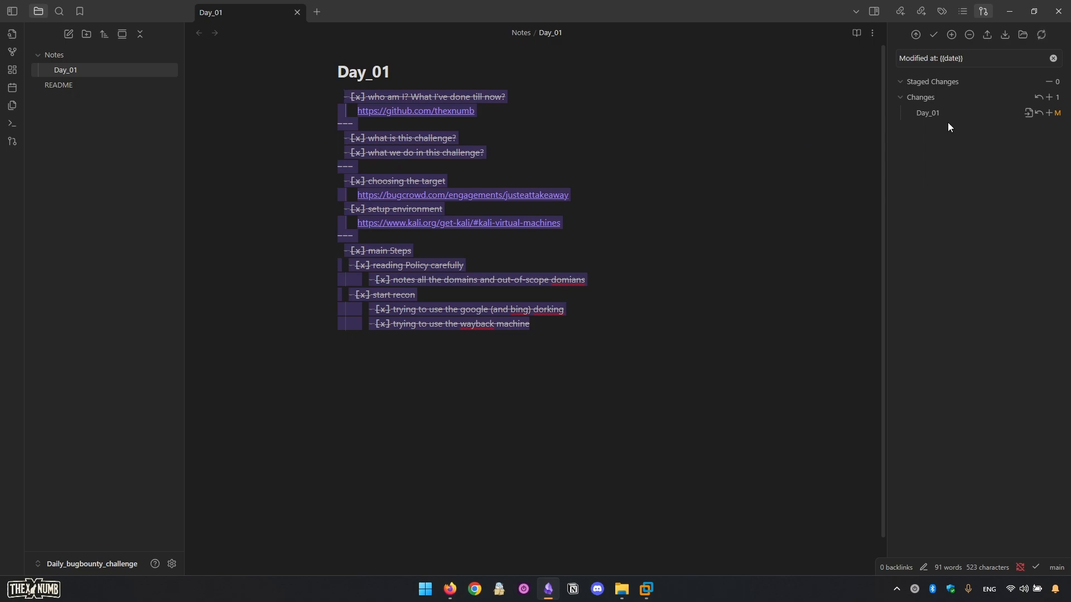